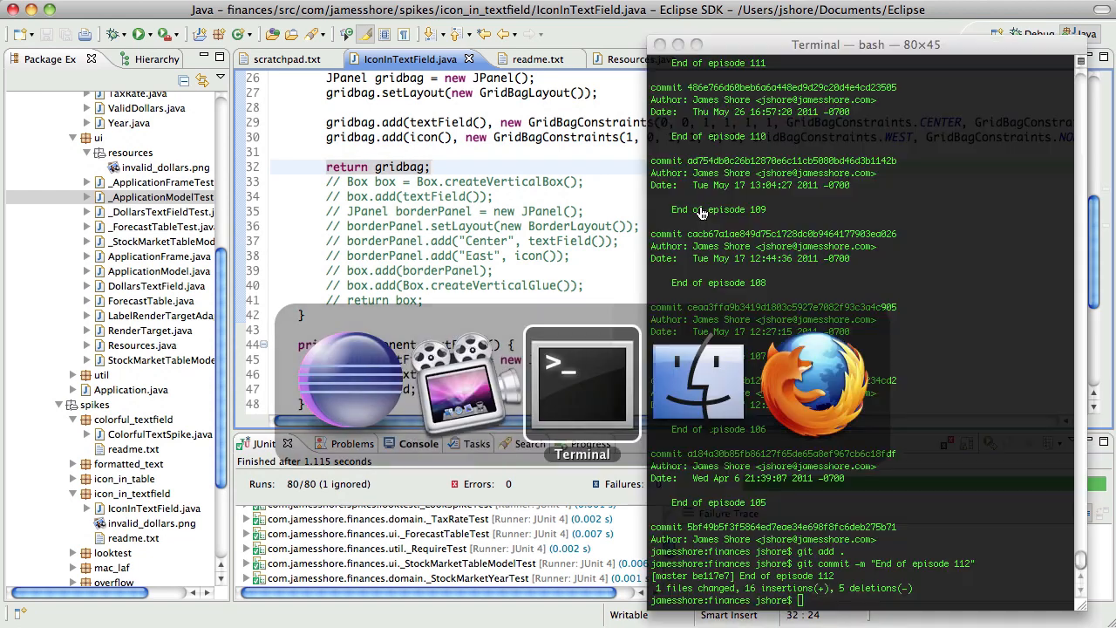
# - Stage all episode 112 changes with git add . in Terminal
pyautogui.write('git add .')
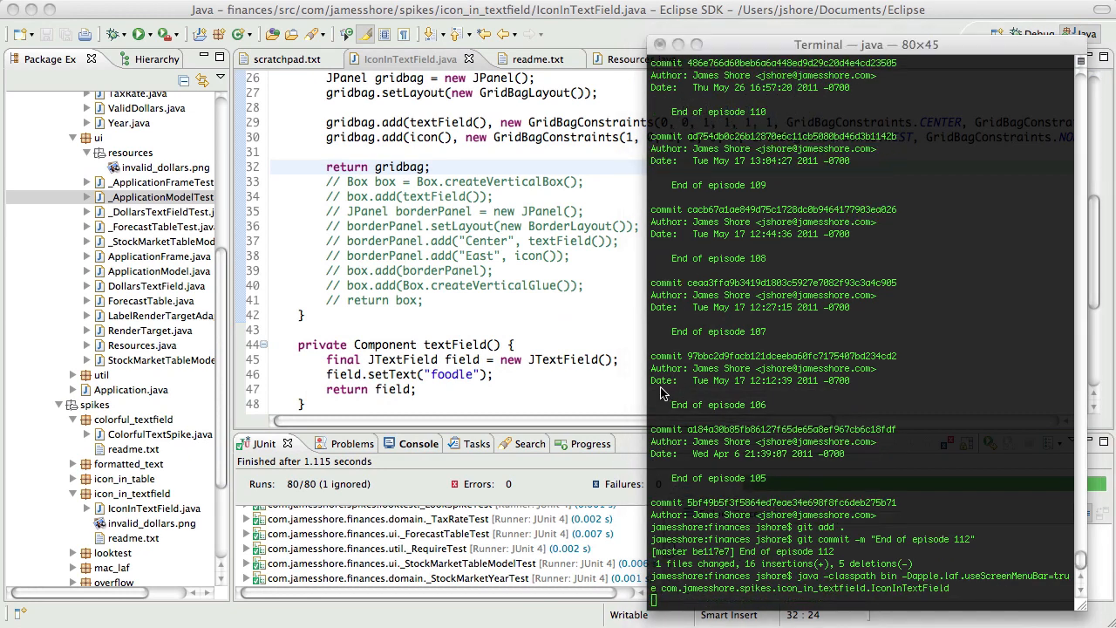
pyautogui.moveTo(683, 399)
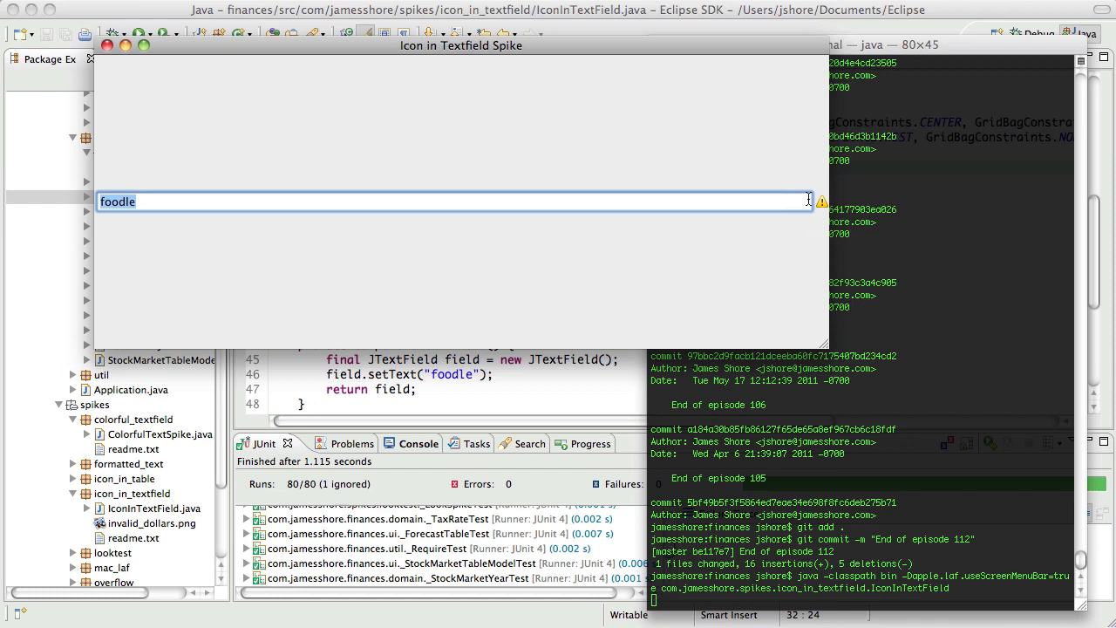
pyautogui.moveTo(820, 216)
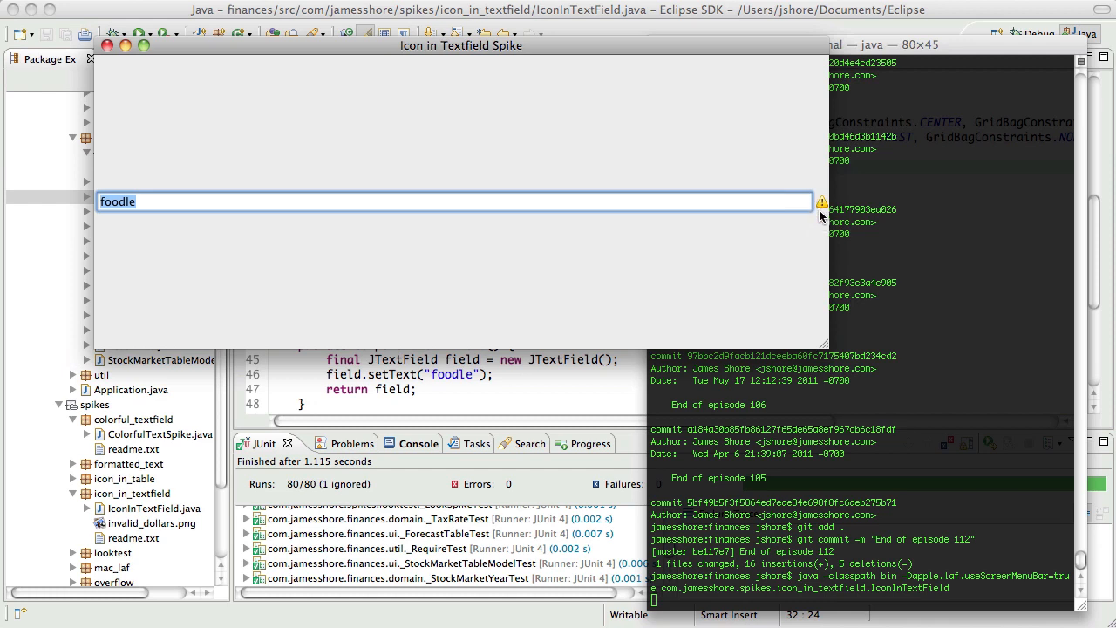
pyautogui.moveTo(819, 207)
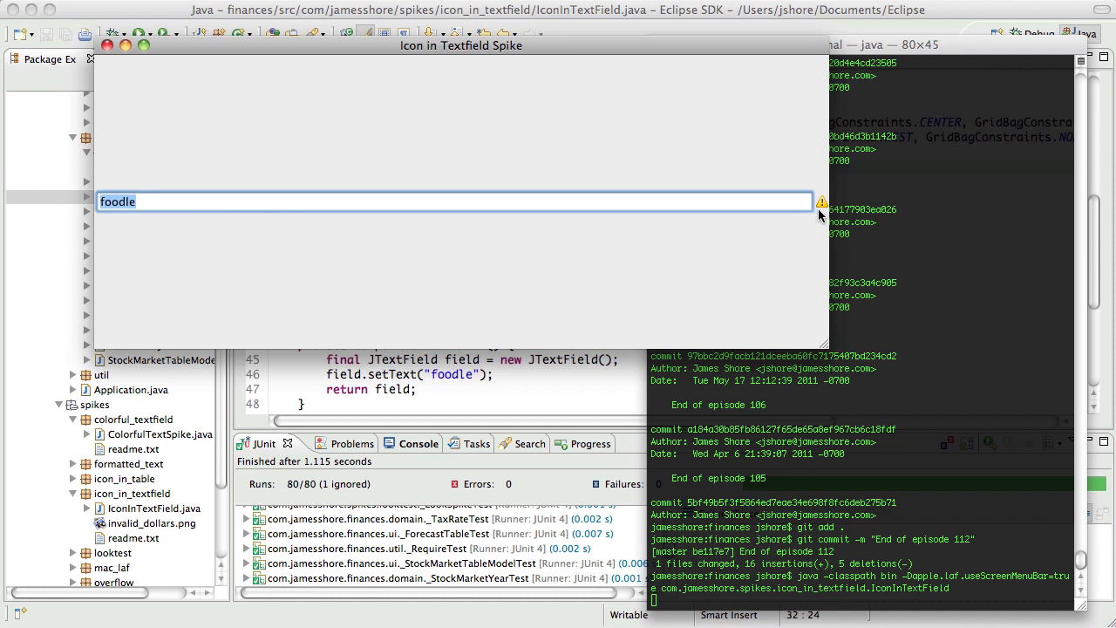
pyautogui.moveTo(753, 248)
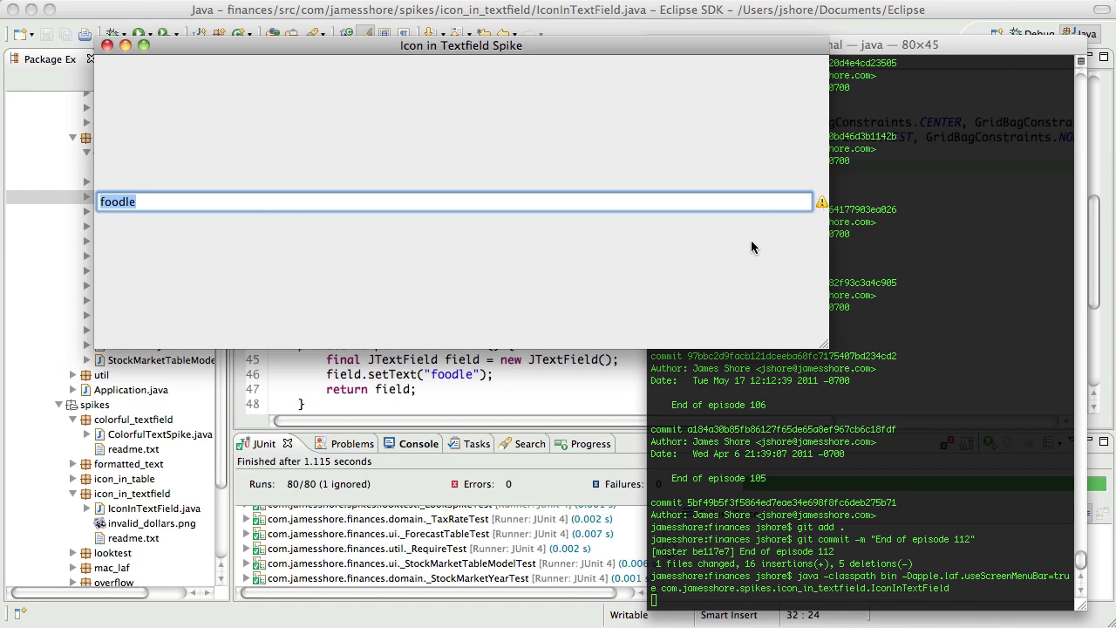
pyautogui.moveTo(798, 202)
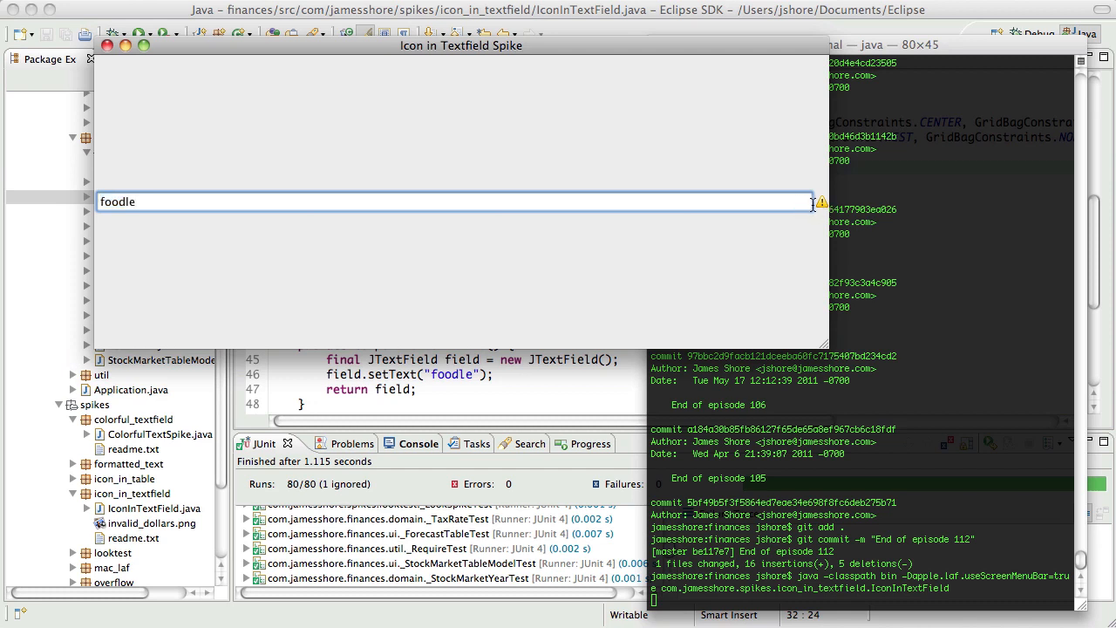
pyautogui.moveTo(806, 263)
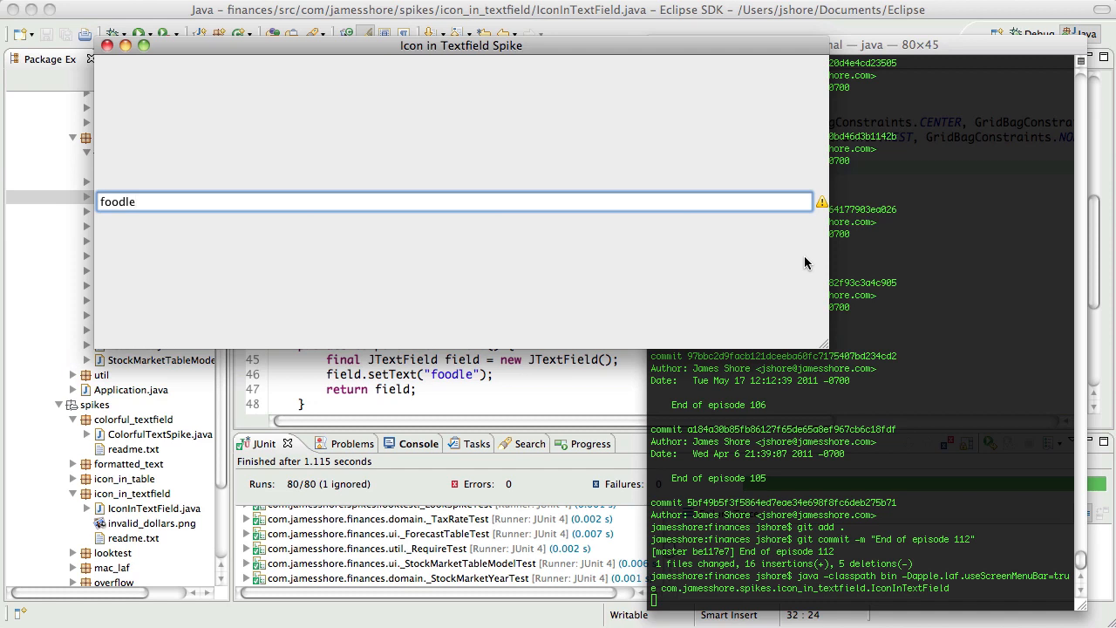
pyautogui.moveTo(841, 277)
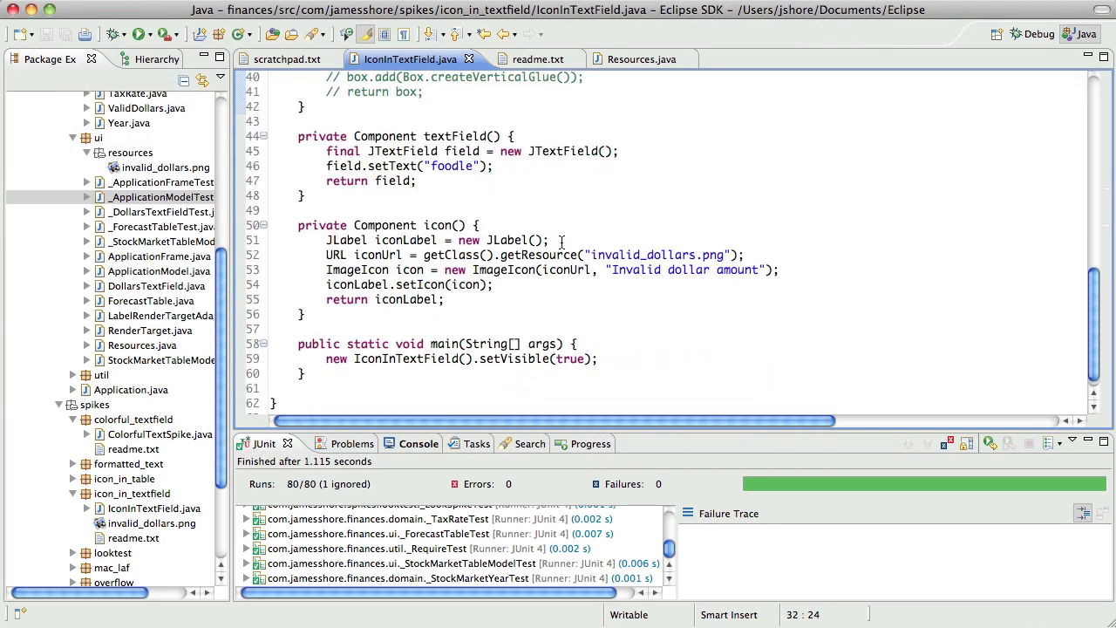
# - Add iconLabel.setBackground(Color.WHITE); right after the setIcon line in icon()
pyautogui.click(444, 284)
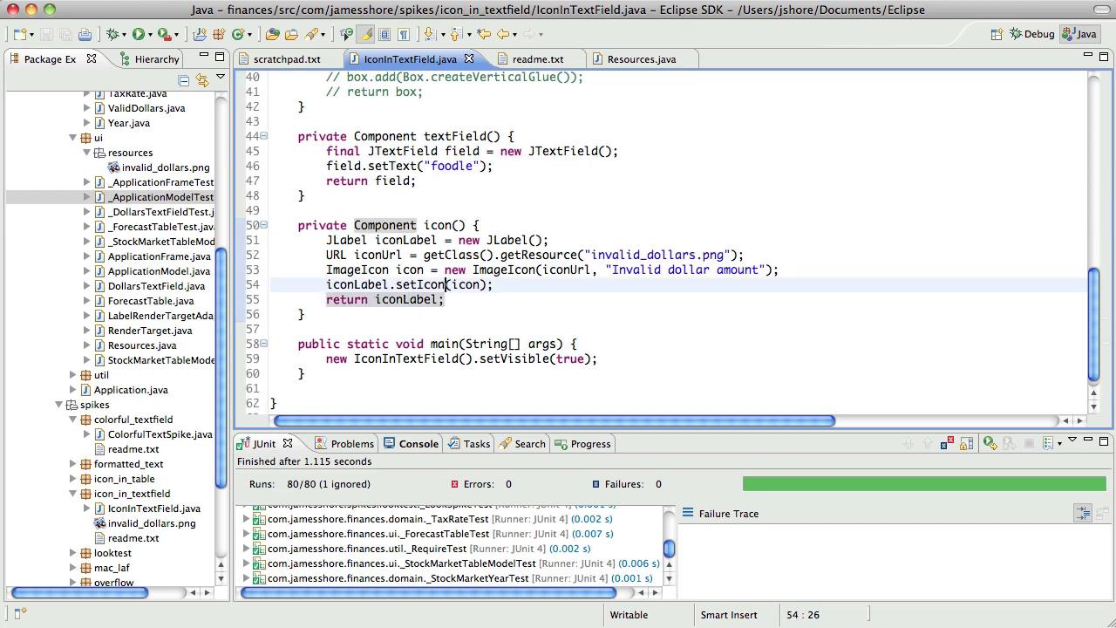
pyautogui.write('iconLabel.')
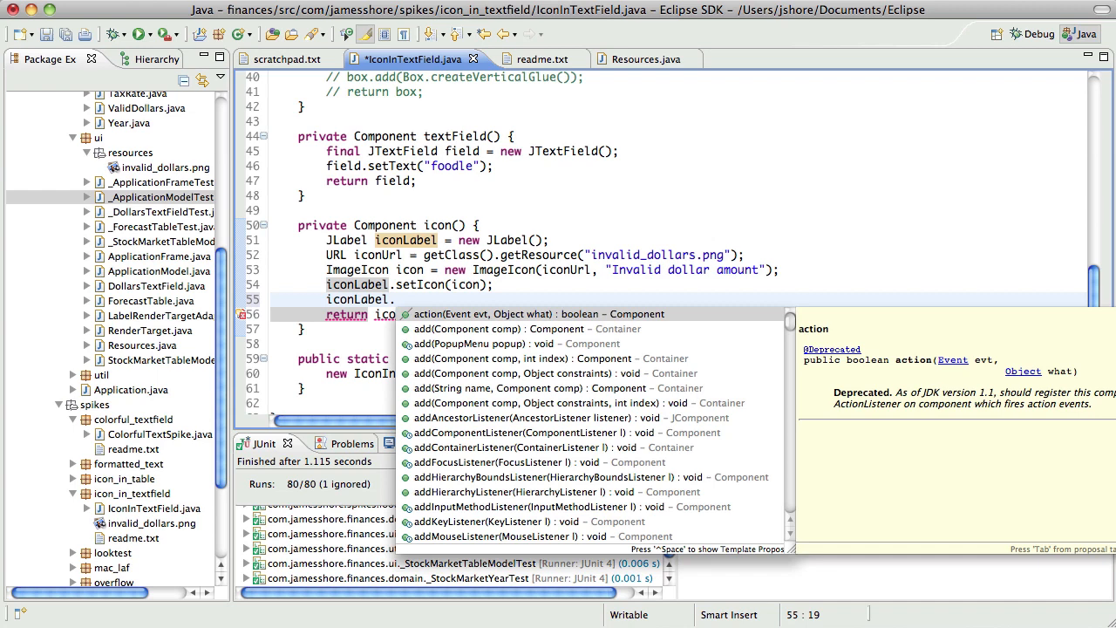
pyautogui.write('setBackground(Color')
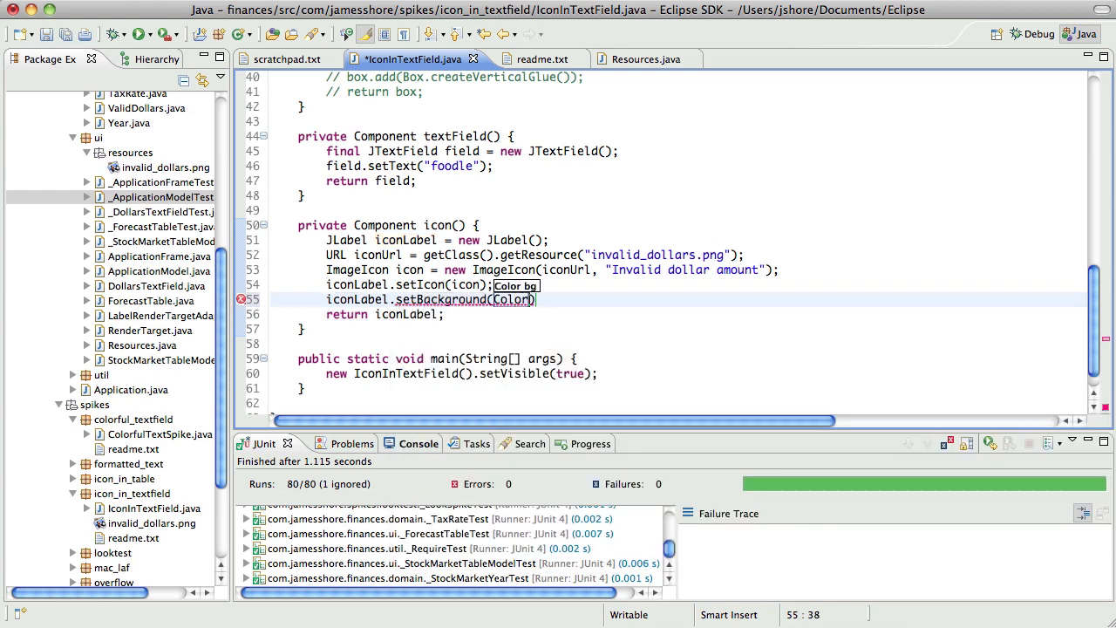
pyautogui.write('WHITE);')
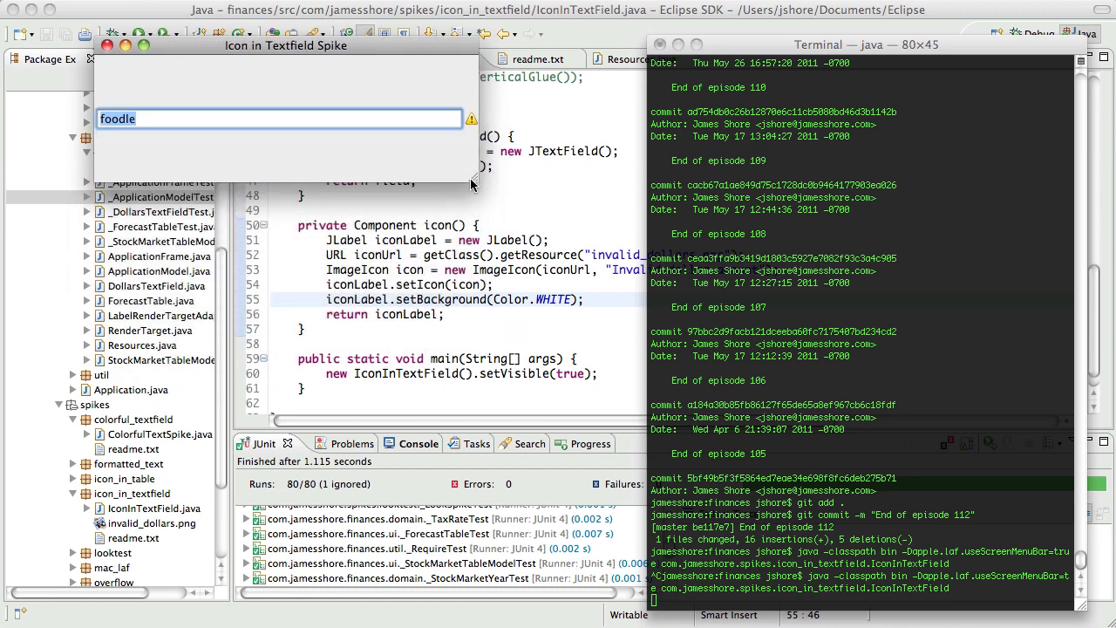
pyautogui.moveTo(395, 177)
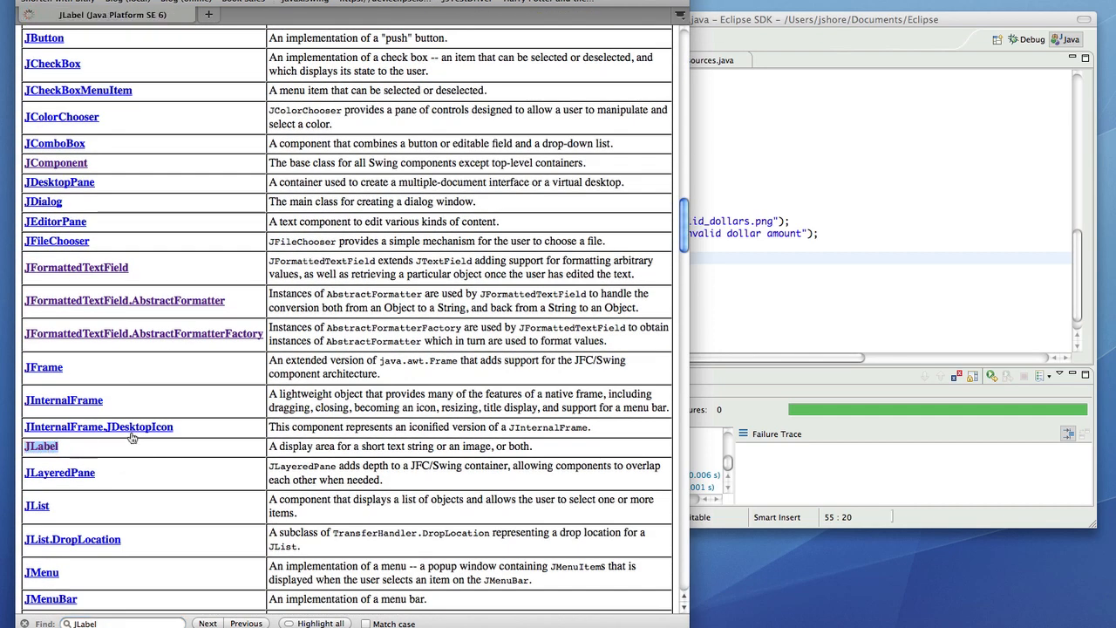
# - Open the JLabel Javadoc and scroll through its methods looking for setBackground
pyautogui.click(41, 446)
pyautogui.write('setBack')
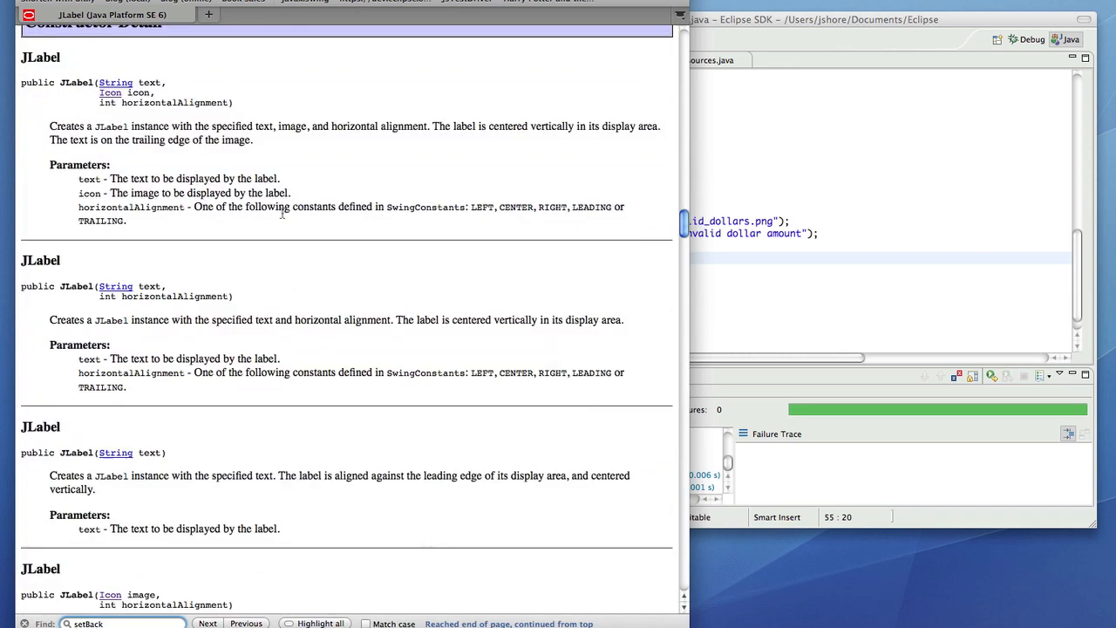
pyautogui.scroll(-3)
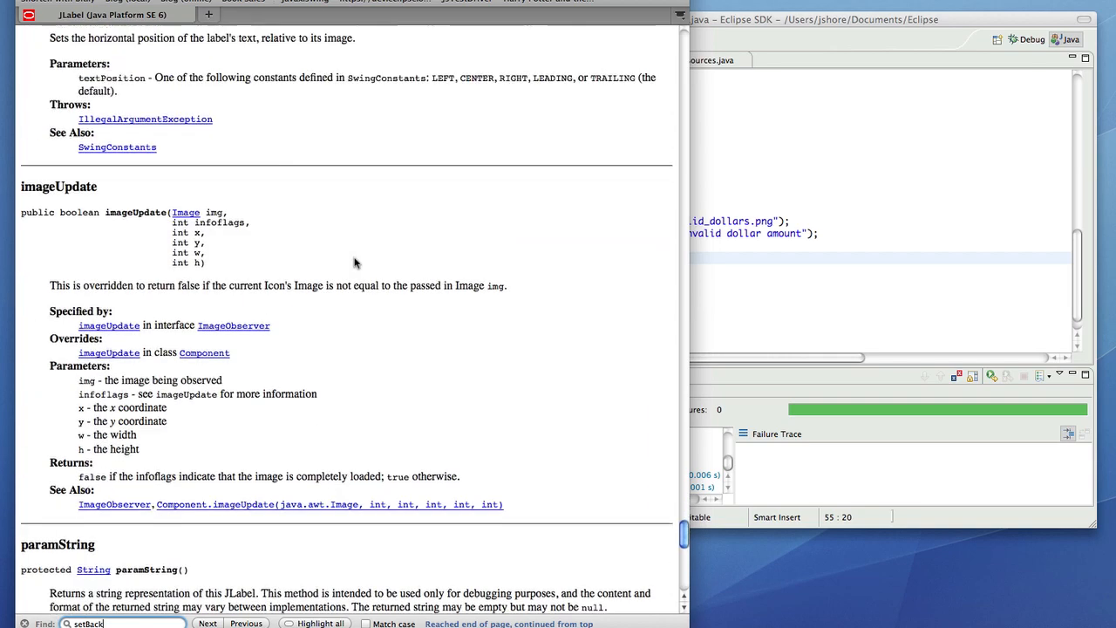
pyautogui.scroll(-3)
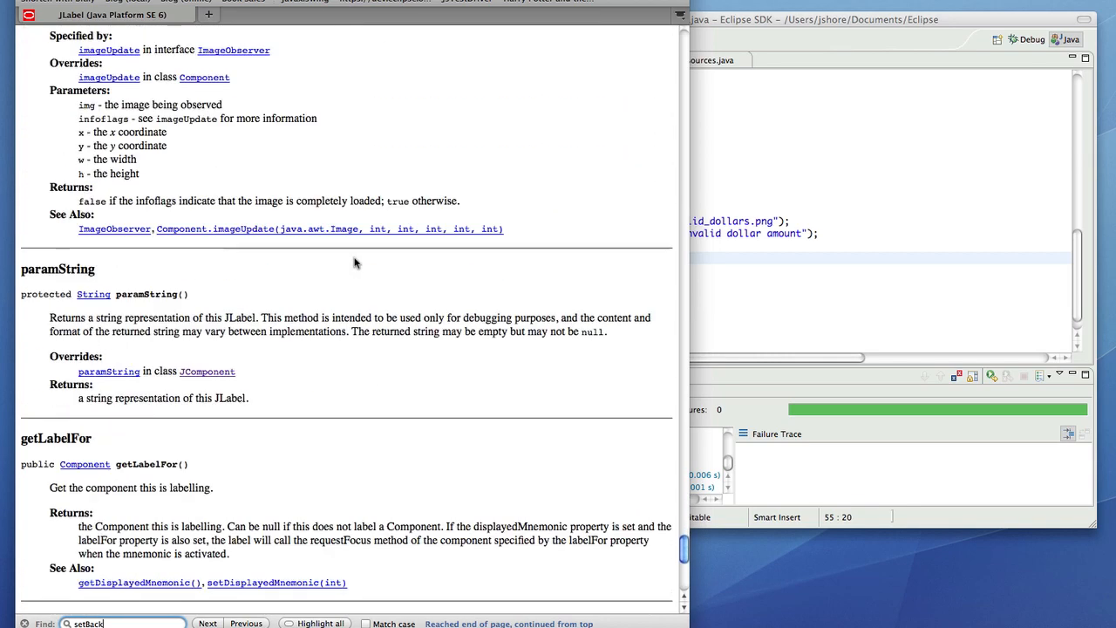
pyautogui.scroll(-3)
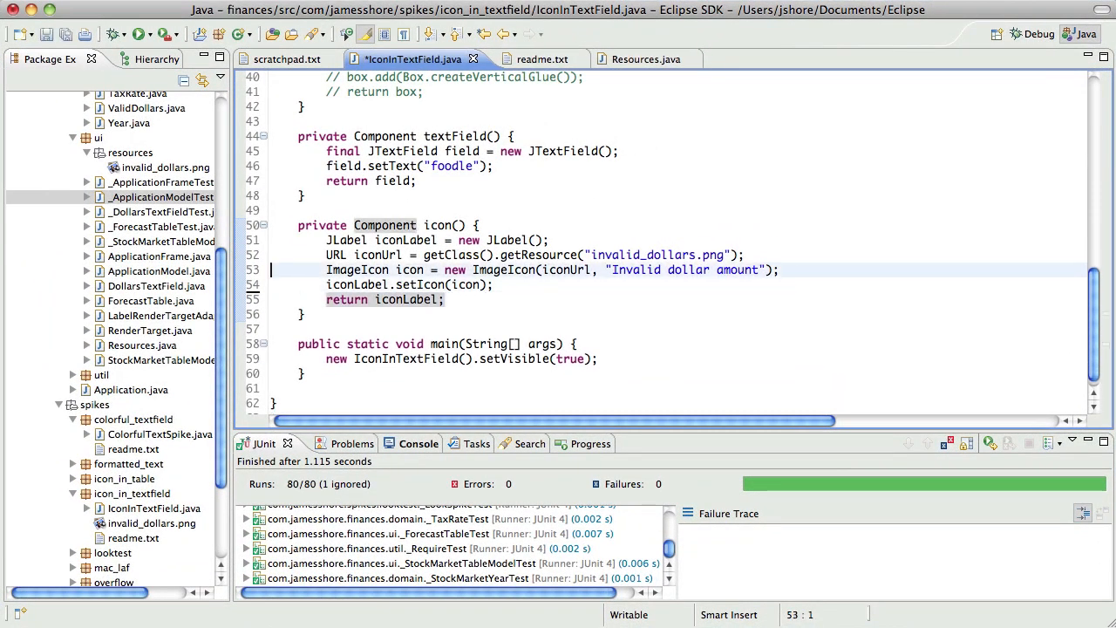
# - Begin an ico. statement on the ImageIcon to list its method completions
pyautogui.write('ico')
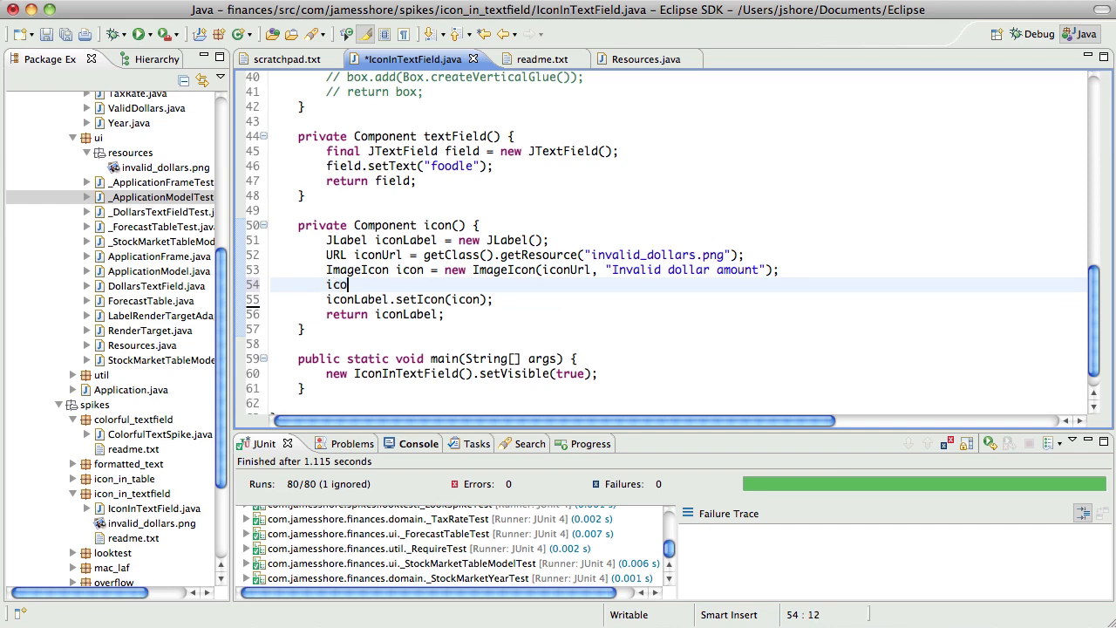
pyautogui.write('.')
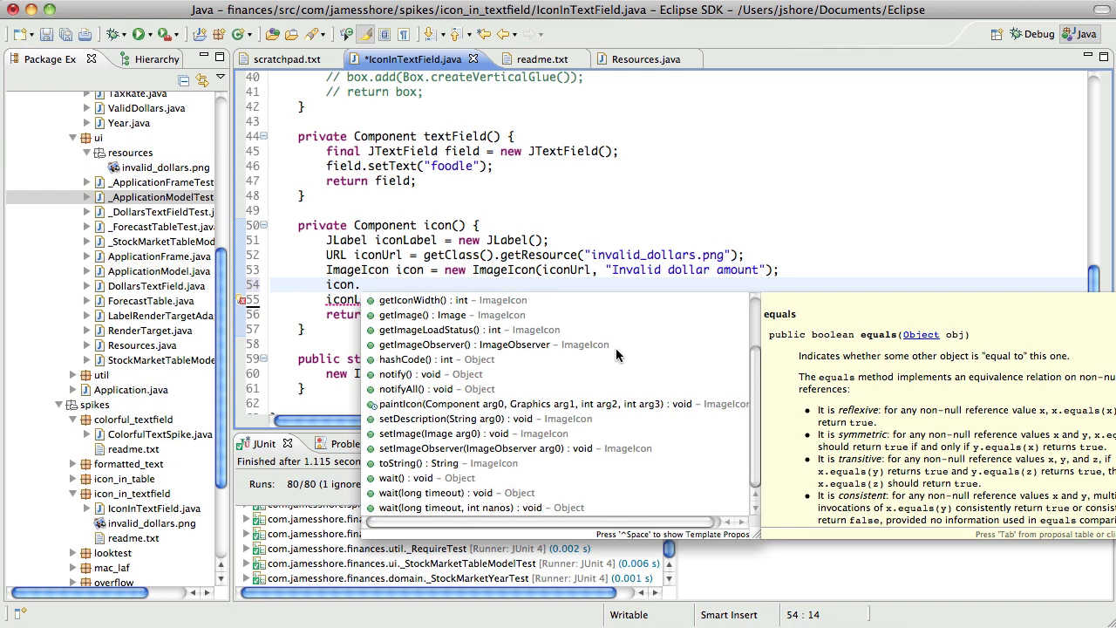
pyautogui.moveTo(633, 383)
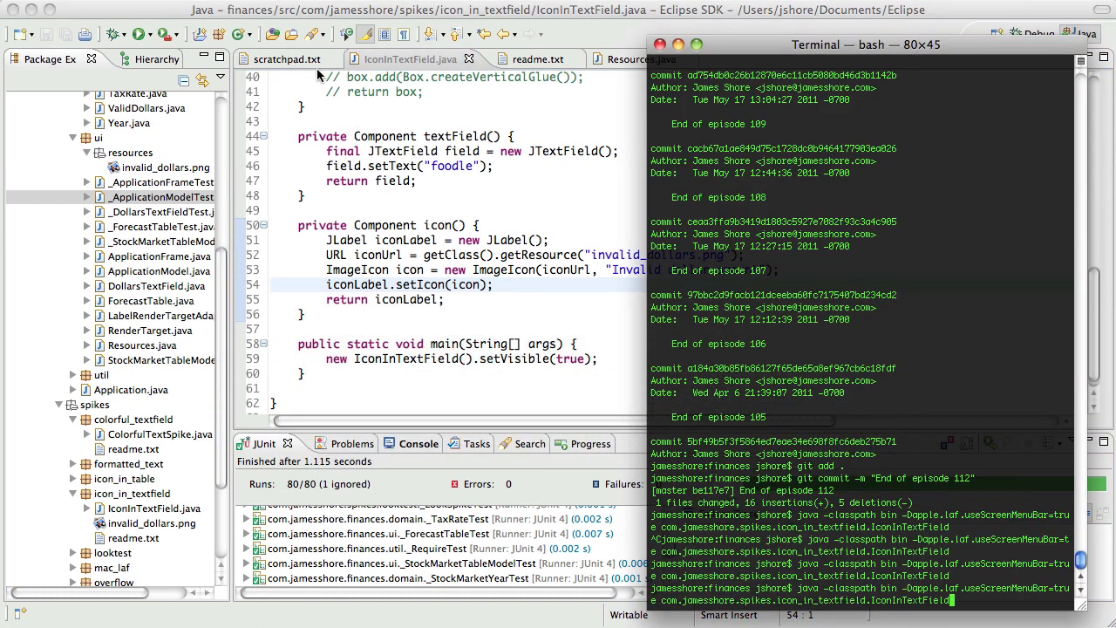
pyautogui.moveTo(733, 337)
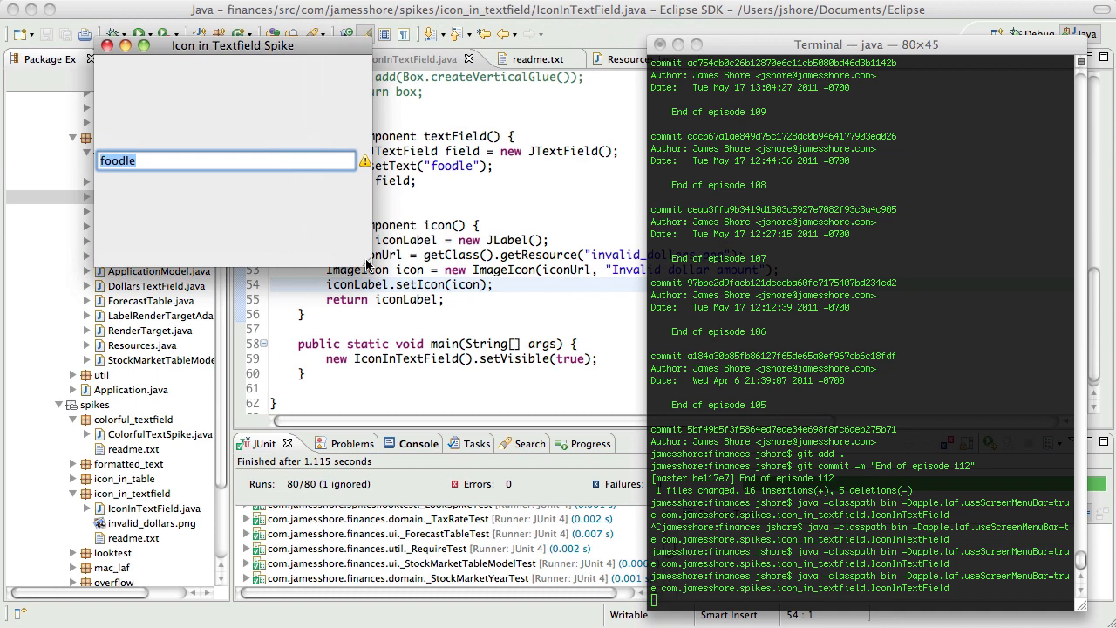
pyautogui.moveTo(388, 265)
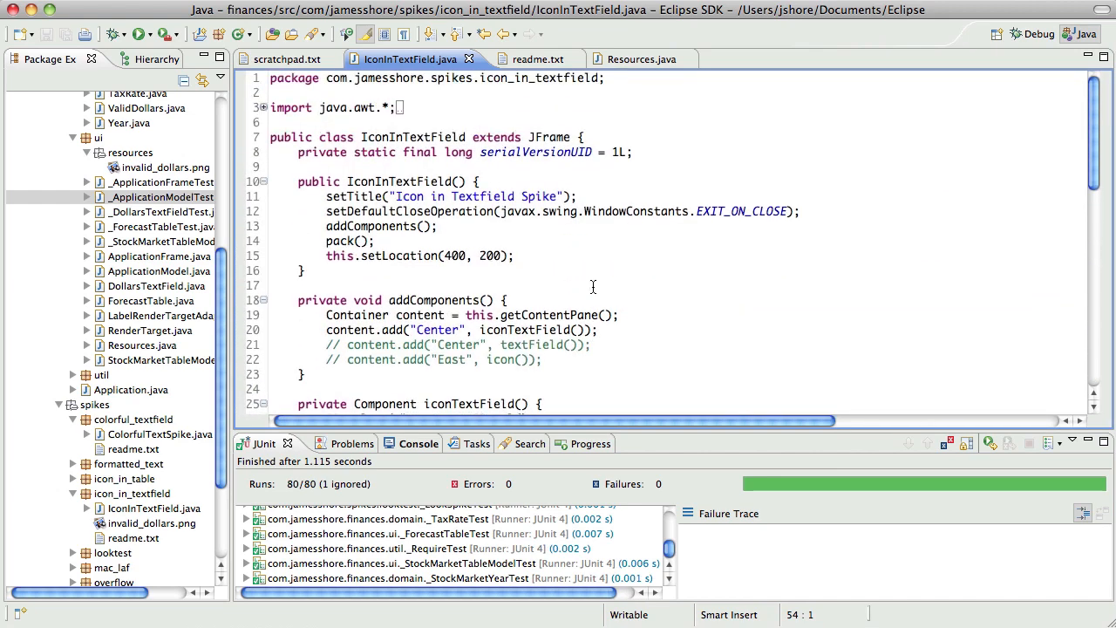
# - Rename the layout method to iconTextFieldWithGridBag and edit its content.add line
pyautogui.scroll(-3)
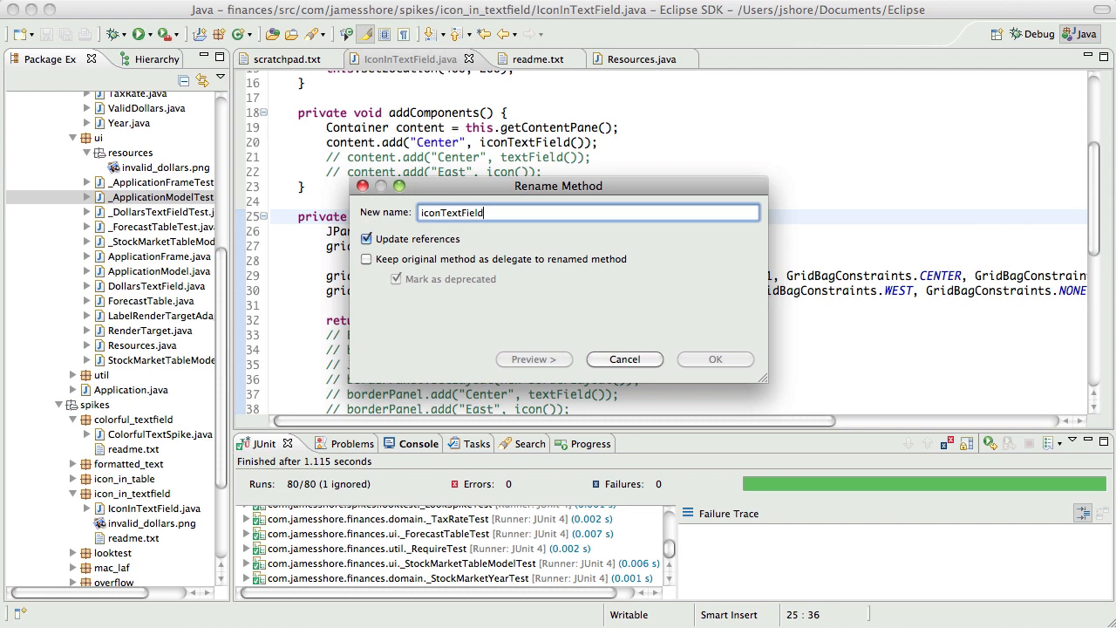
pyautogui.write('WithGrid')
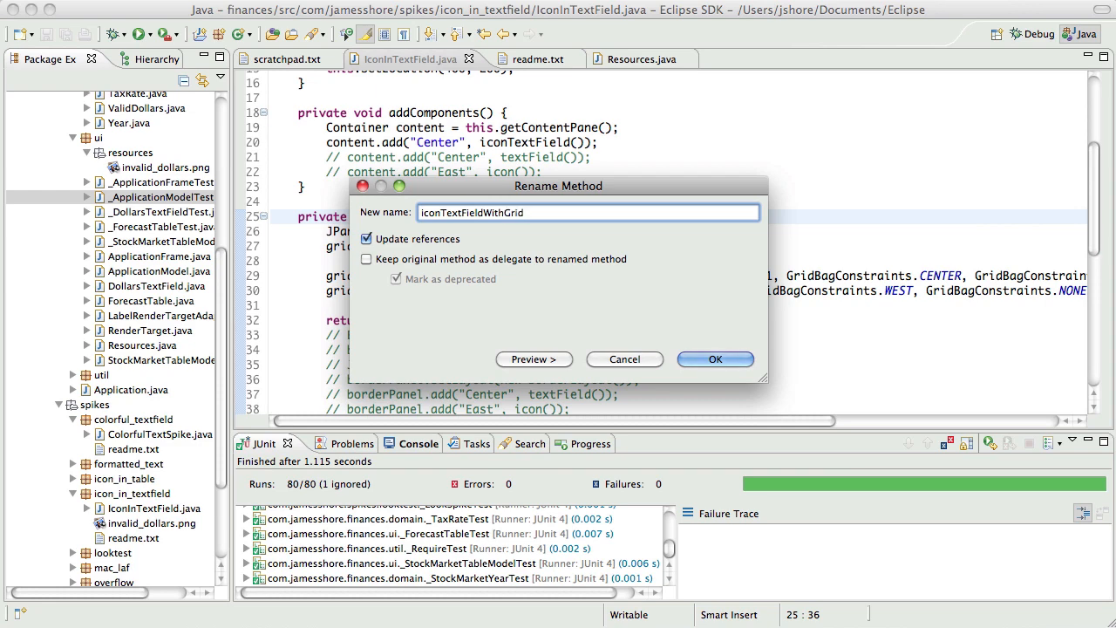
pyautogui.click(715, 358)
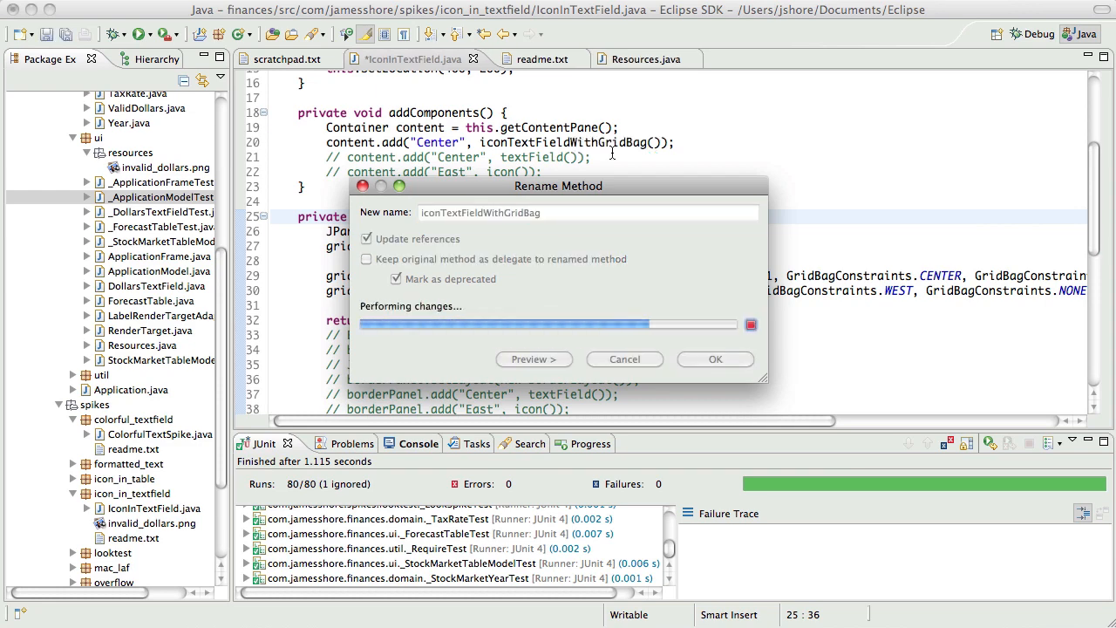
pyautogui.click(715, 359)
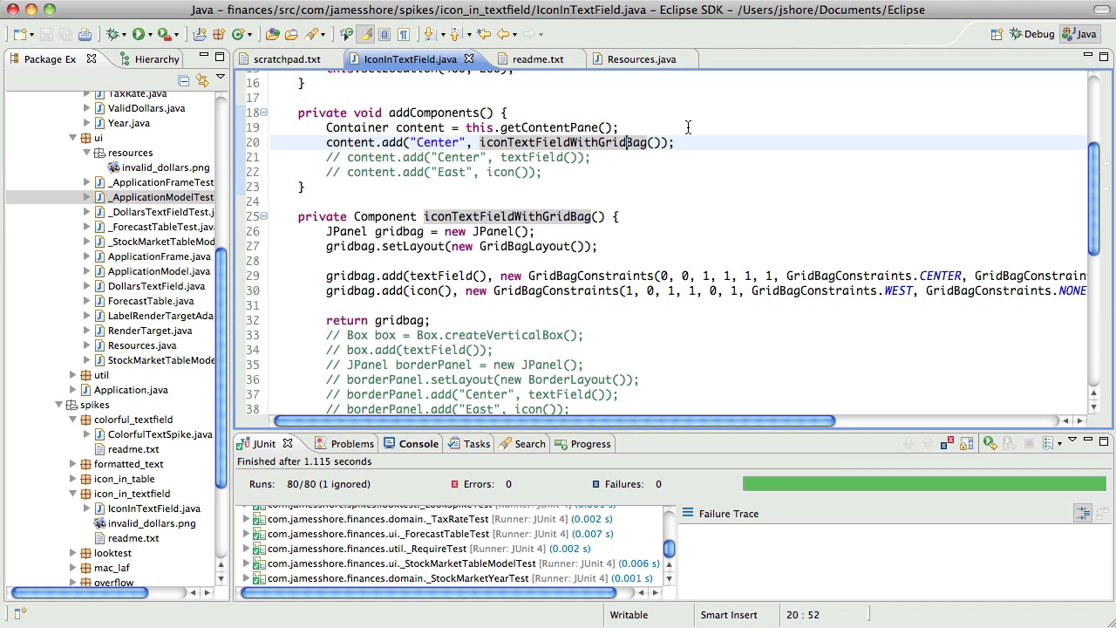
pyautogui.write('c')
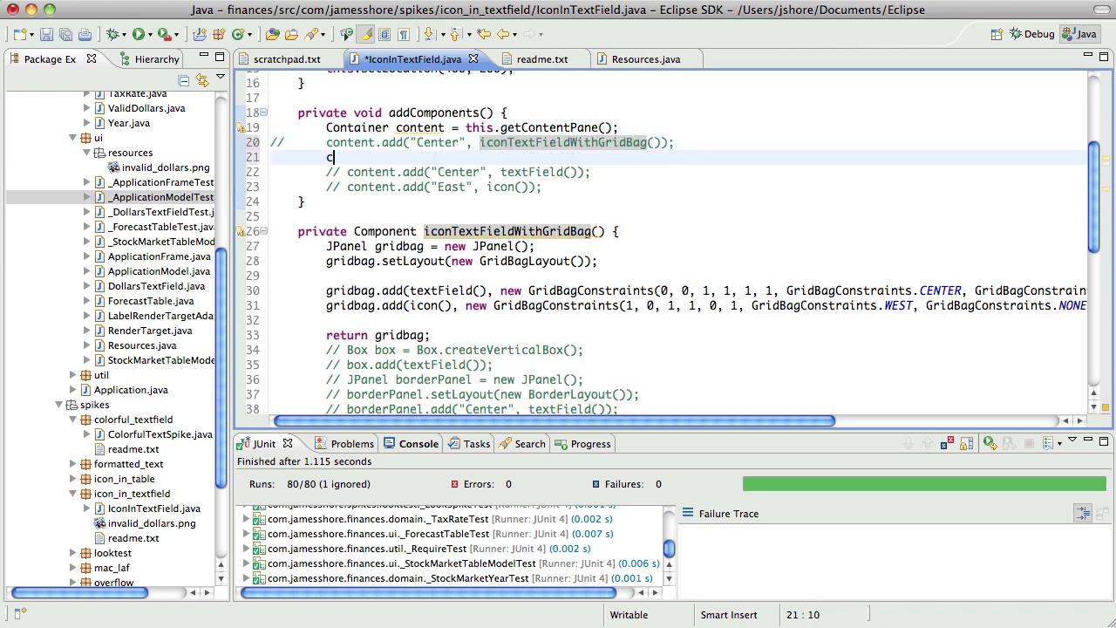
pyautogui.write('ontent.add("Cent"')
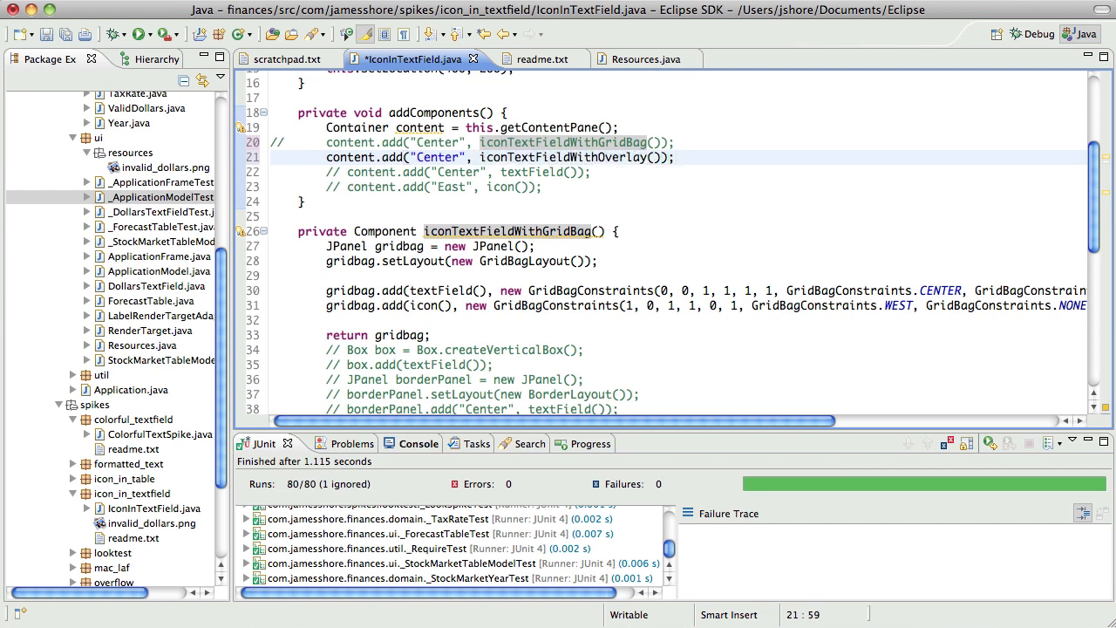
# - Type the private Component iconTextFieldWithOverlay signature below addComponents
pyautogui.write('private C')
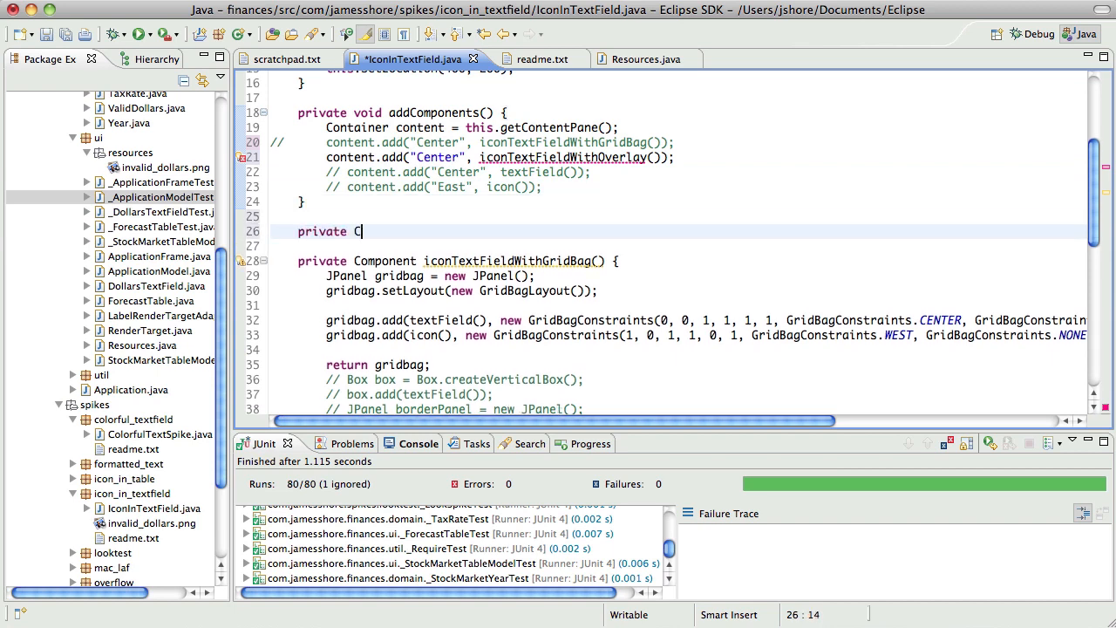
pyautogui.write('omponent')
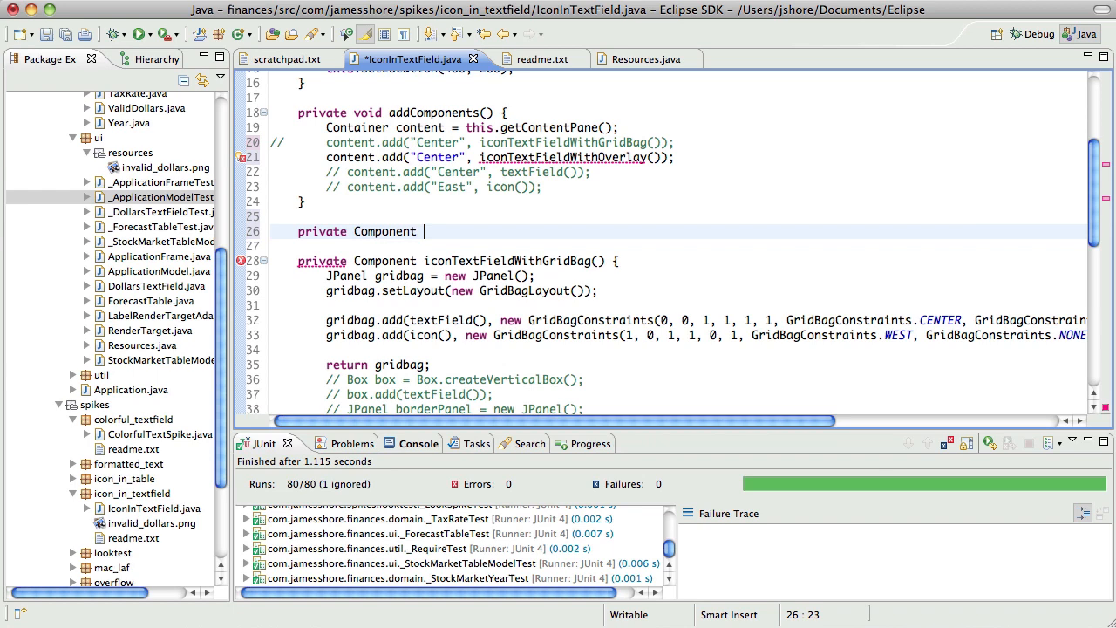
pyautogui.write('iconTextFieldWi')
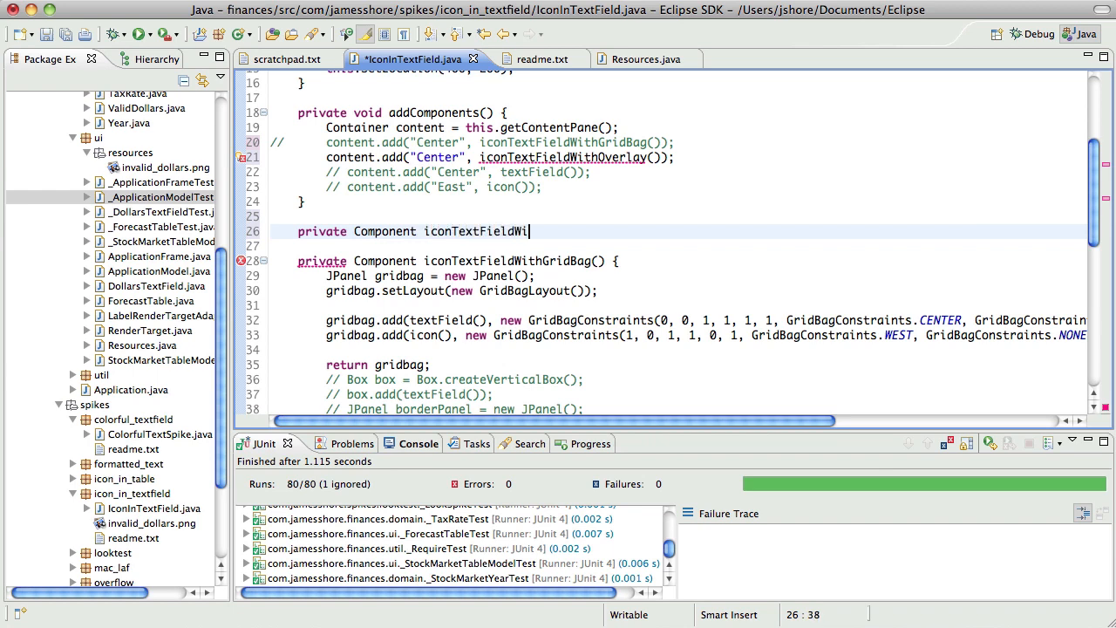
pyautogui.write('thOverlay')
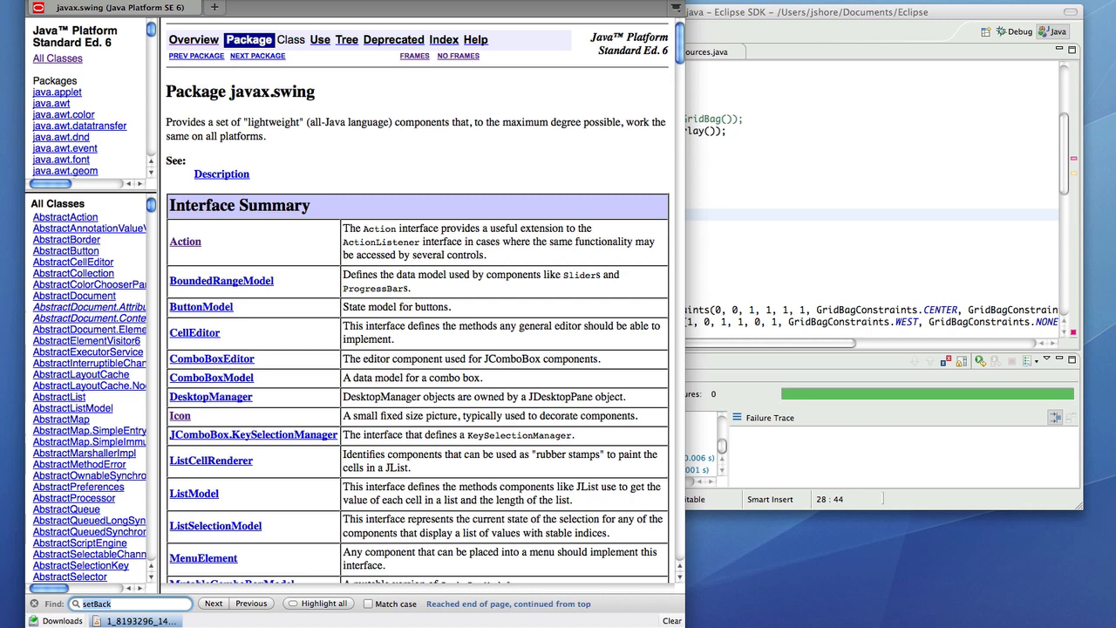
# - Find OverlayLayout in the All Classes frame and read through its documentation
pyautogui.write('overlaylay')
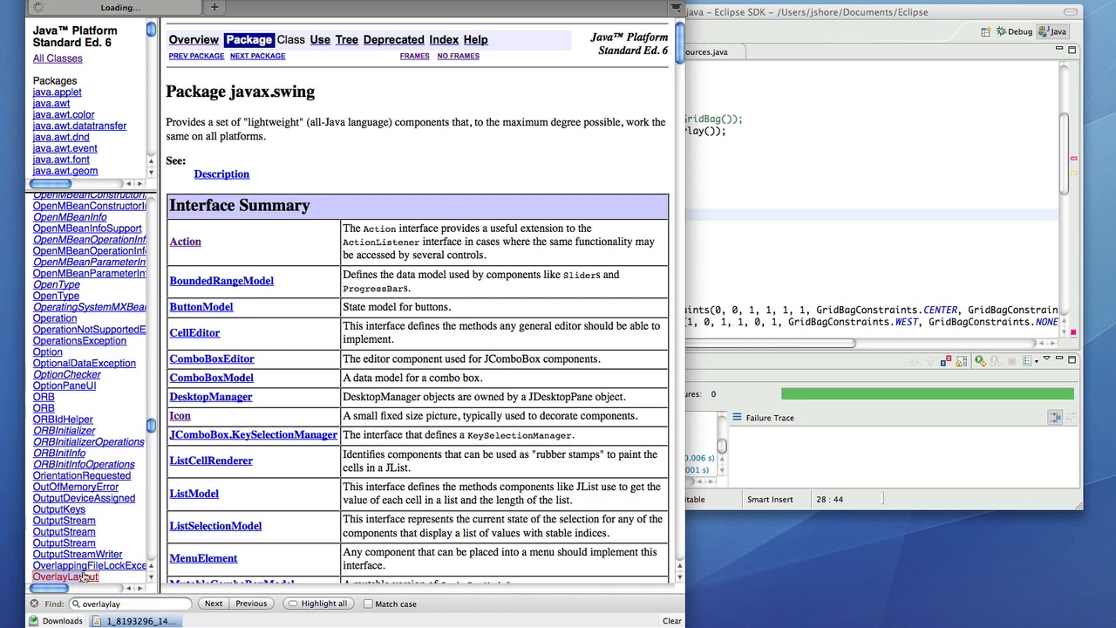
pyautogui.click(66, 577)
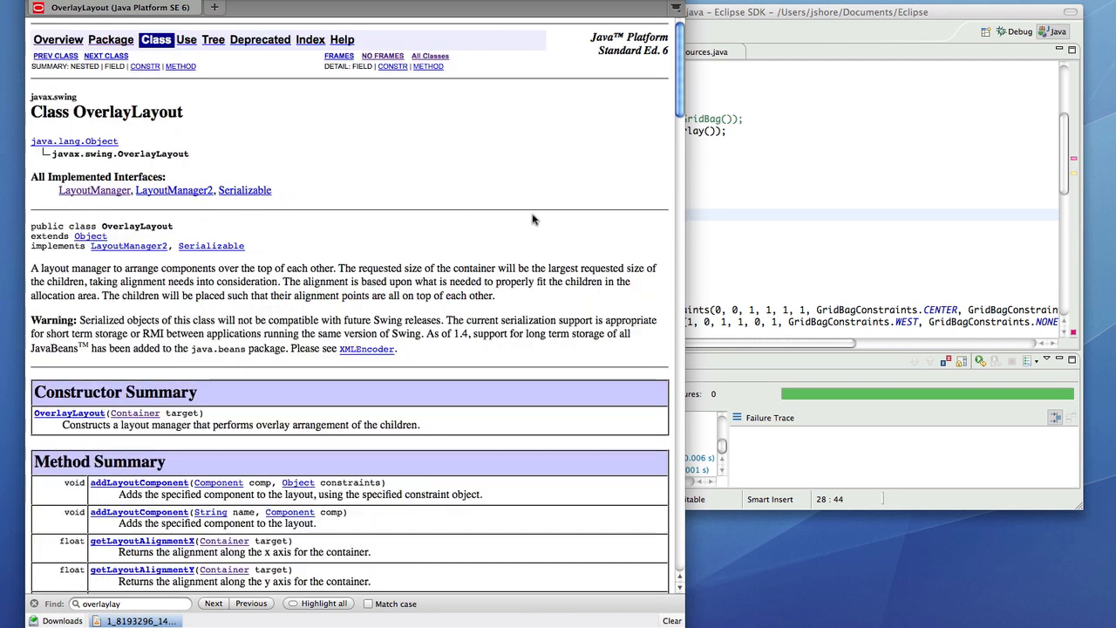
pyautogui.scroll(-3)
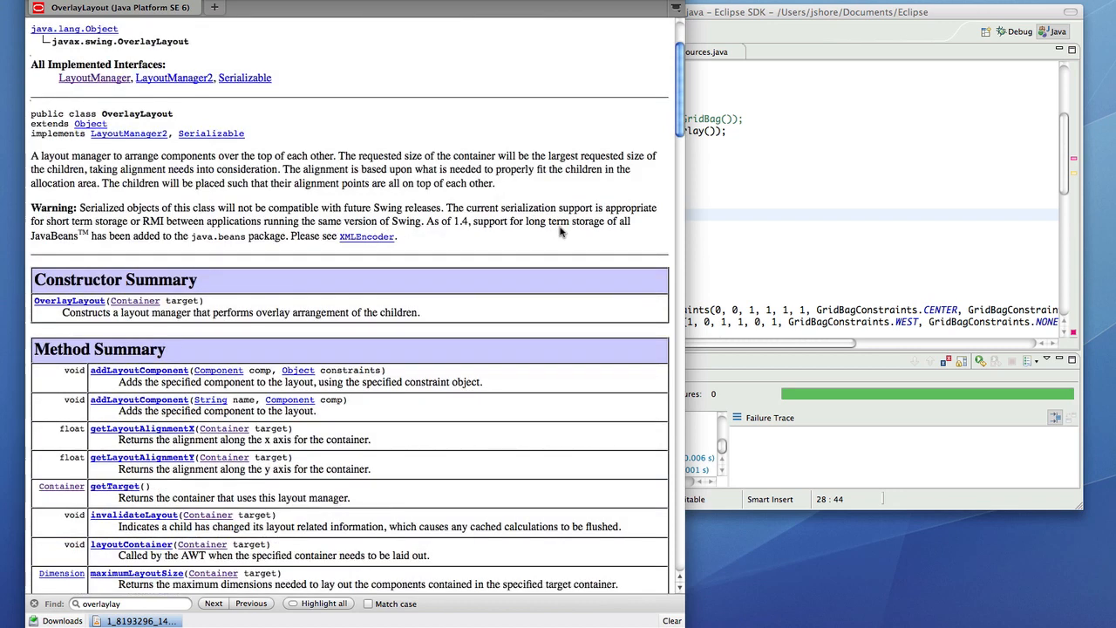
pyautogui.moveTo(485, 182)
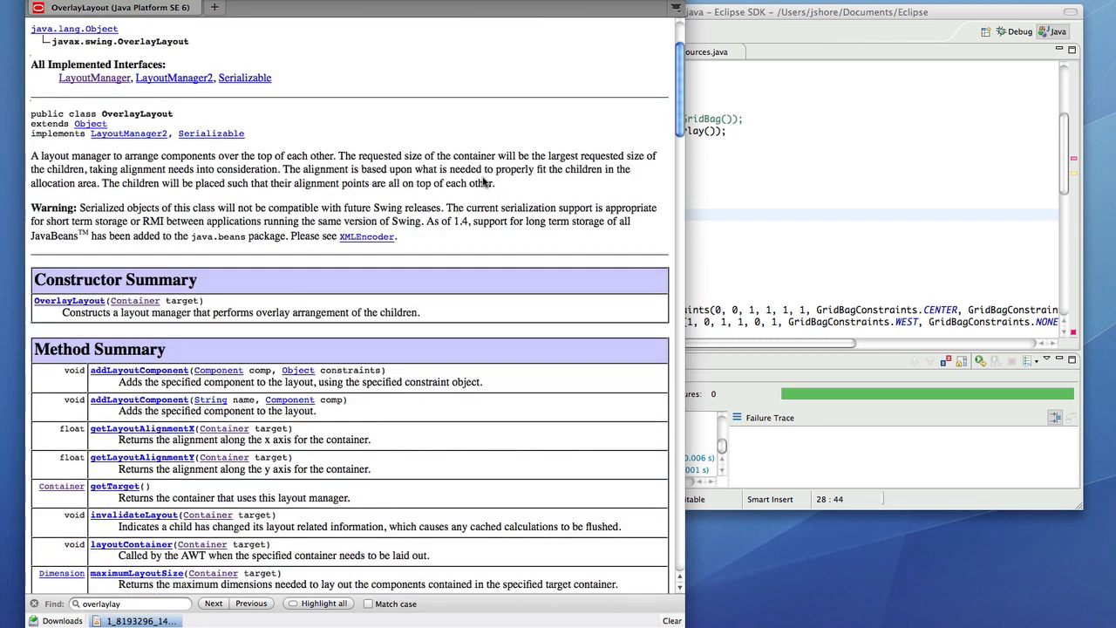
pyautogui.scroll(-3)
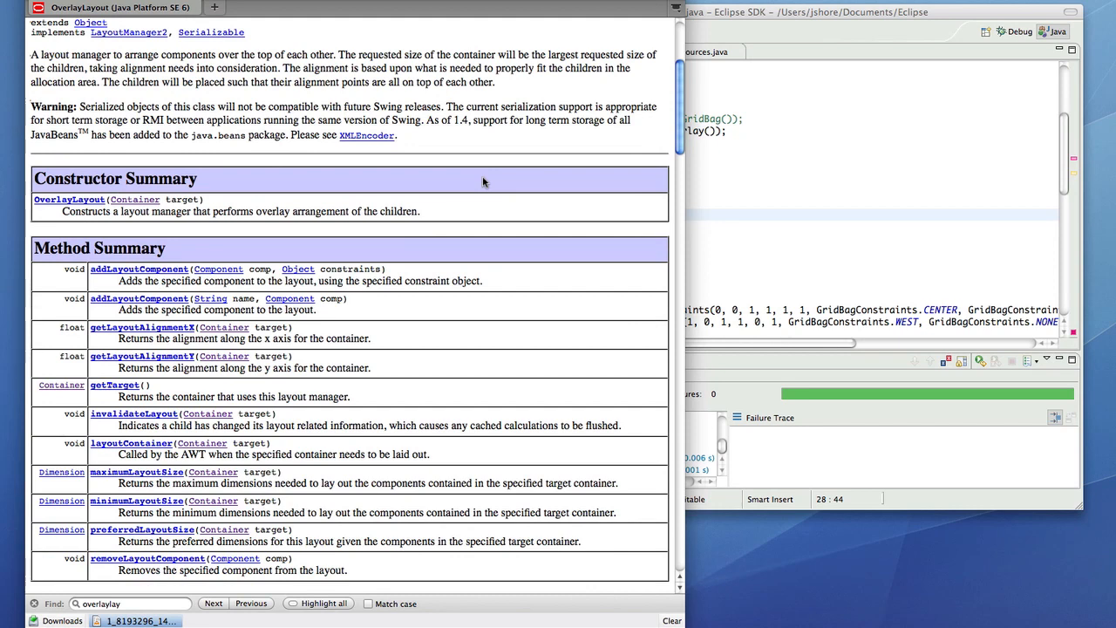
pyautogui.scroll(-3)
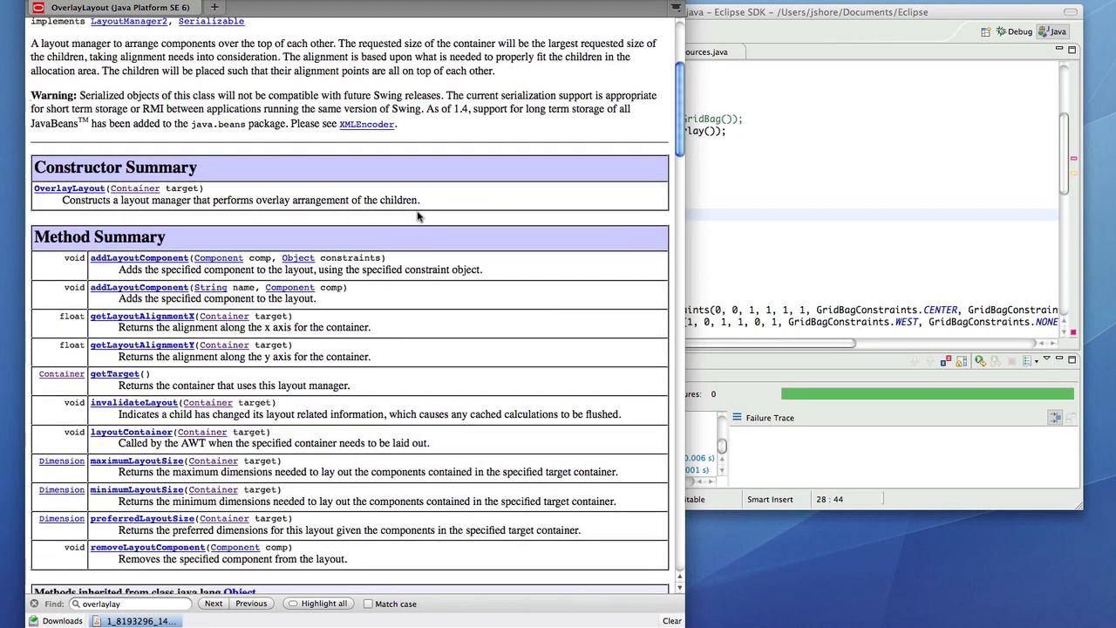
pyautogui.scroll(-3)
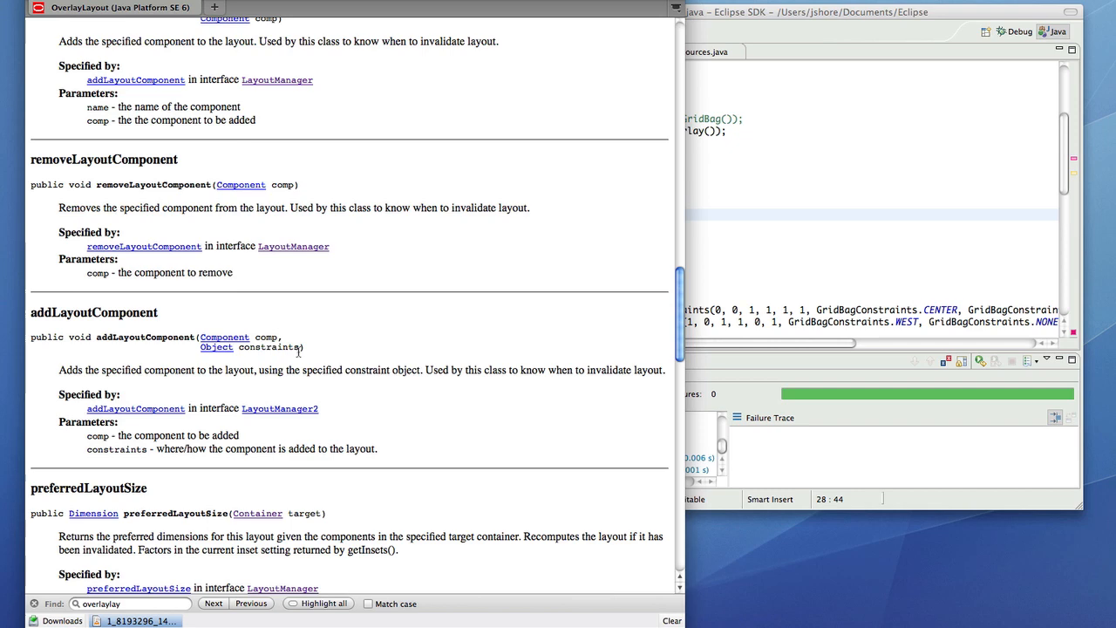
pyautogui.moveTo(299, 352)
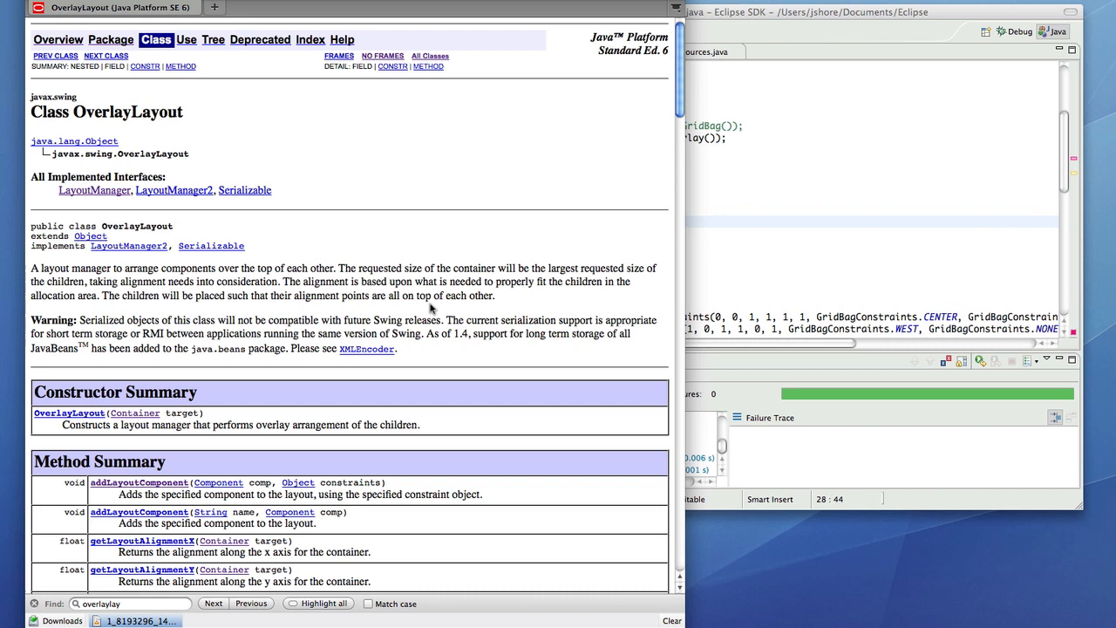
pyautogui.scroll(-3)
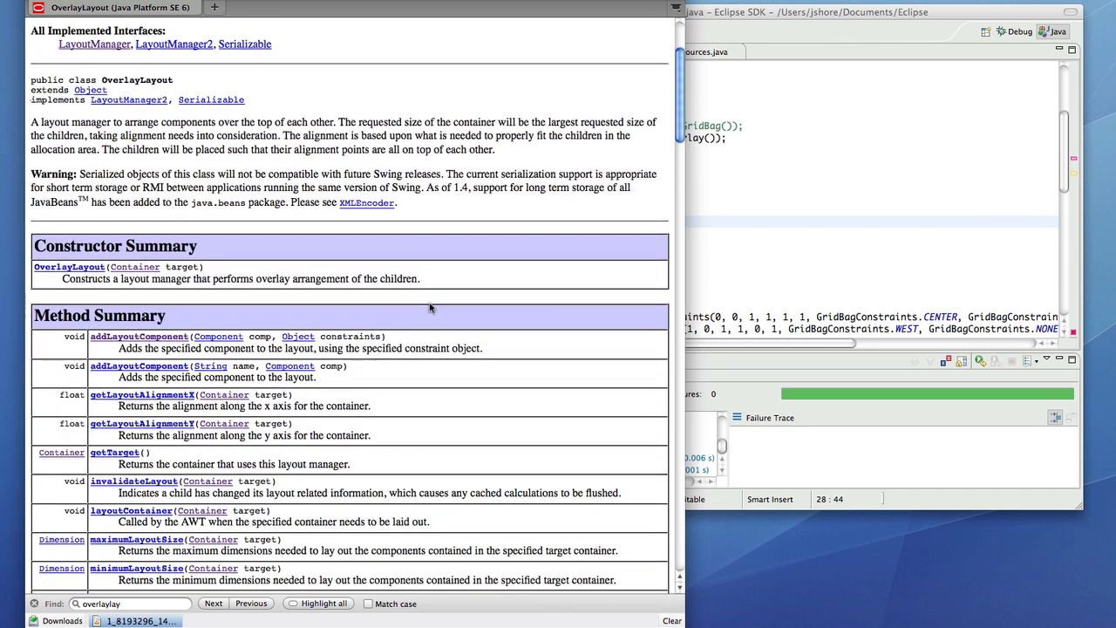
pyautogui.scroll(-3)
pyautogui.write('panel.add')
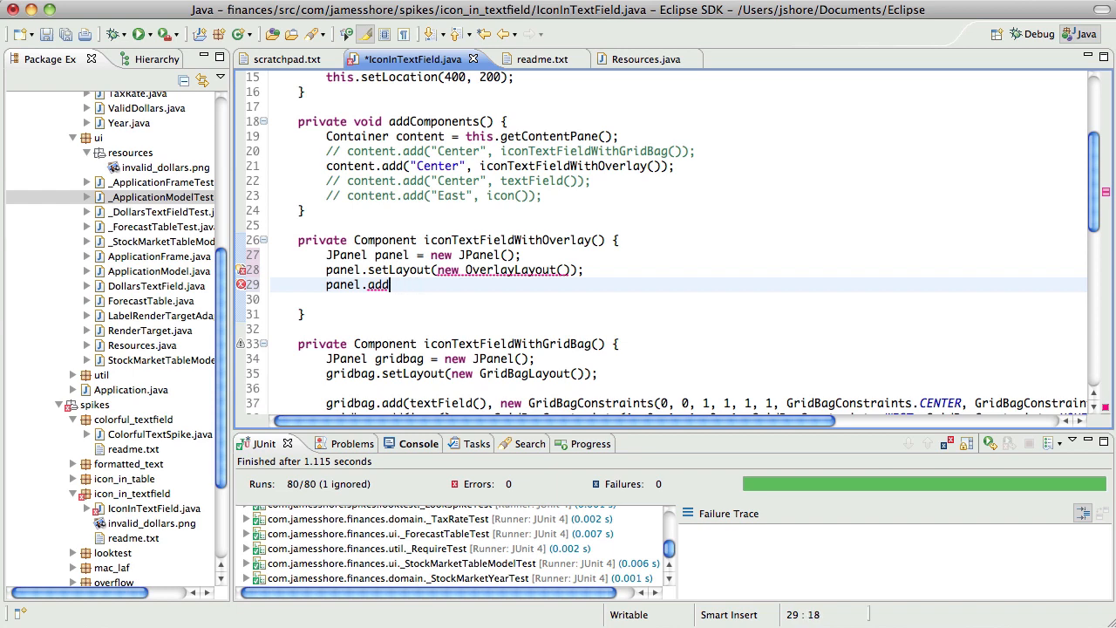
# - Fill in the overlay body: add textField(), pass panel to OverlayLayout, return panel
pyautogui.write('(textFil)')
pyautogui.click(678, 299)
pyautogui.write('panel.add(icon());')
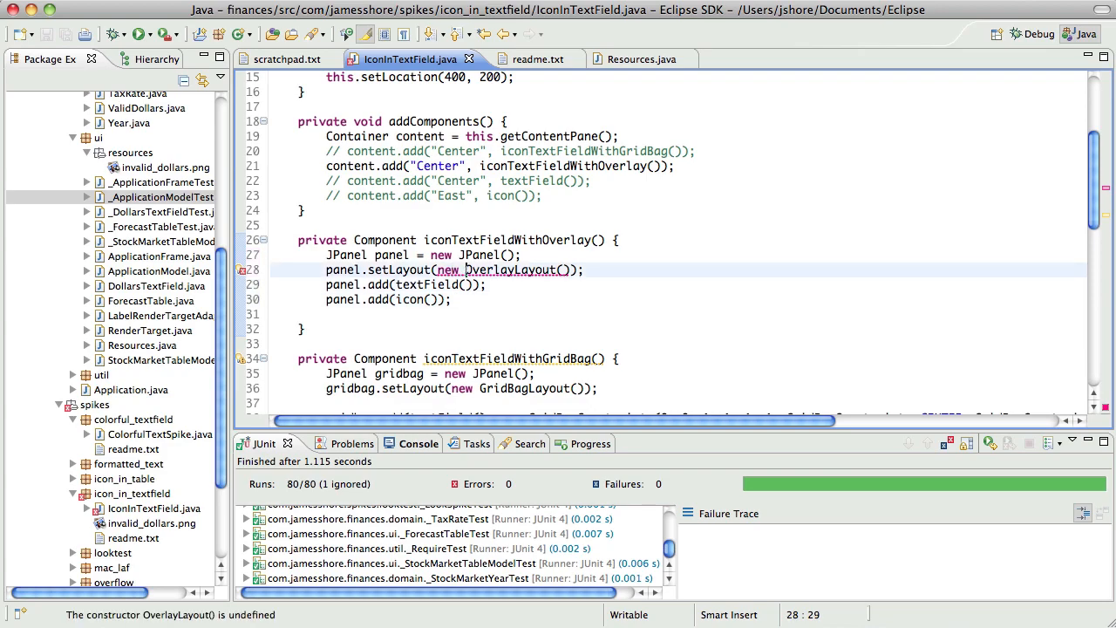
pyautogui.doubleClick(502, 270)
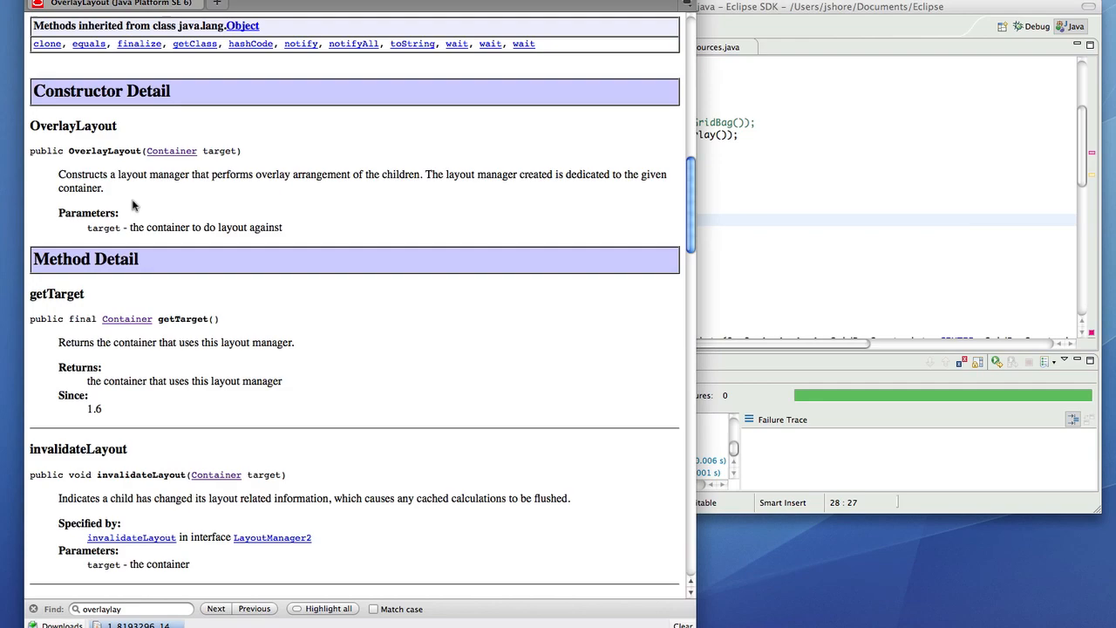
pyautogui.moveTo(463, 218)
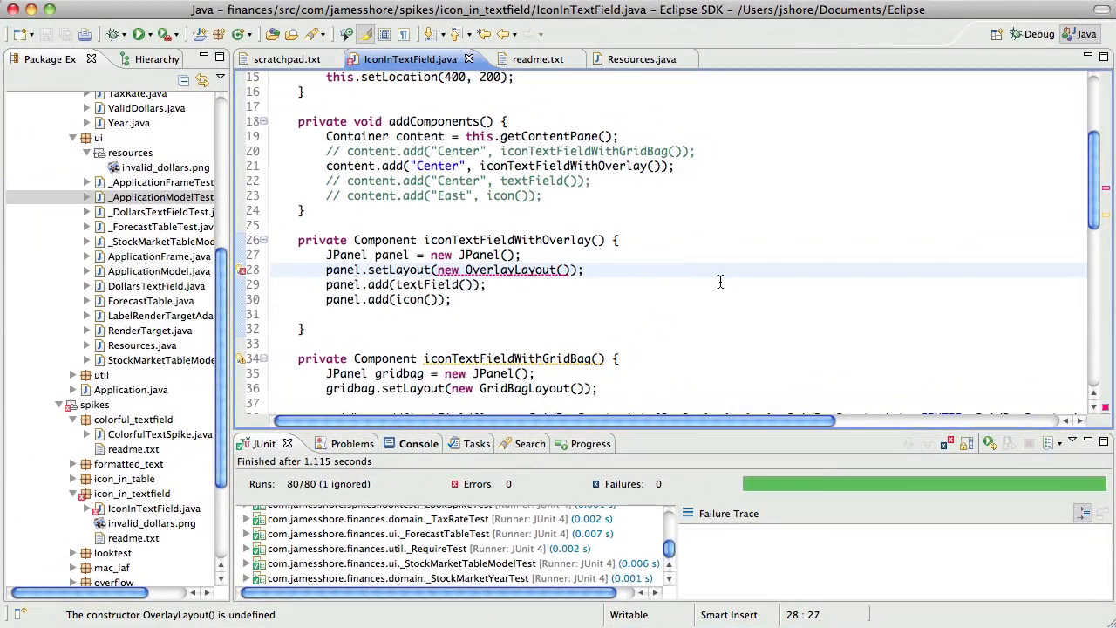
pyautogui.write('panel')
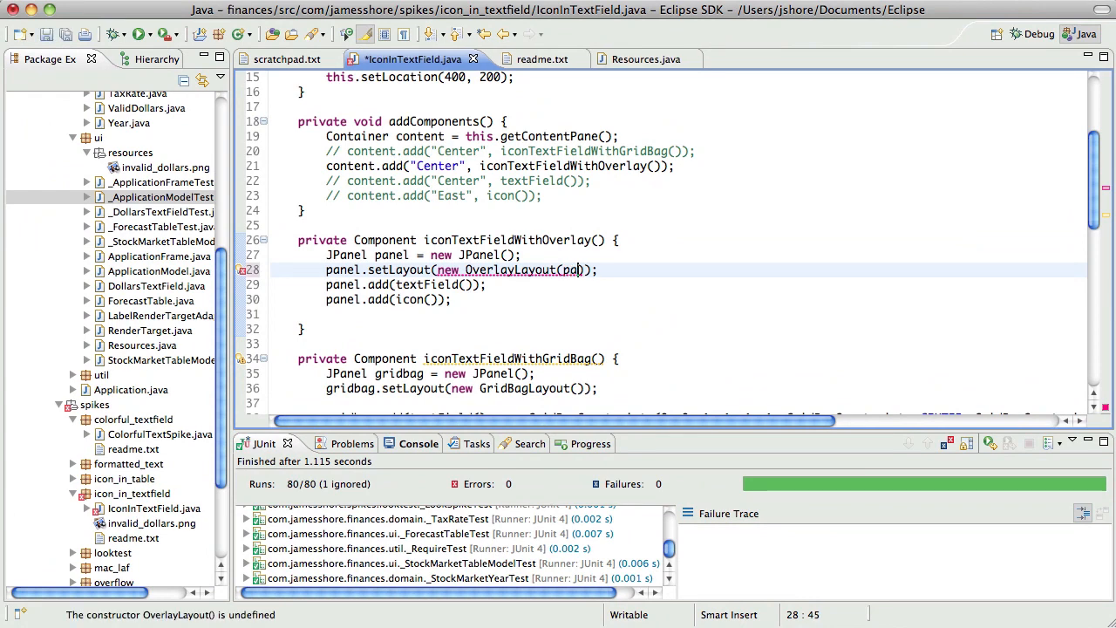
pyautogui.write('nel')
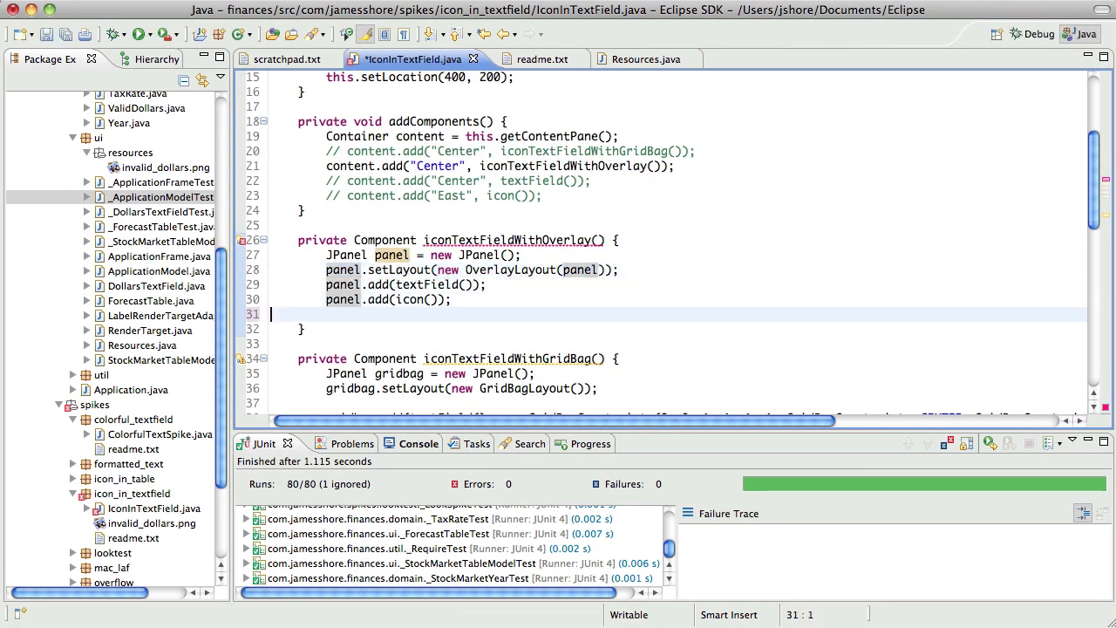
pyautogui.write('return p')
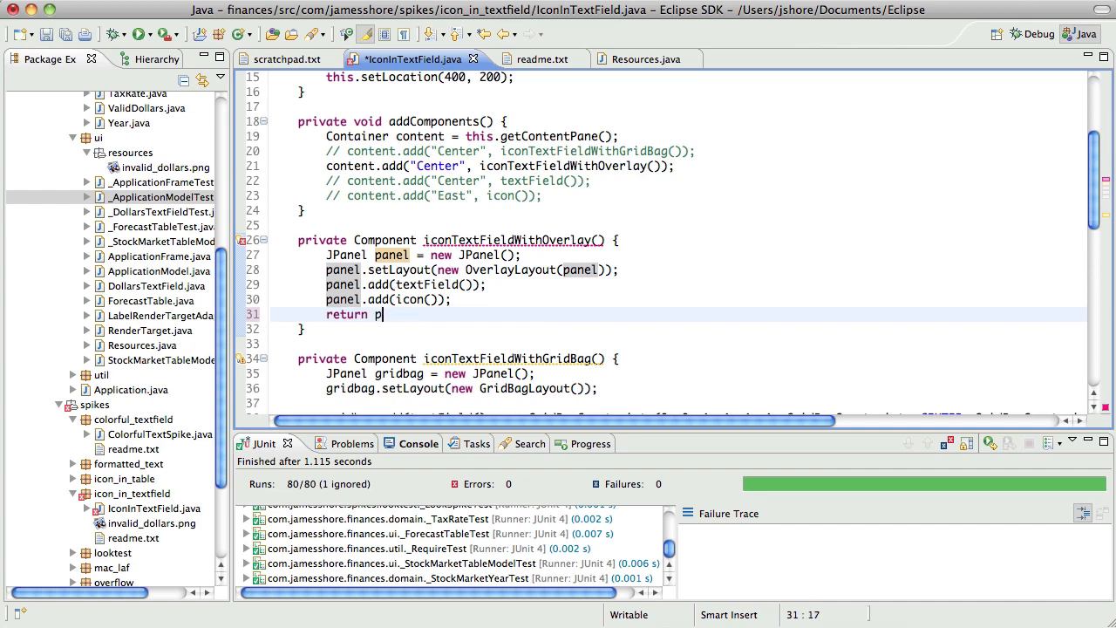
pyautogui.write('anel;')
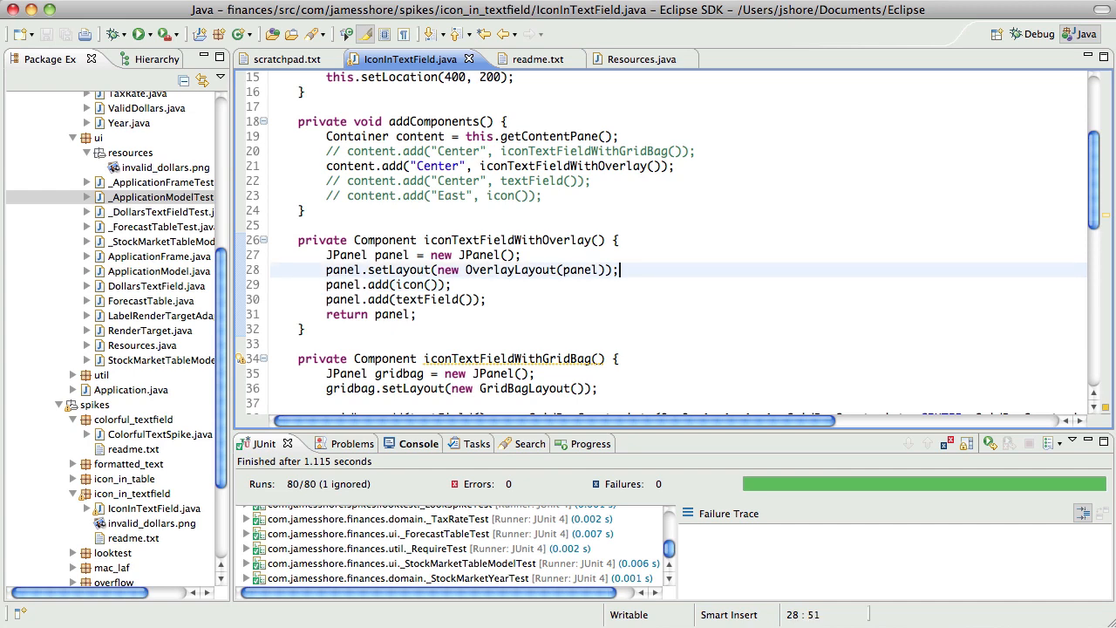
# - Declare JLabel icon = icon(); in iconTextFieldWithOverlay
pyautogui.write('Copmo')
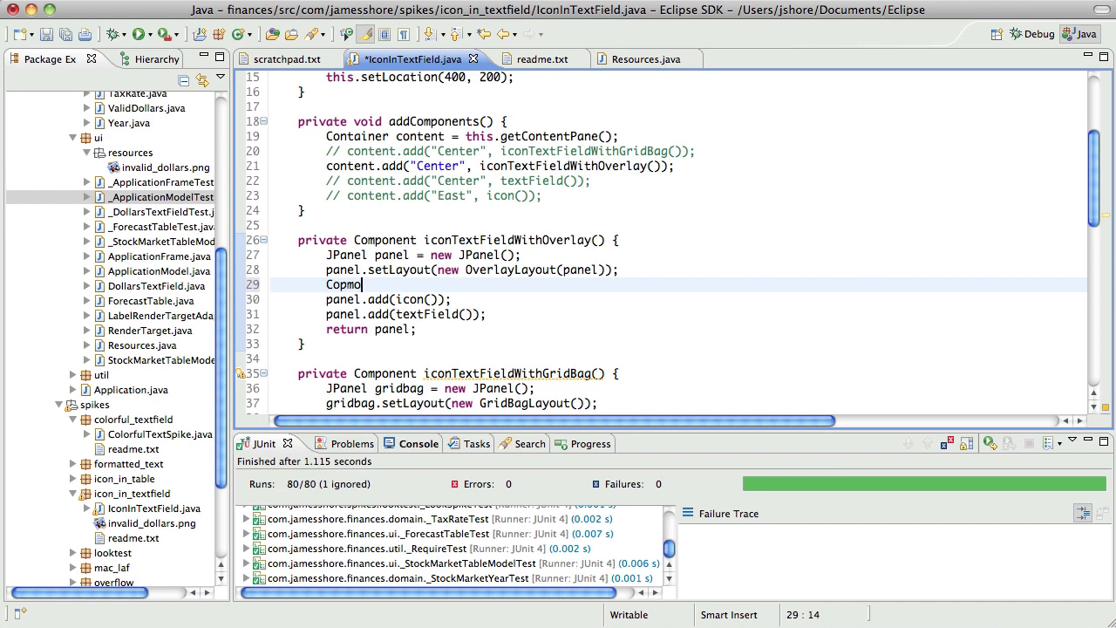
pyautogui.write('JLabel')
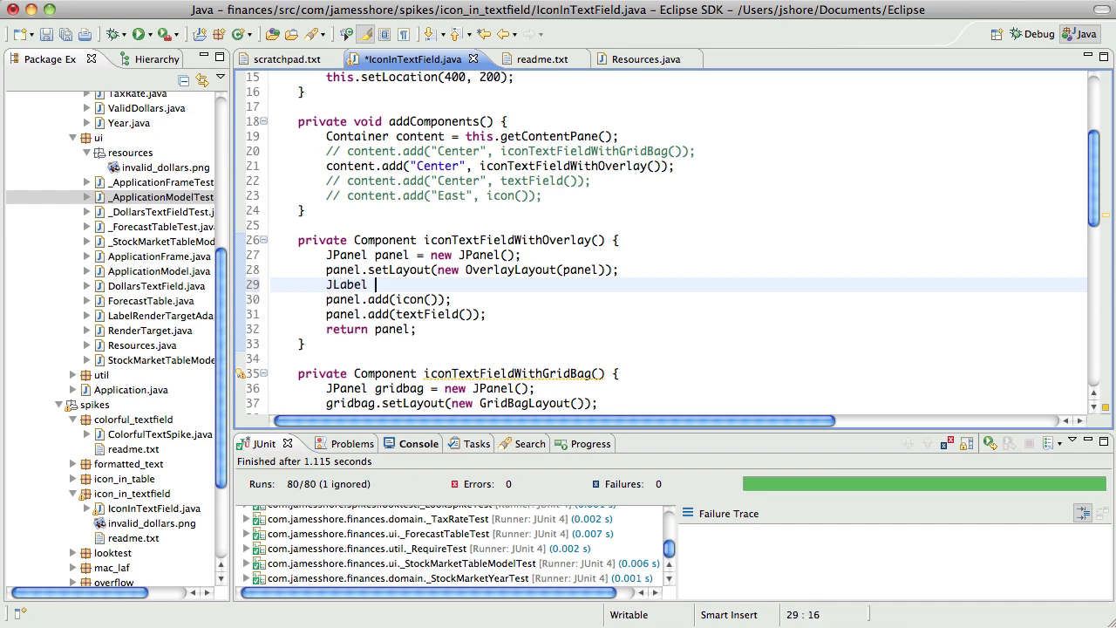
pyautogui.write('icon =')
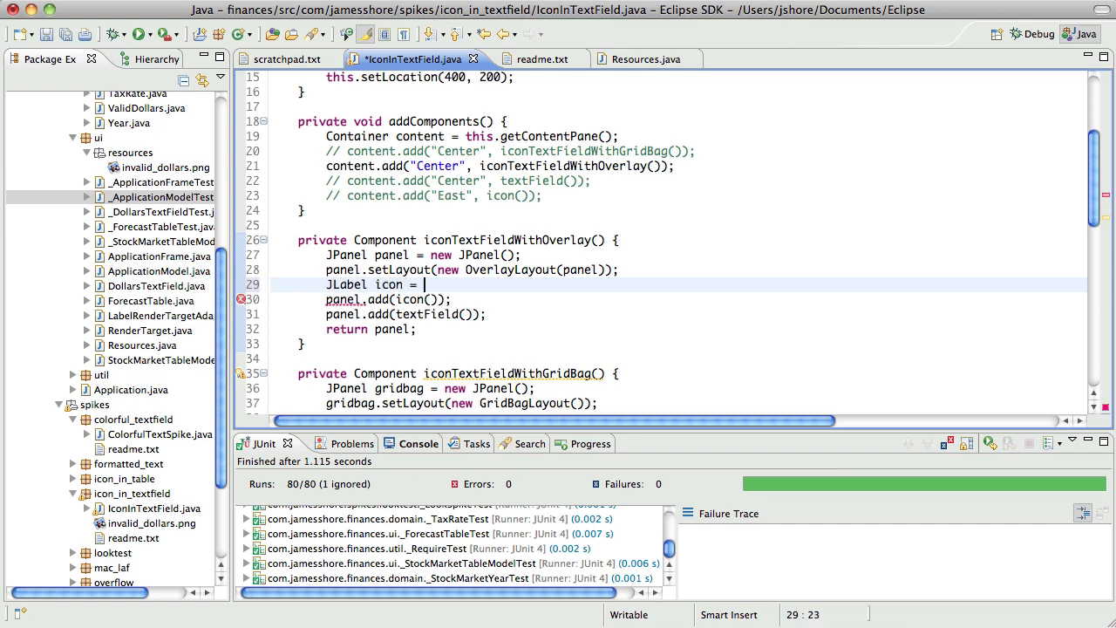
pyautogui.write('icon();')
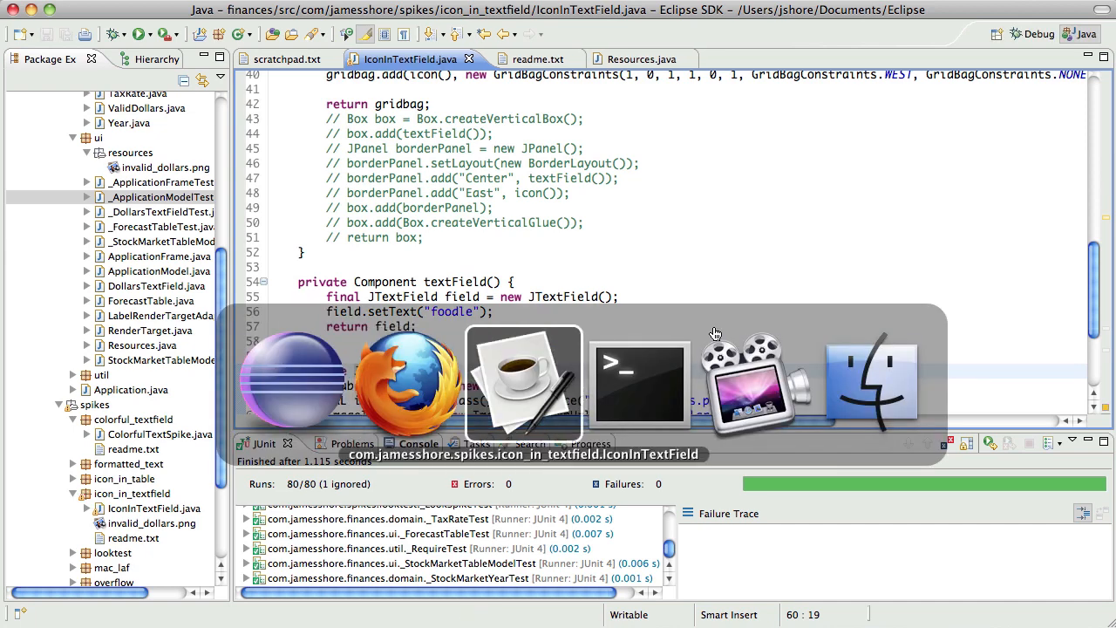
# - Start icon.setAlignmentX with a RIGHT alignment constant via content assist
pyautogui.click(641, 383)
pyautogui.write('ico')
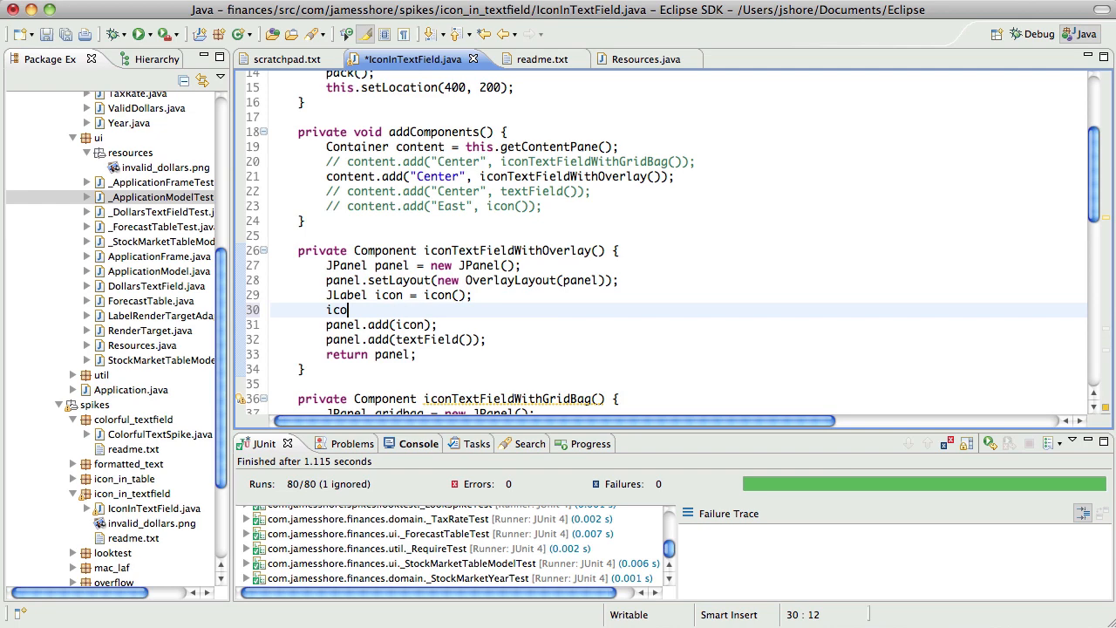
pyautogui.write('n.set')
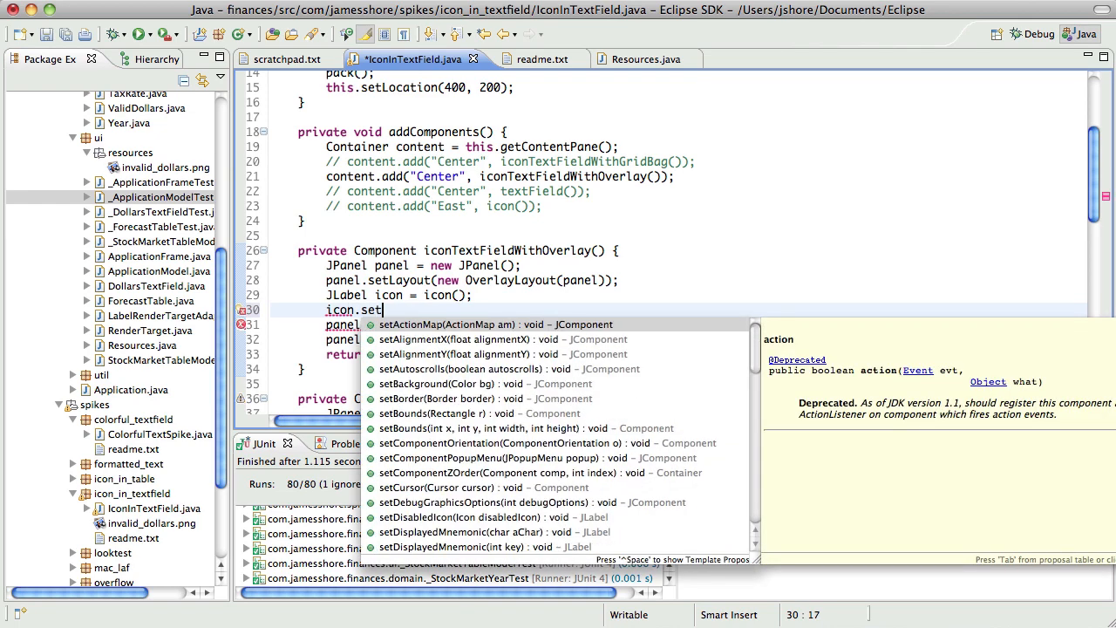
pyautogui.write('Ali')
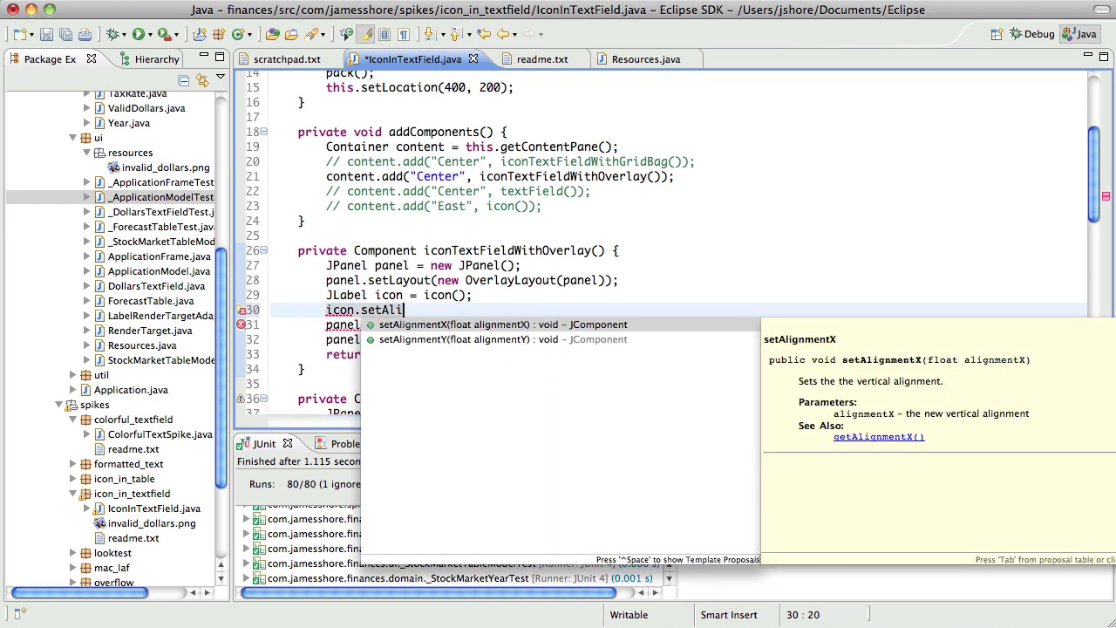
pyautogui.write('gnmentX(alignmentX')
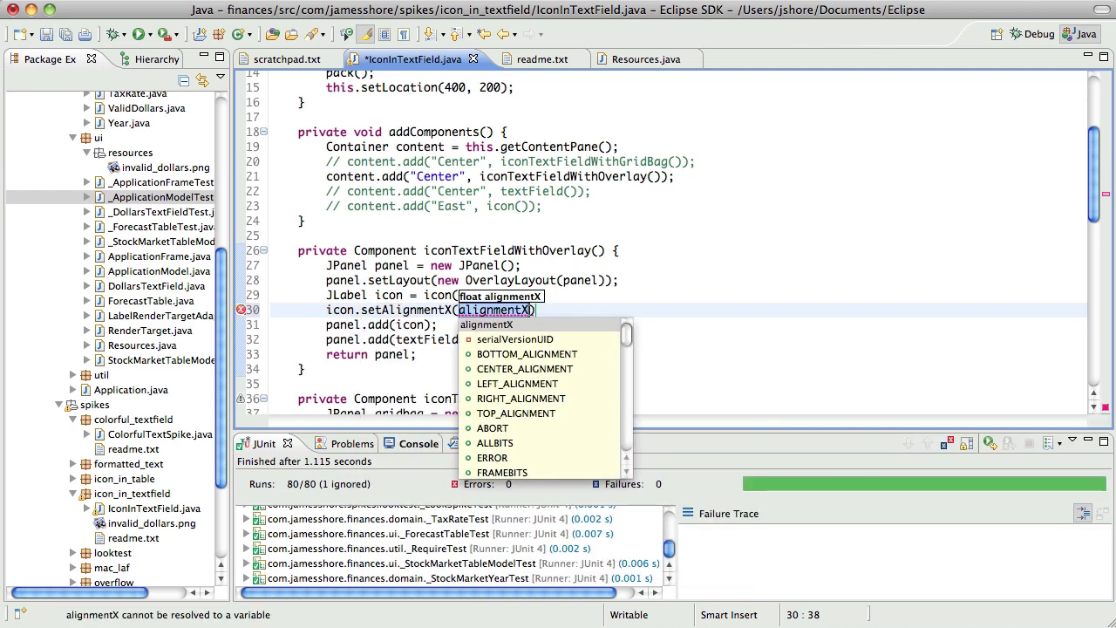
pyautogui.write('R')
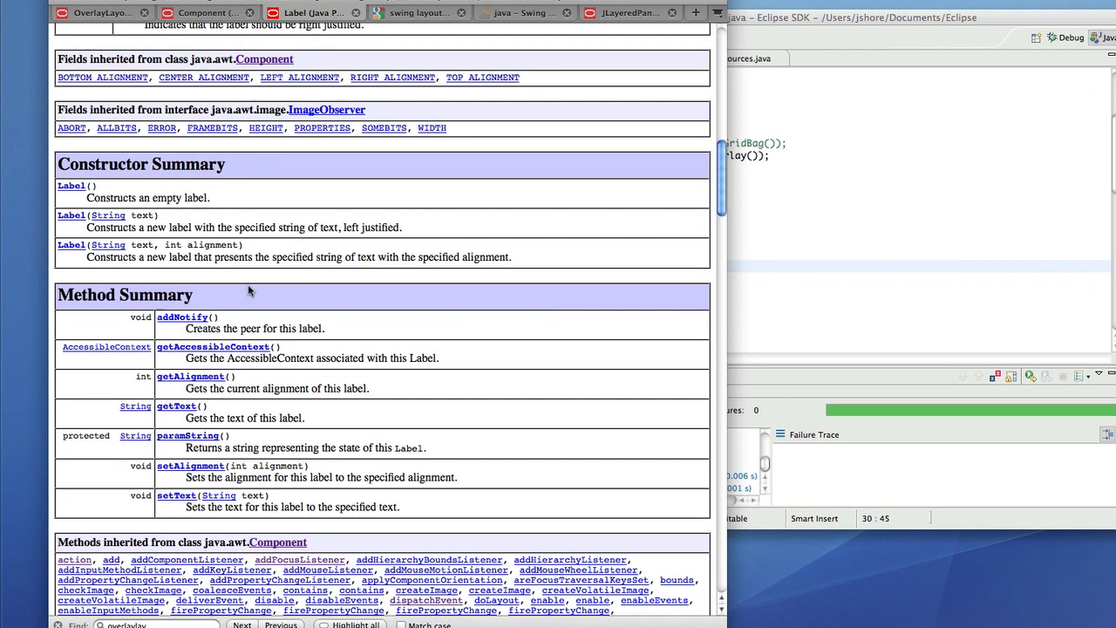
pyautogui.moveTo(225, 475)
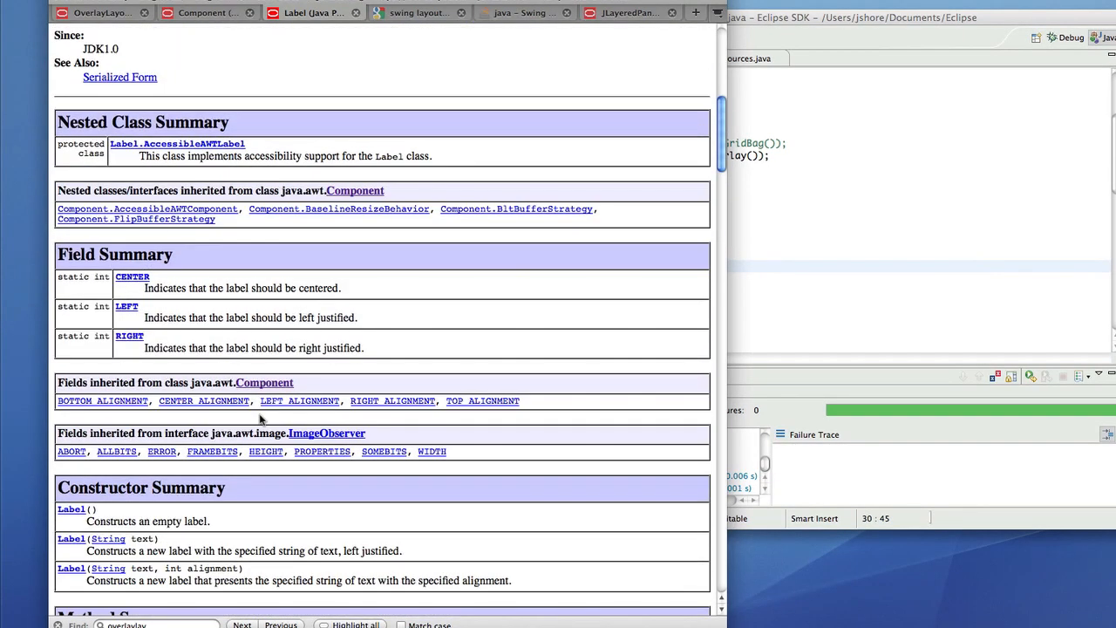
# - Scroll the Component Javadoc down to its Method Summary
pyautogui.scroll(-3)
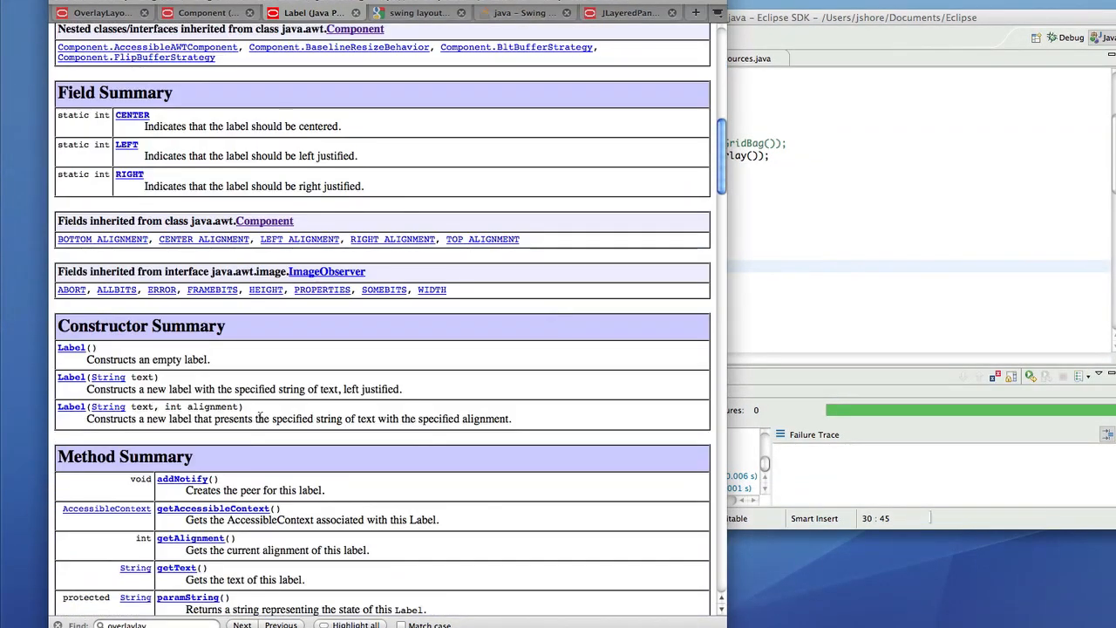
pyautogui.scroll(-3)
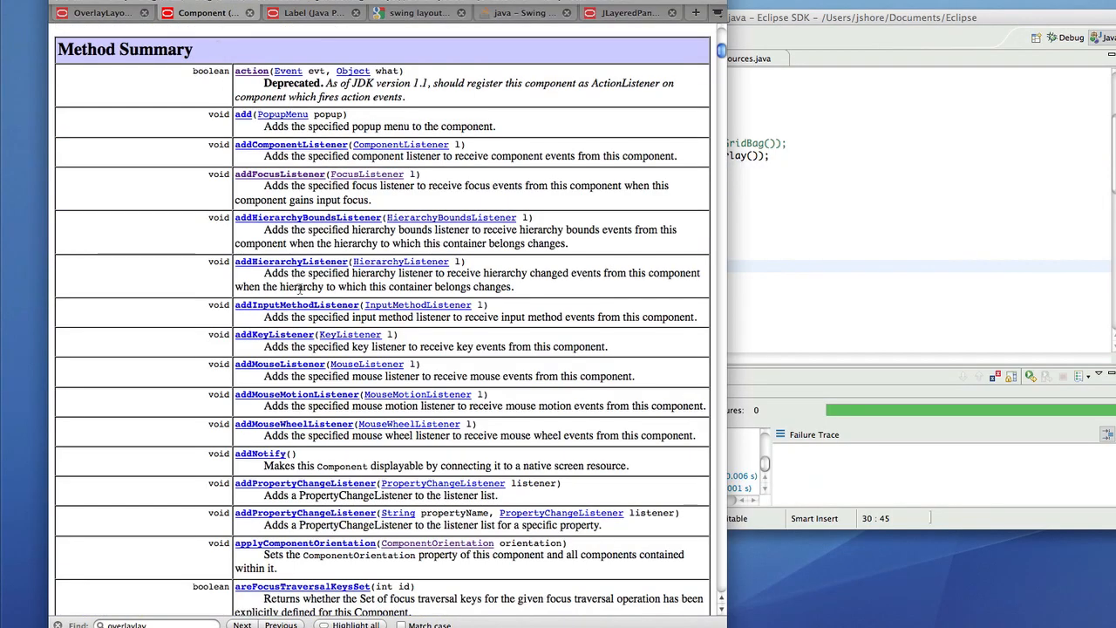
pyautogui.scroll(-3)
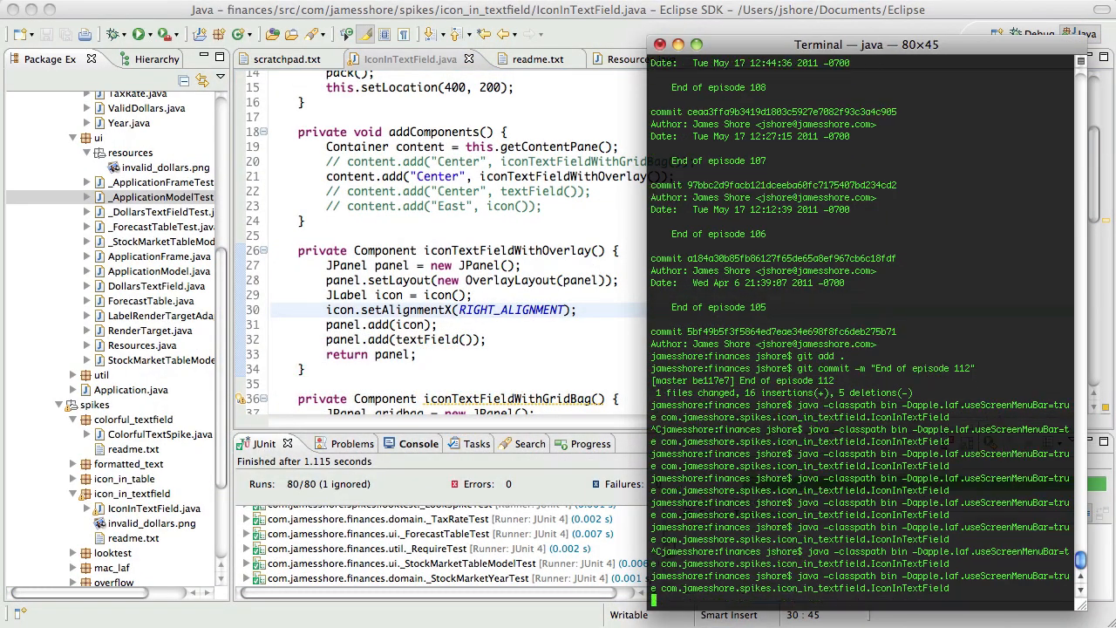
pyautogui.write('foodle')
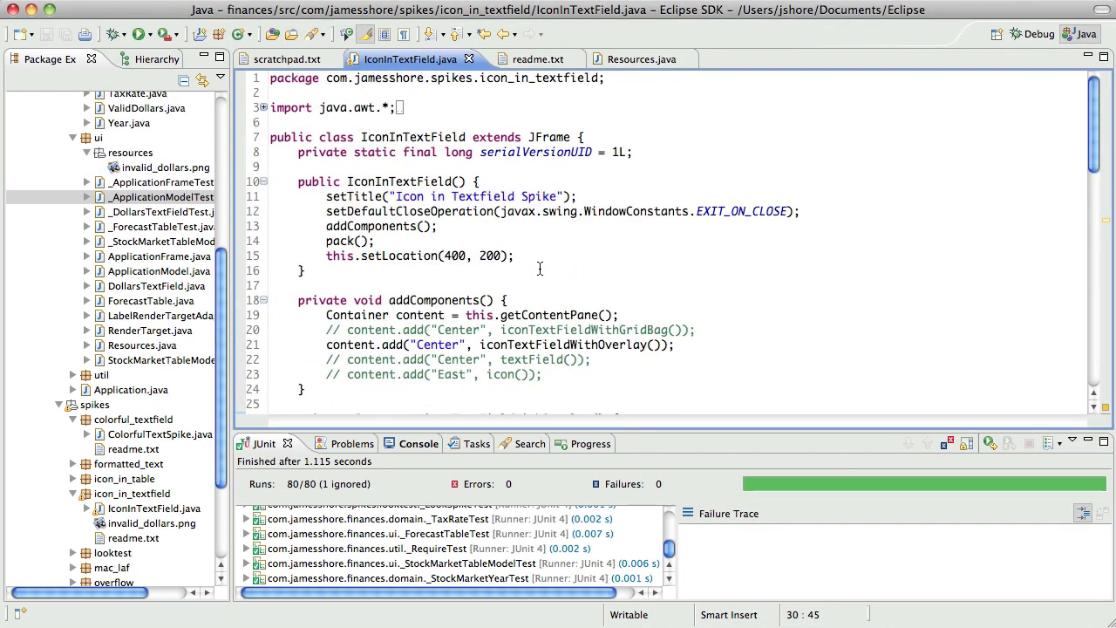
pyautogui.scroll(-3)
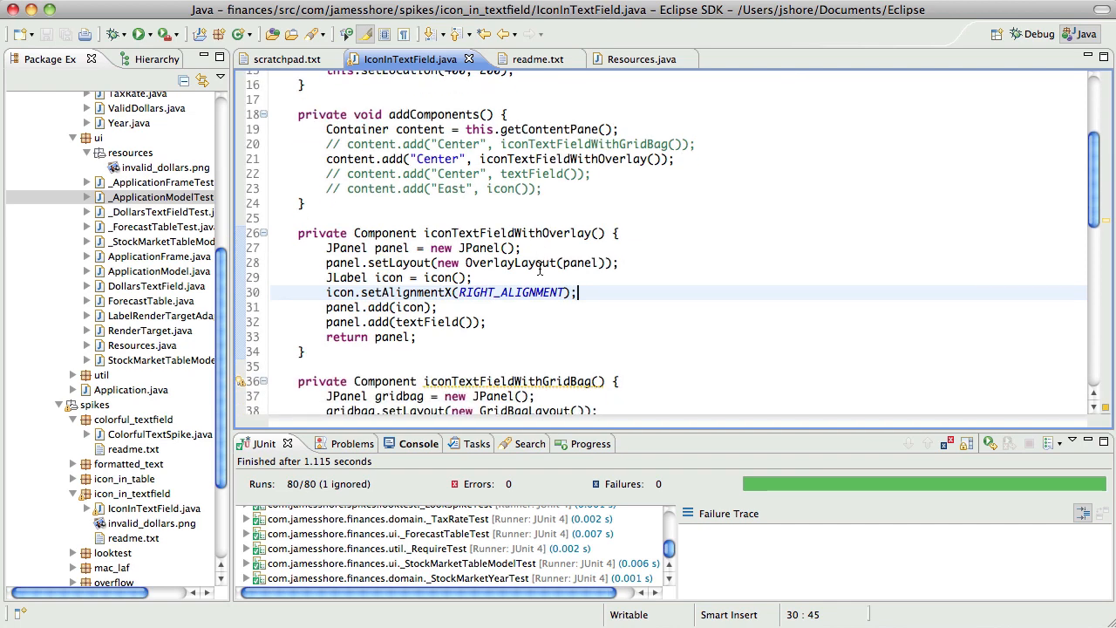
pyautogui.write('foodleasdfas')
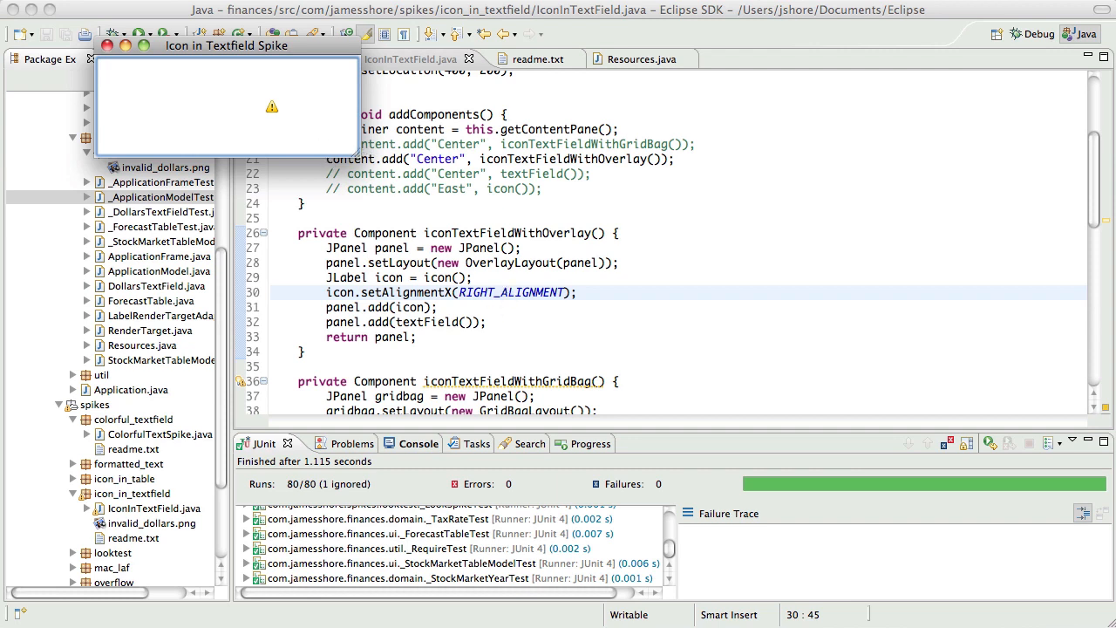
pyautogui.moveTo(99, 303)
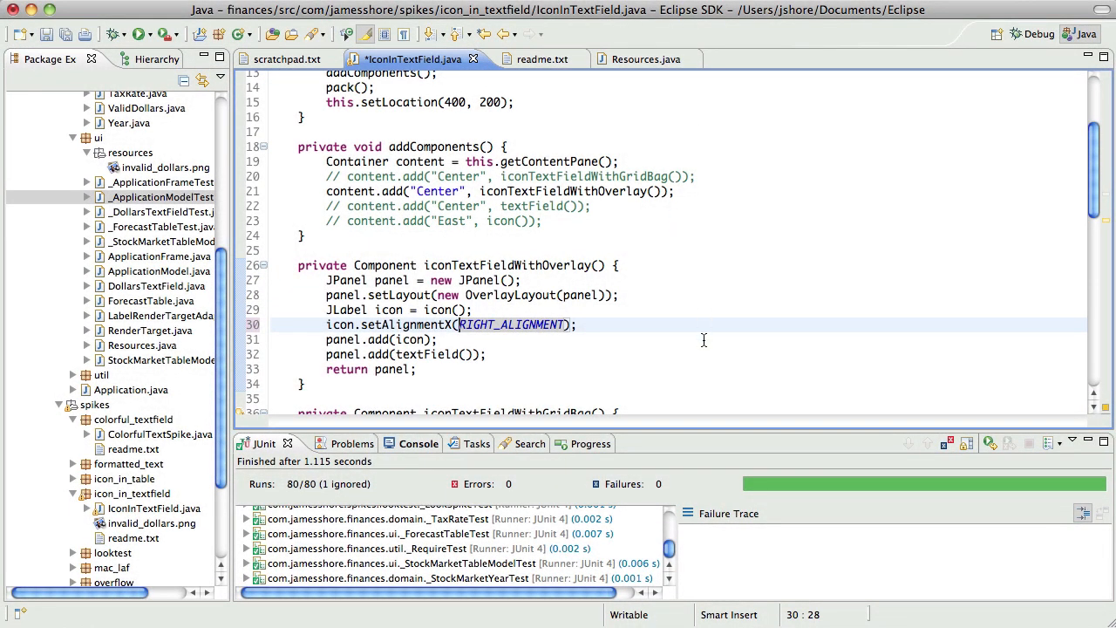
pyautogui.moveTo(661, 367)
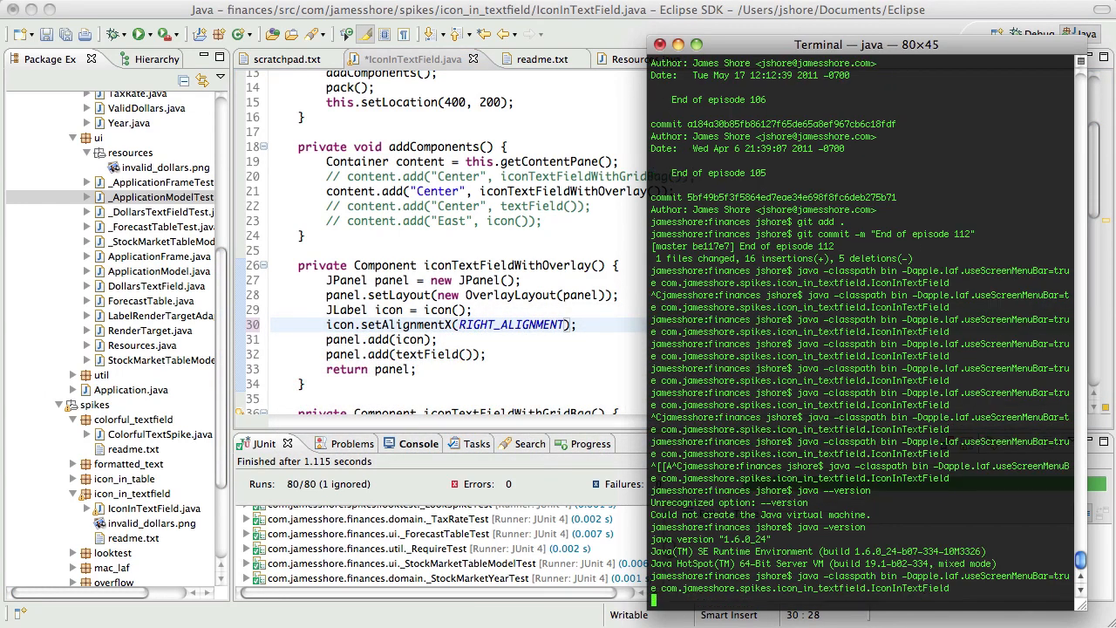
pyautogui.write('foodle')
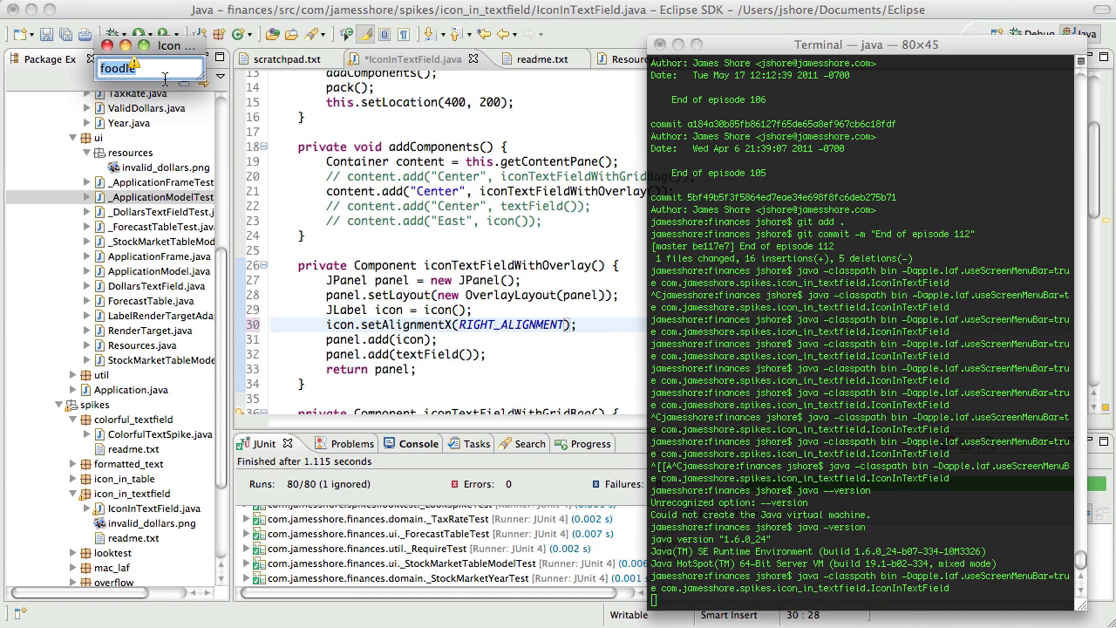
pyautogui.moveTo(205, 95)
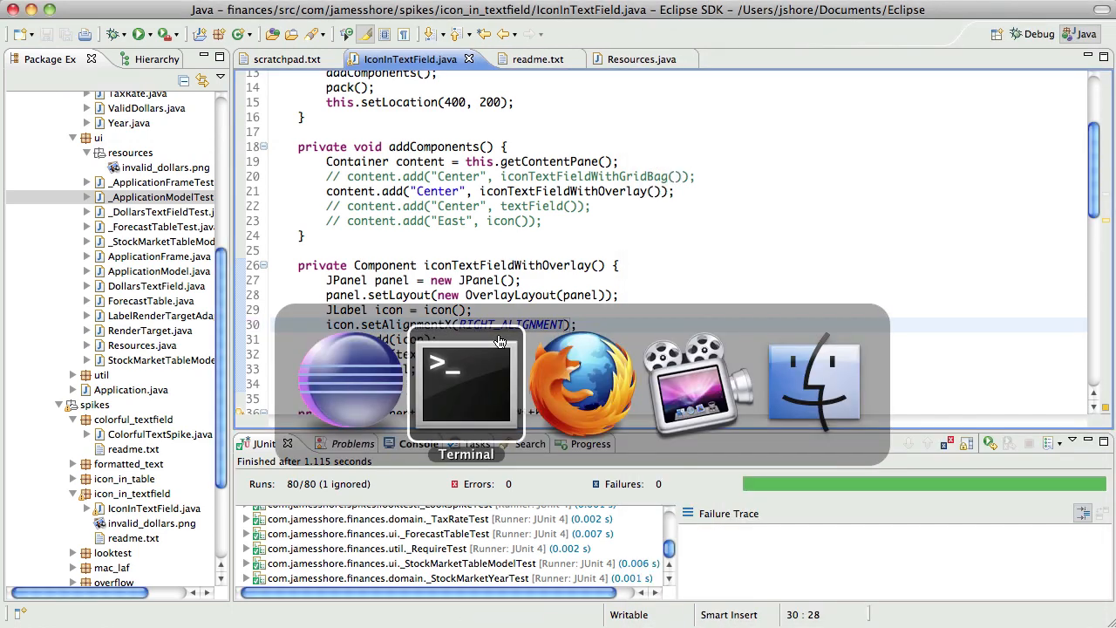
pyautogui.click(464, 388)
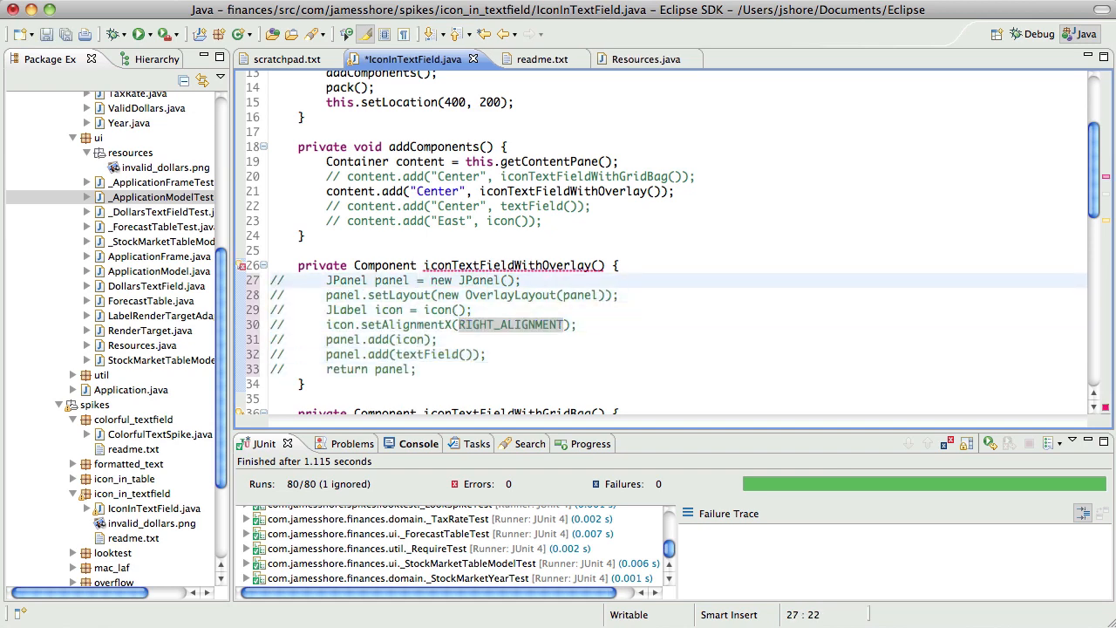
# - Above the commented code, create a JLayeredPane pane, add textField(), and return pane
pyautogui.press('Return')
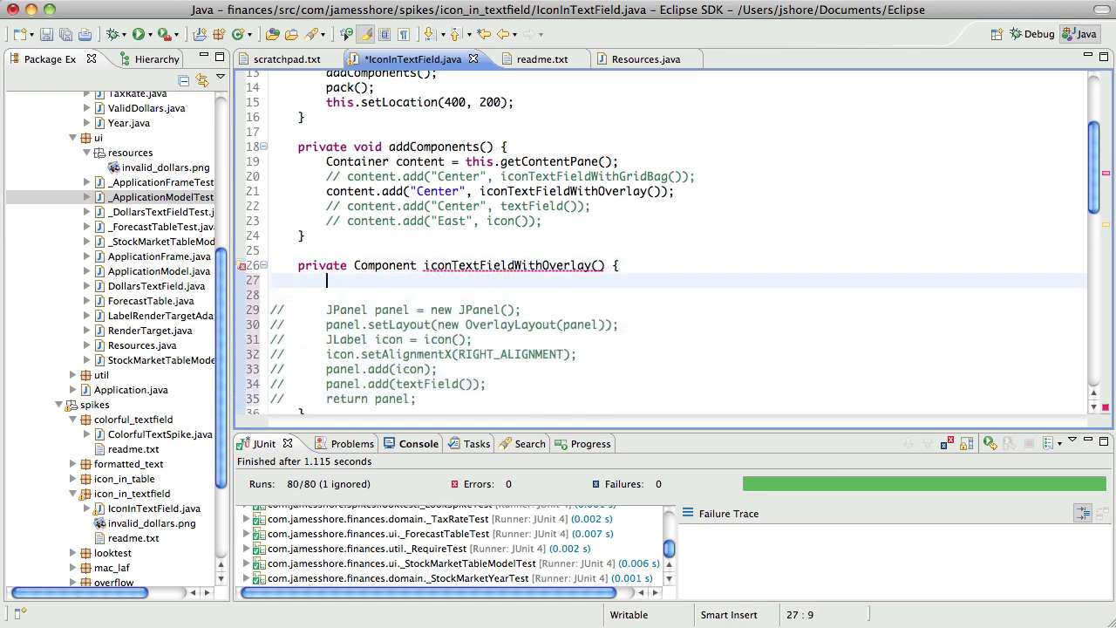
pyautogui.write('j')
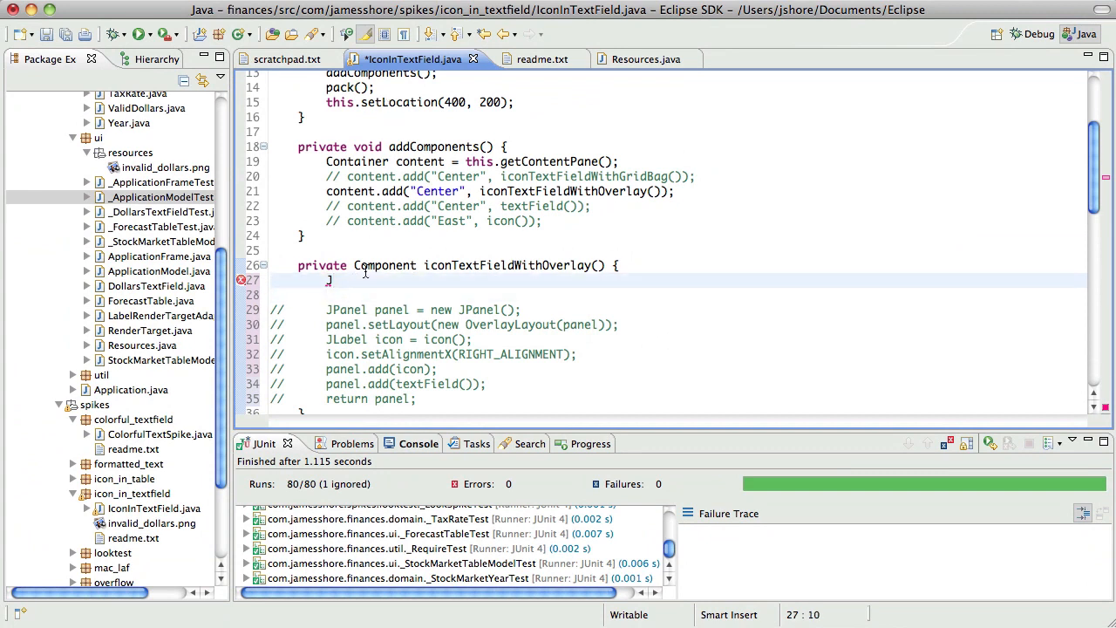
pyautogui.write('JLayered')
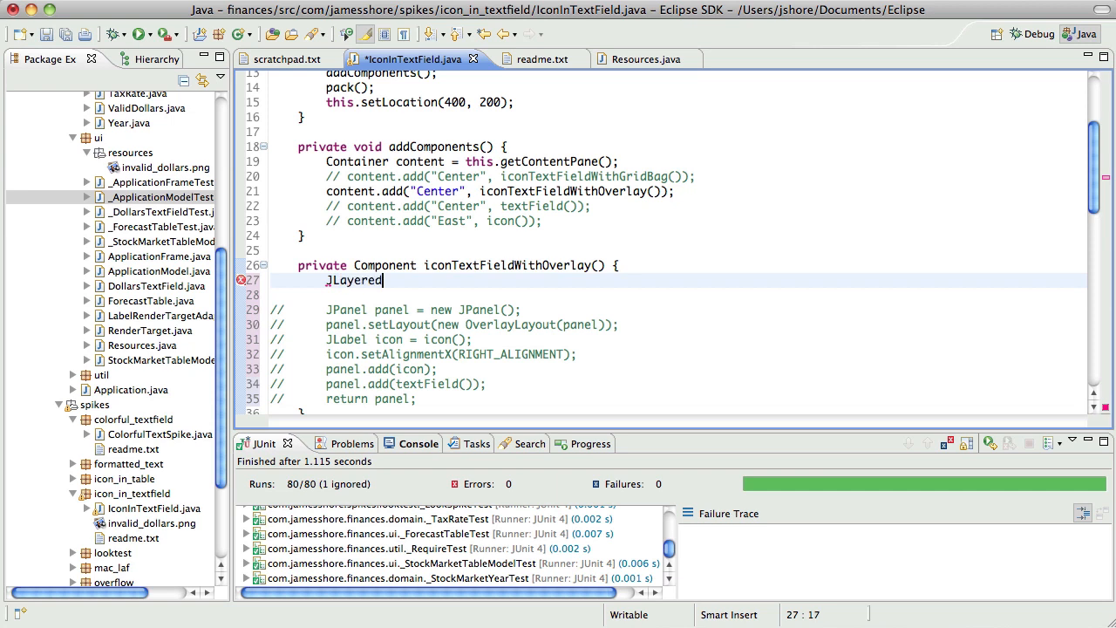
pyautogui.write('Pane')
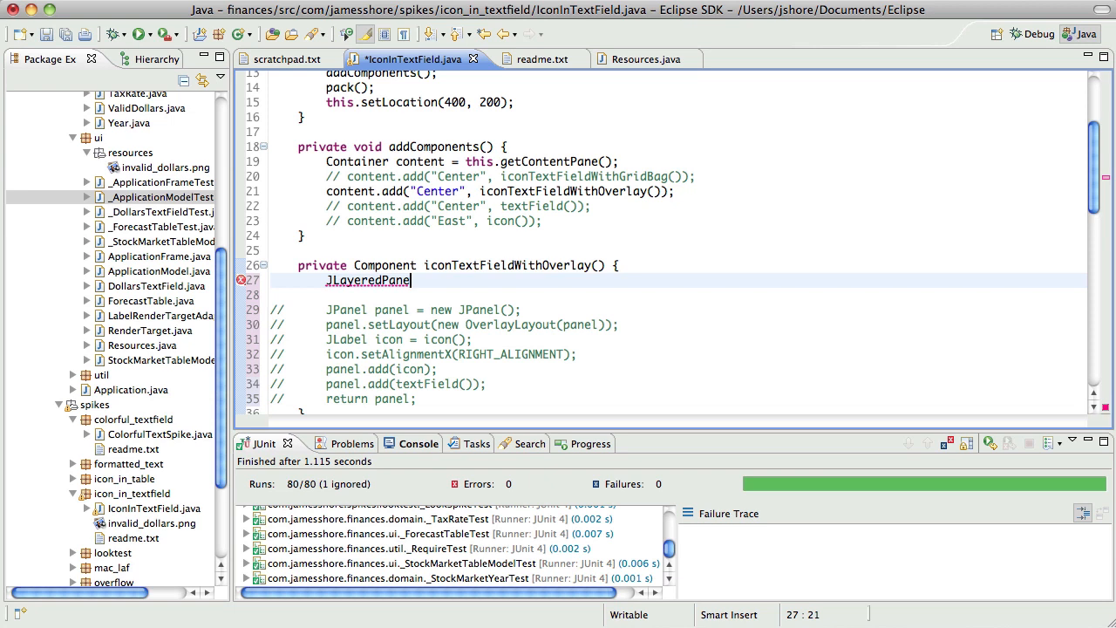
pyautogui.write('" "')
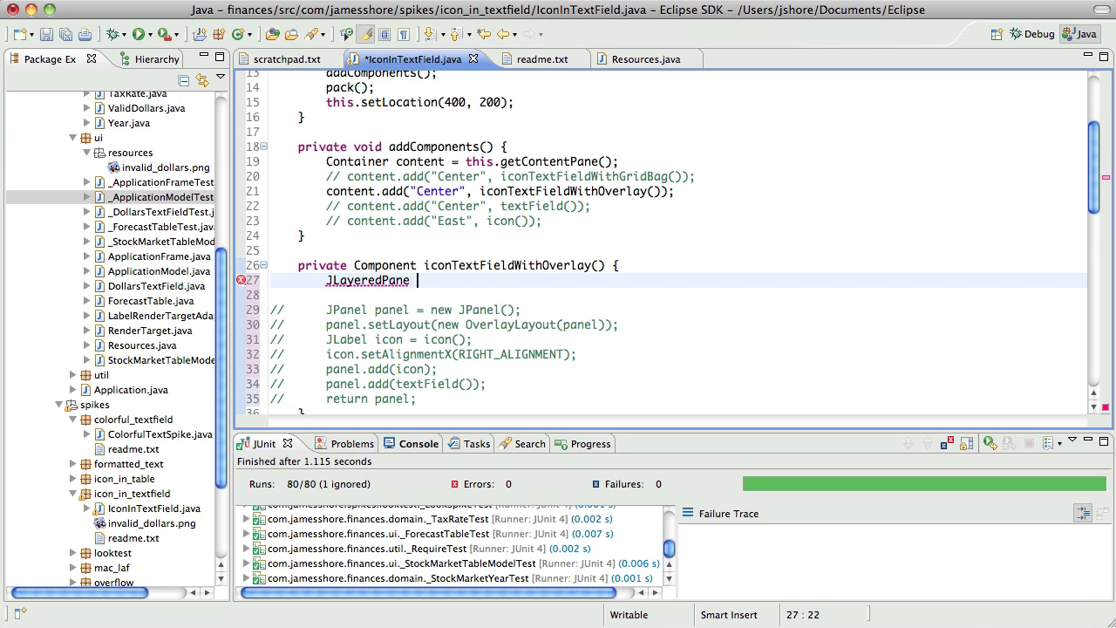
pyautogui.write('= new JLayeredPane();')
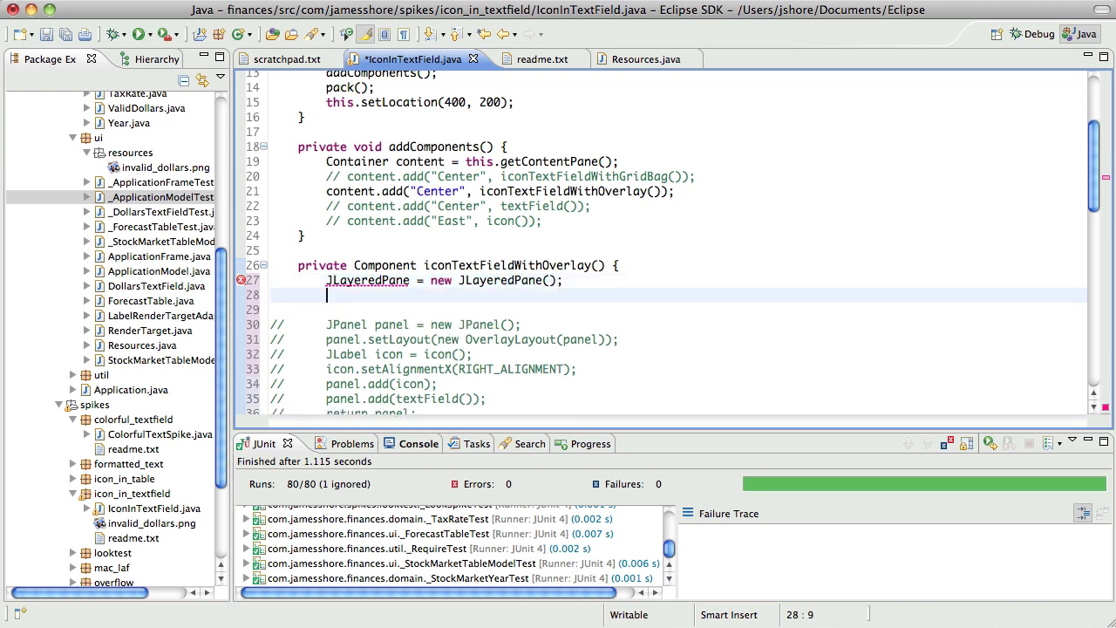
pyautogui.write('pane')
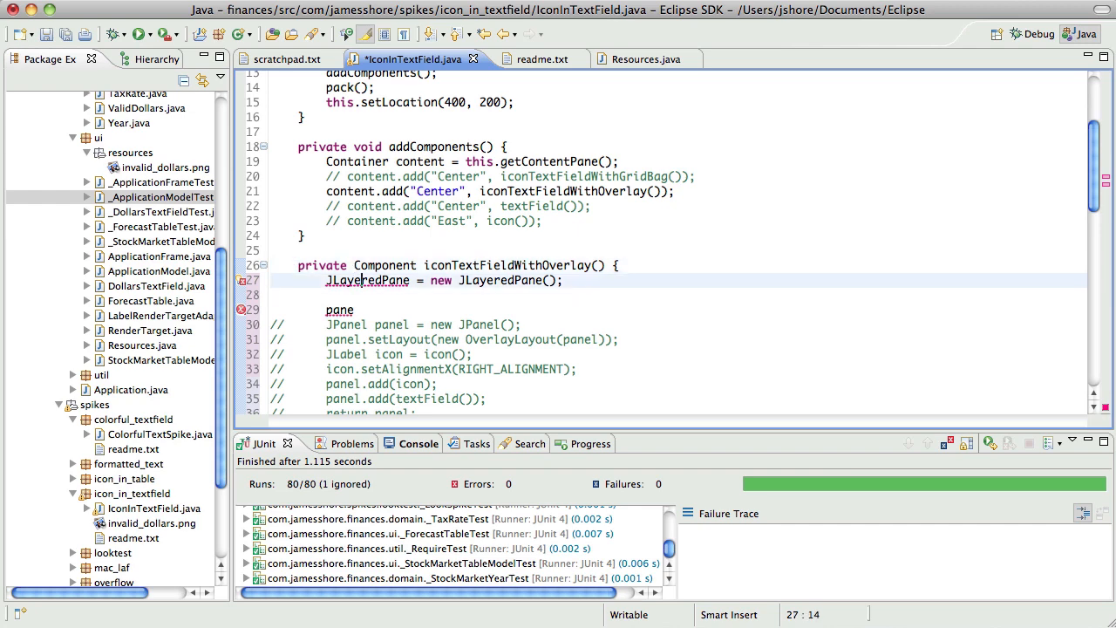
pyautogui.write('pane')
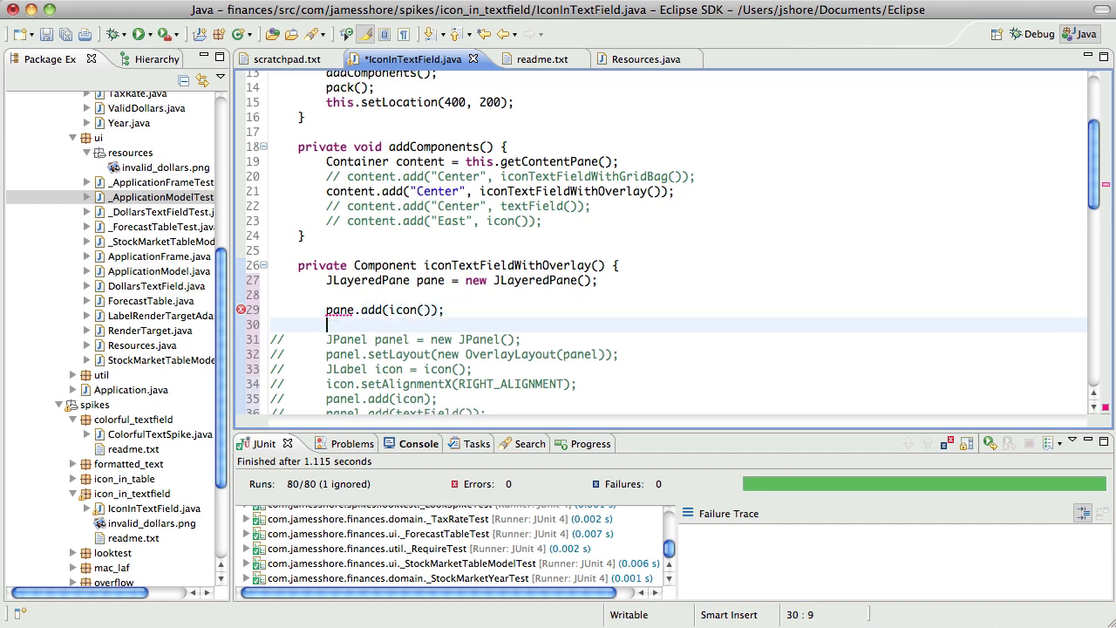
pyautogui.write('pane.add(tex')
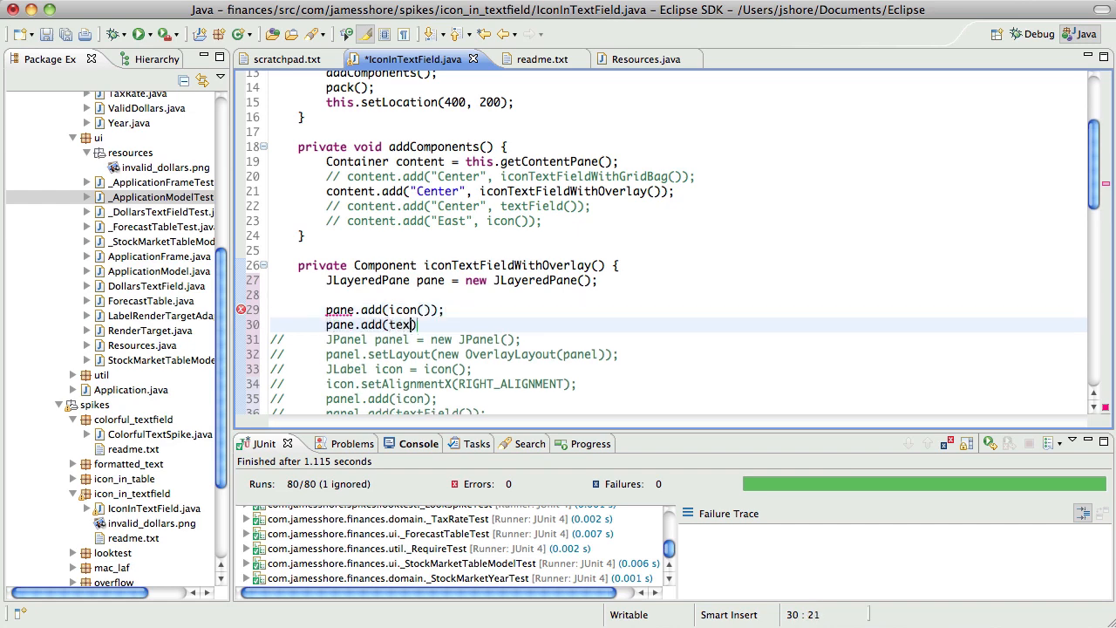
pyautogui.write('tField());')
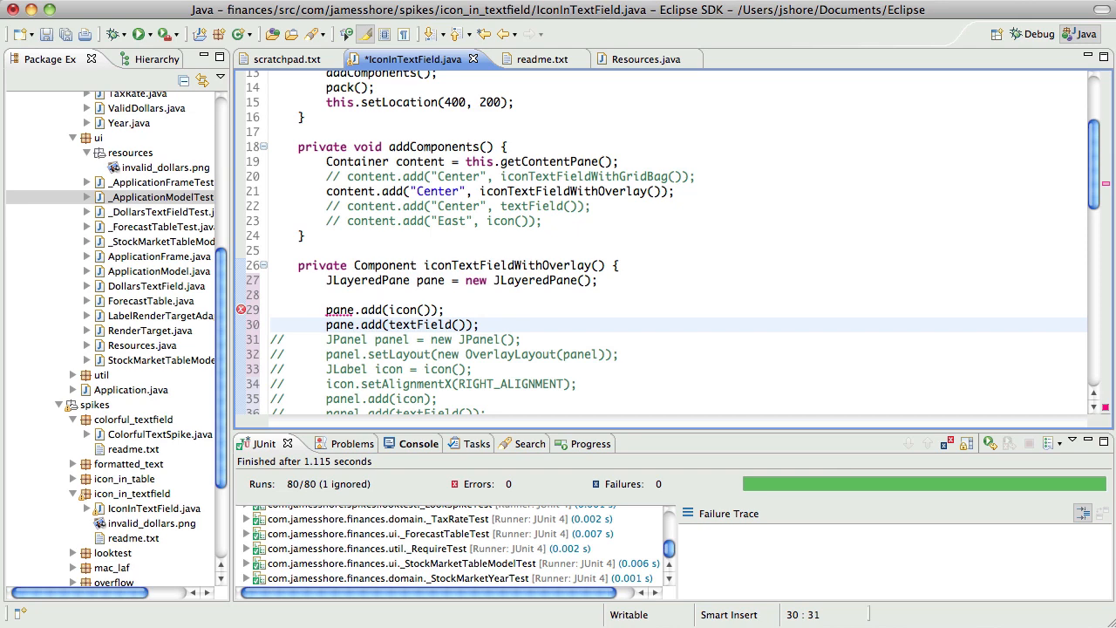
pyautogui.write('retu')
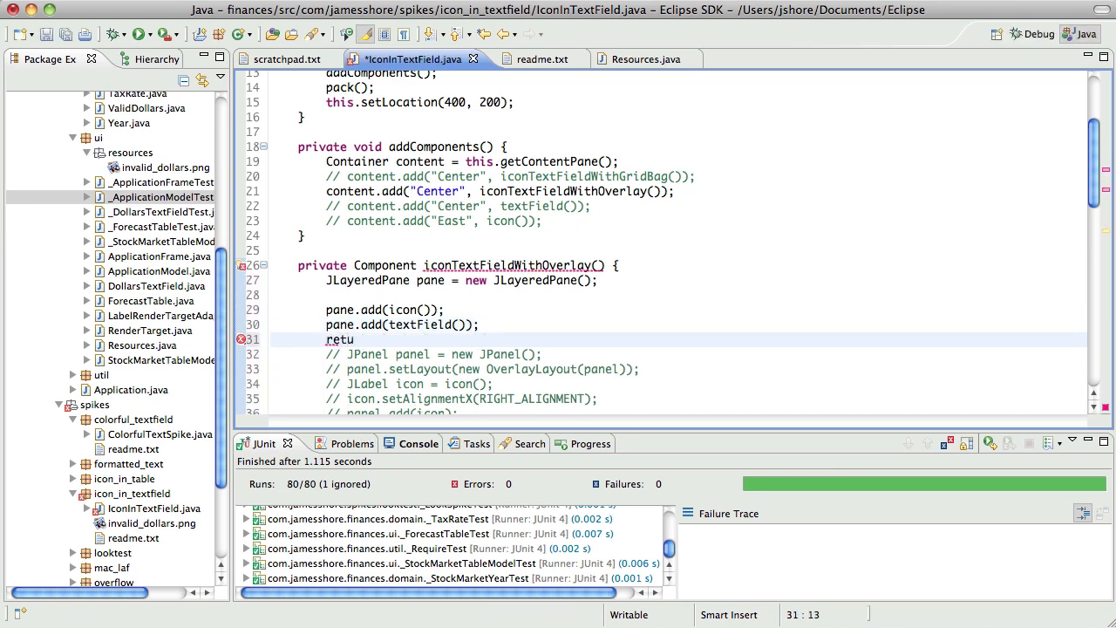
pyautogui.write('rn pane;')
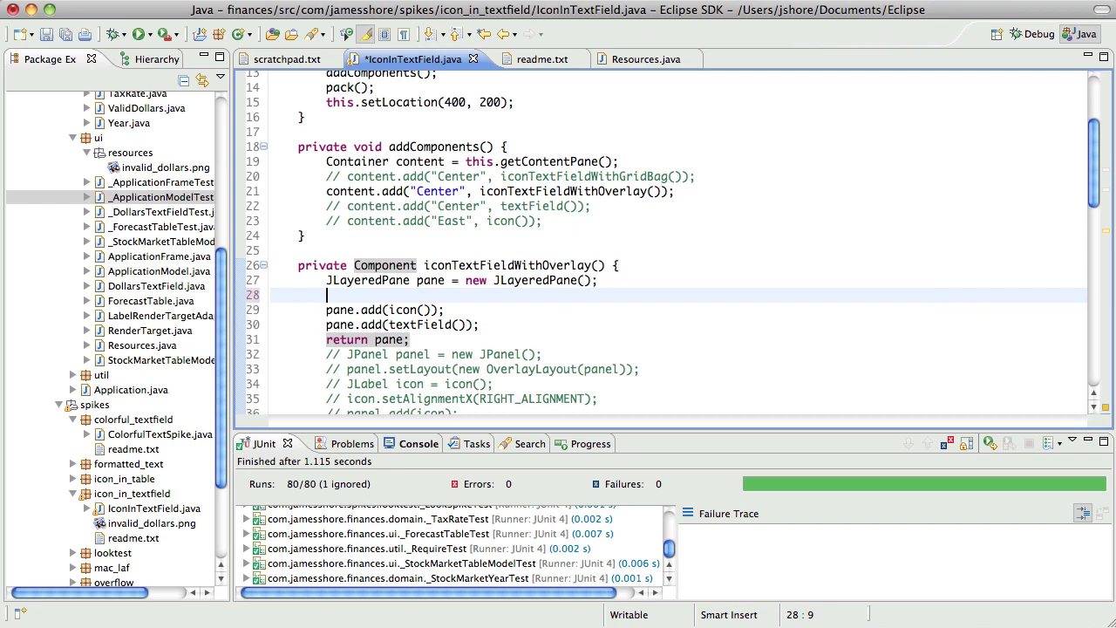
# - Type JPanel panel = new JPanel(); with a setLayout call, then save
pyautogui.write('JPanel panel')
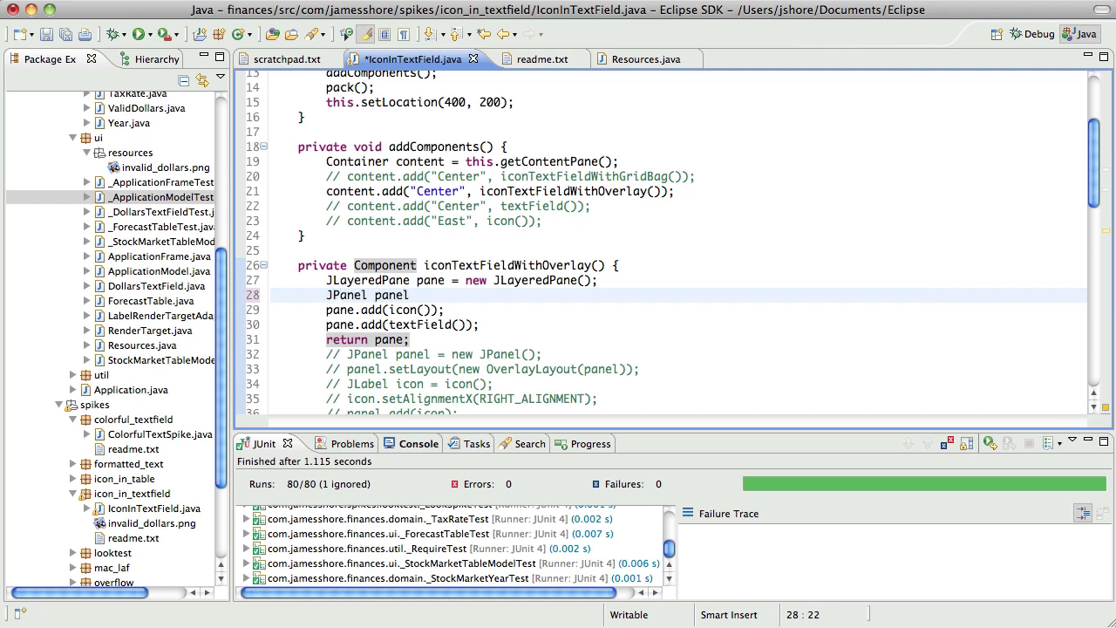
pyautogui.write('= new JPanel();')
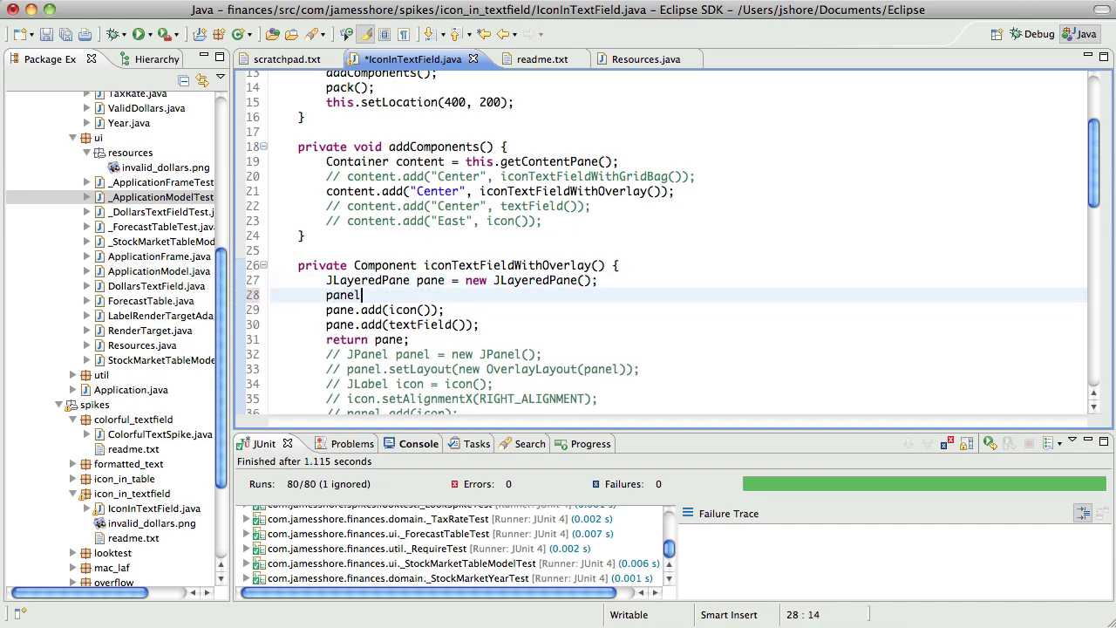
pyautogui.write('s')
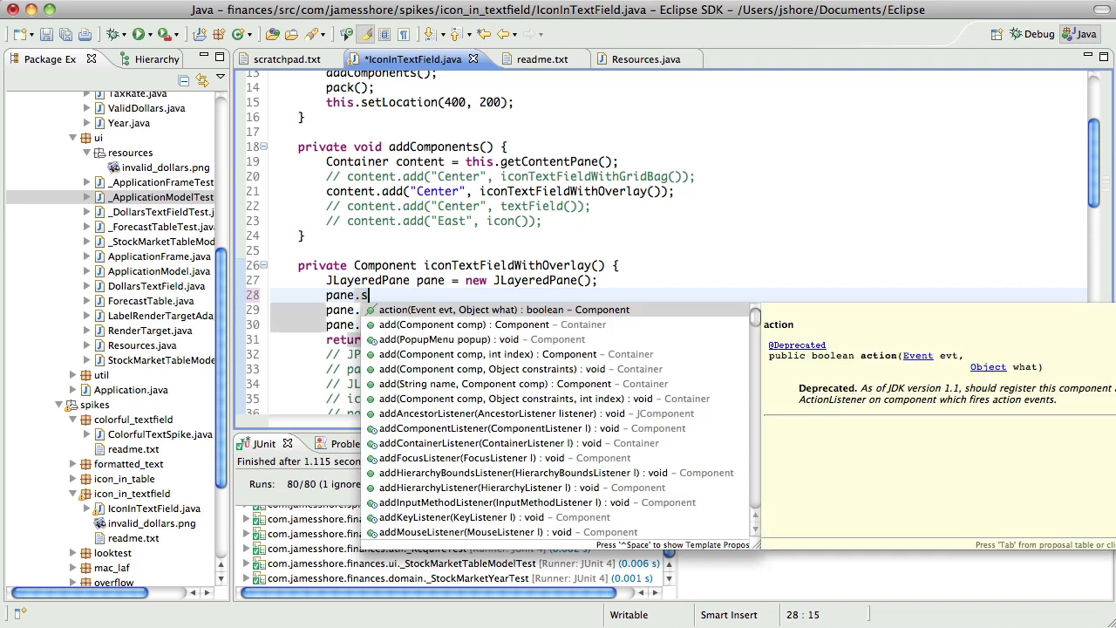
pyautogui.write('etLayout(new FlowLayout());')
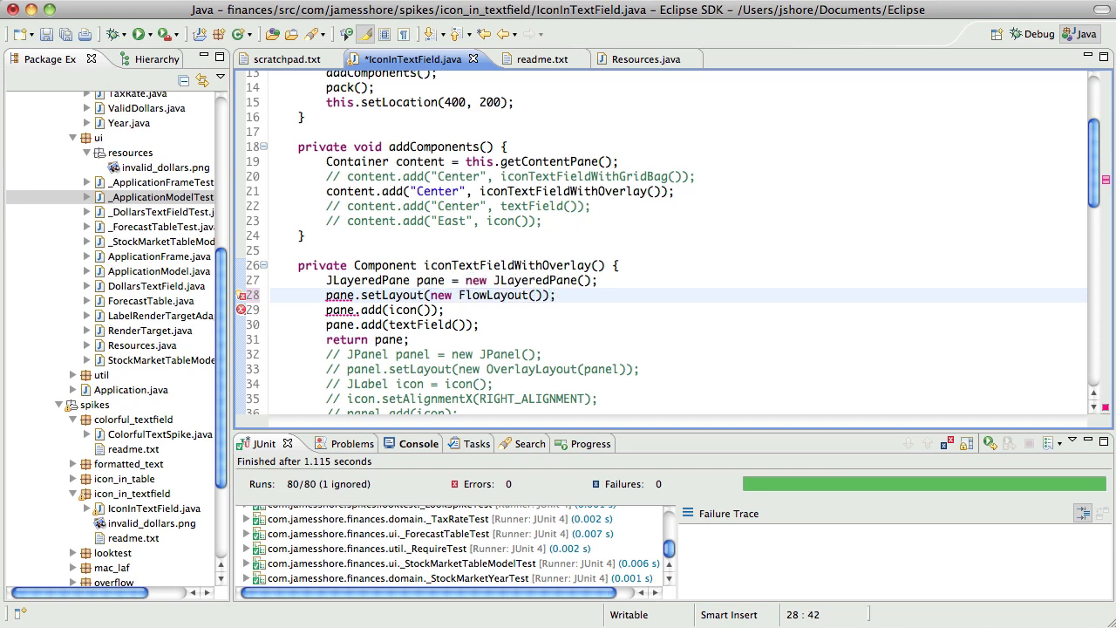
pyautogui.press('cmd+s')
pyautogui.write(', ')
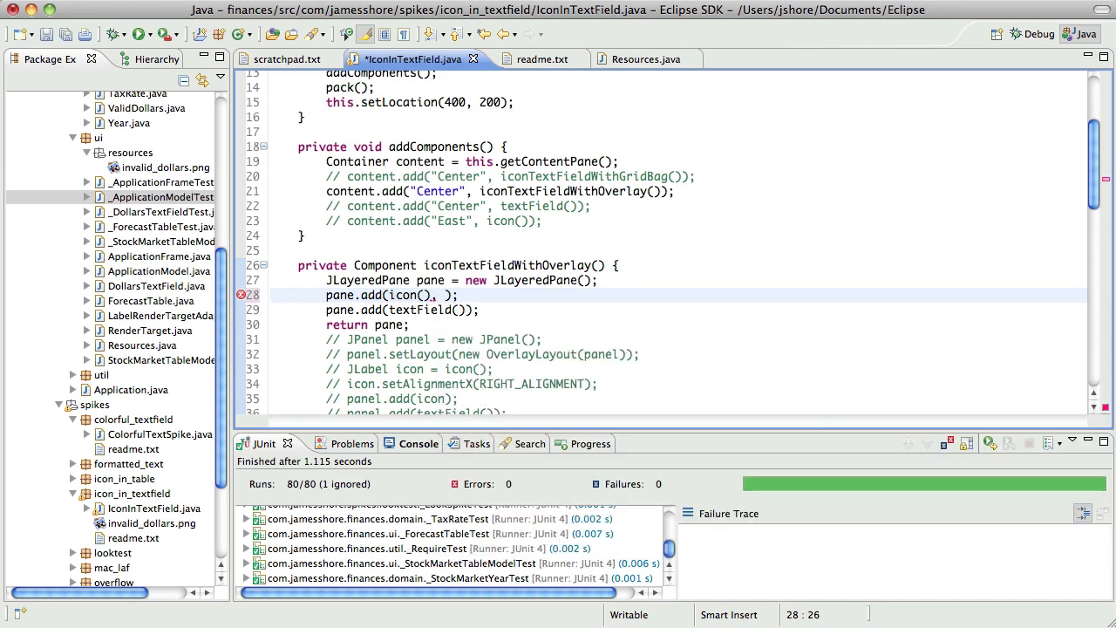
# - Begin using JLayeredPane.DEFAULT_LAYER and check the layer constants documentation
pyautogui.write('JLayeredPane')
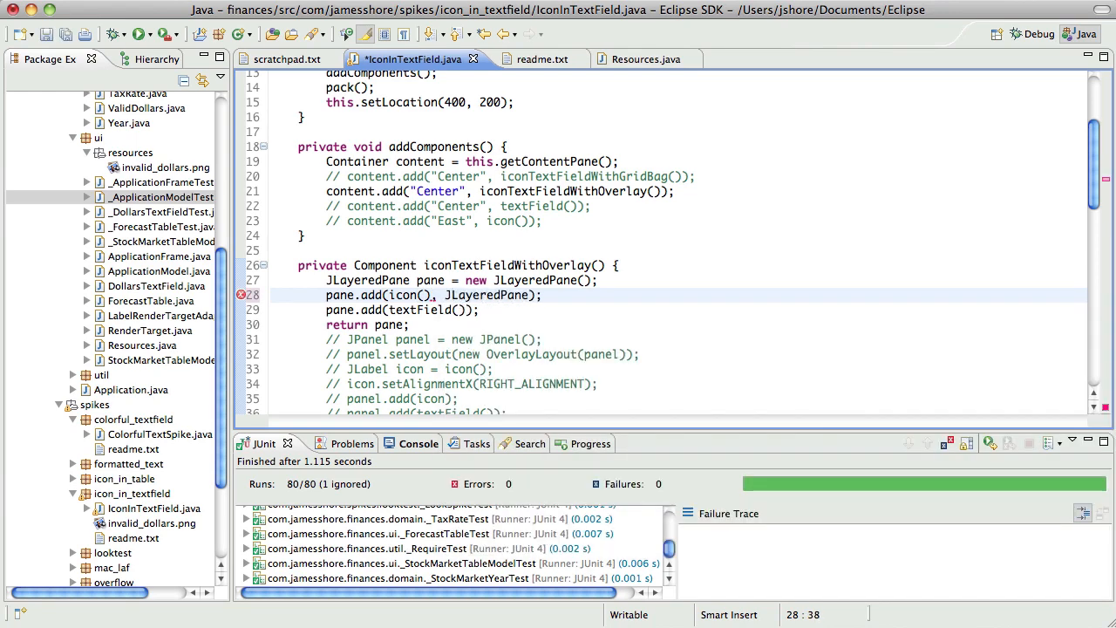
pyautogui.write('DEFAULT_LAYER')
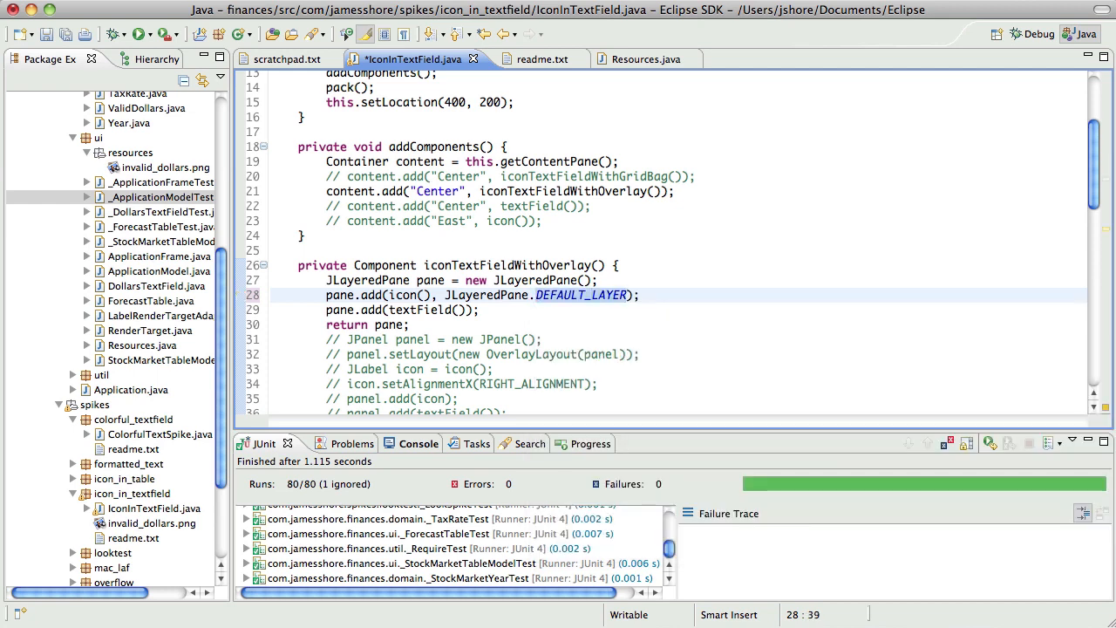
pyautogui.click(443, 295)
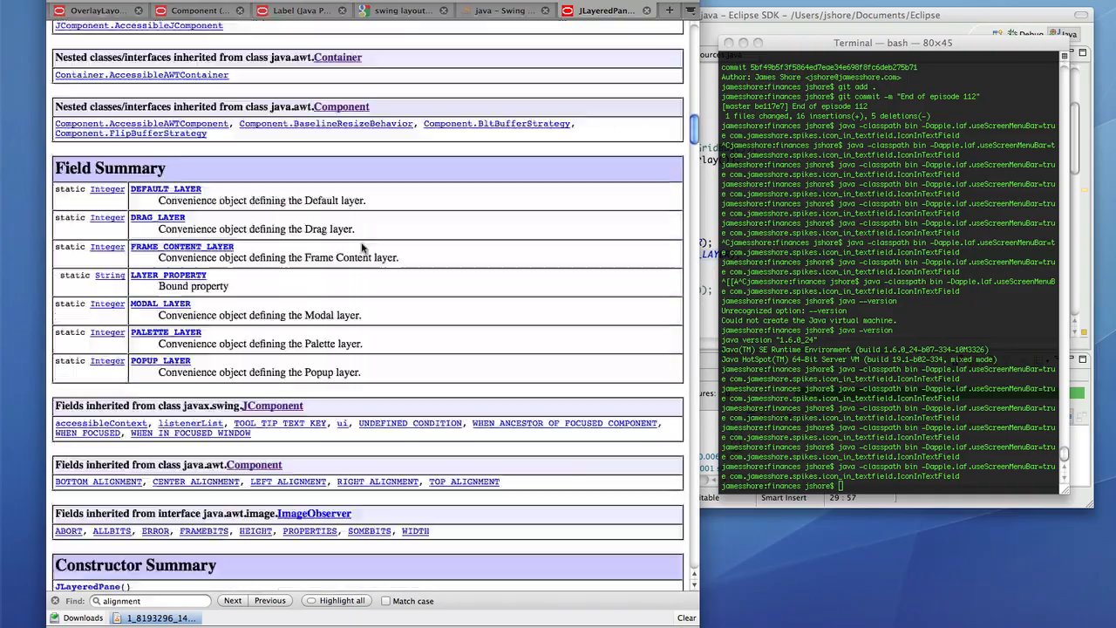
pyautogui.scroll(-3)
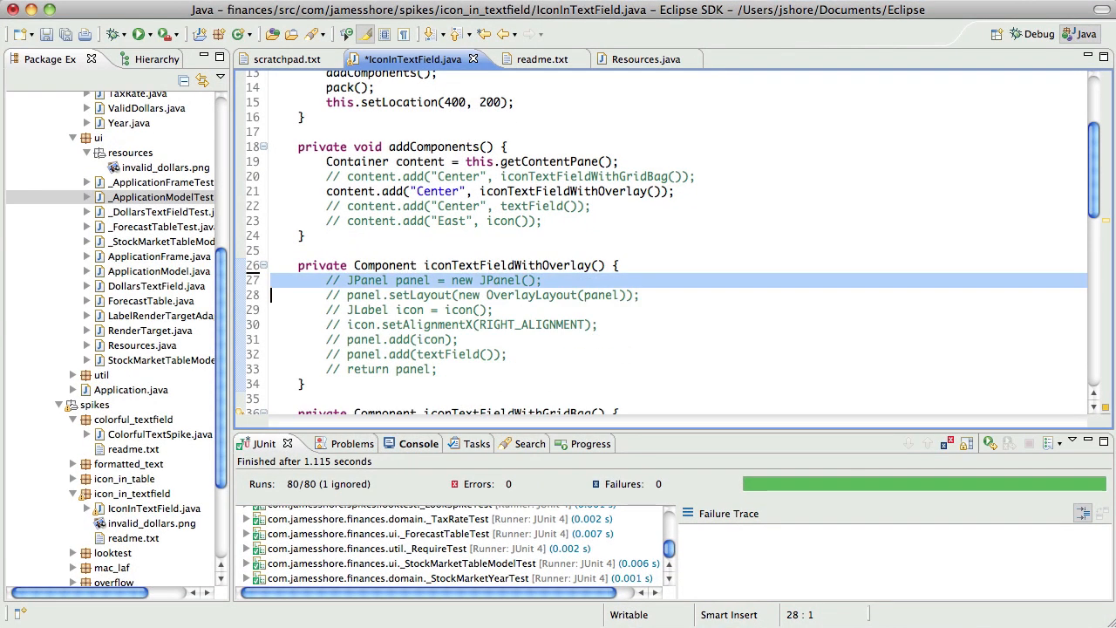
# - Uncomment lines 27–33 of iconTextFieldWithOverlay and open blank lines after the setLayout call
pyautogui.press('cmd+/')
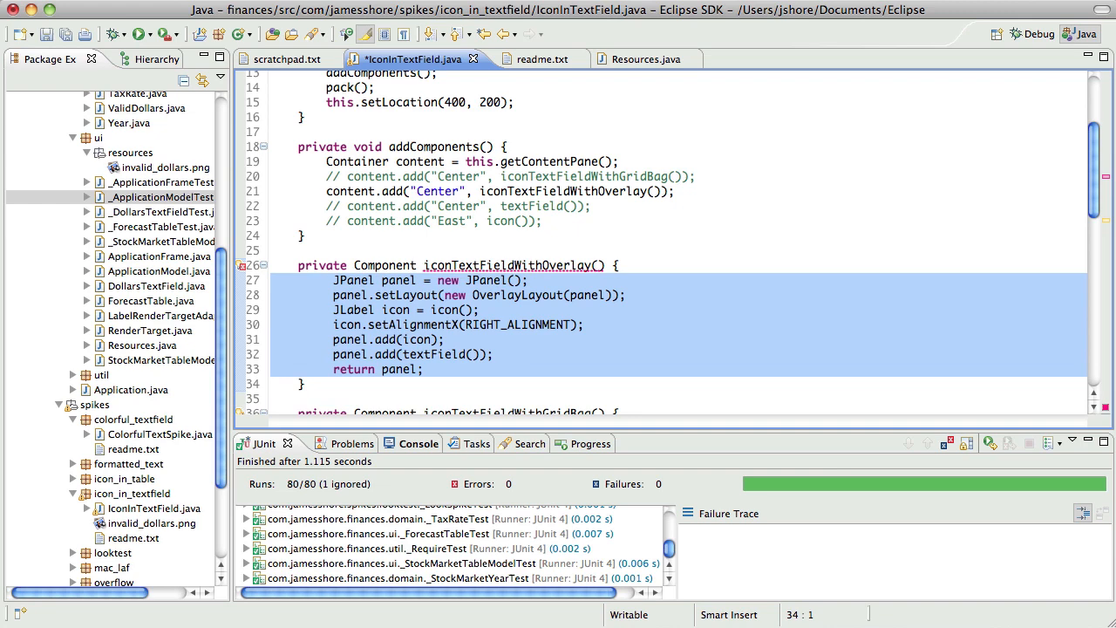
pyautogui.click(334, 325)
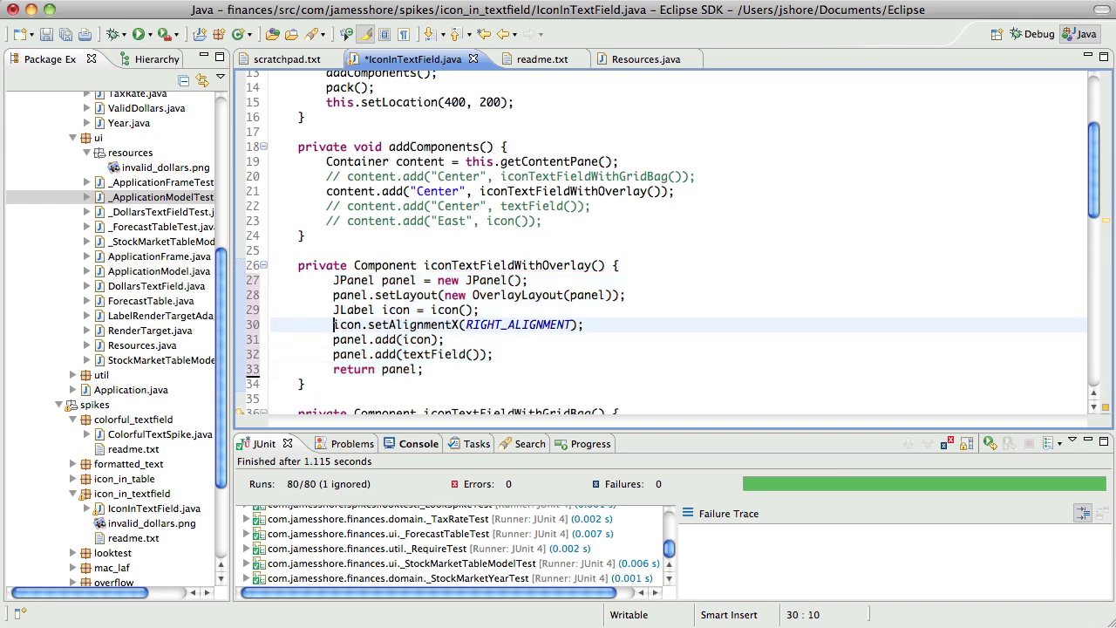
pyautogui.doubleClick(396, 310)
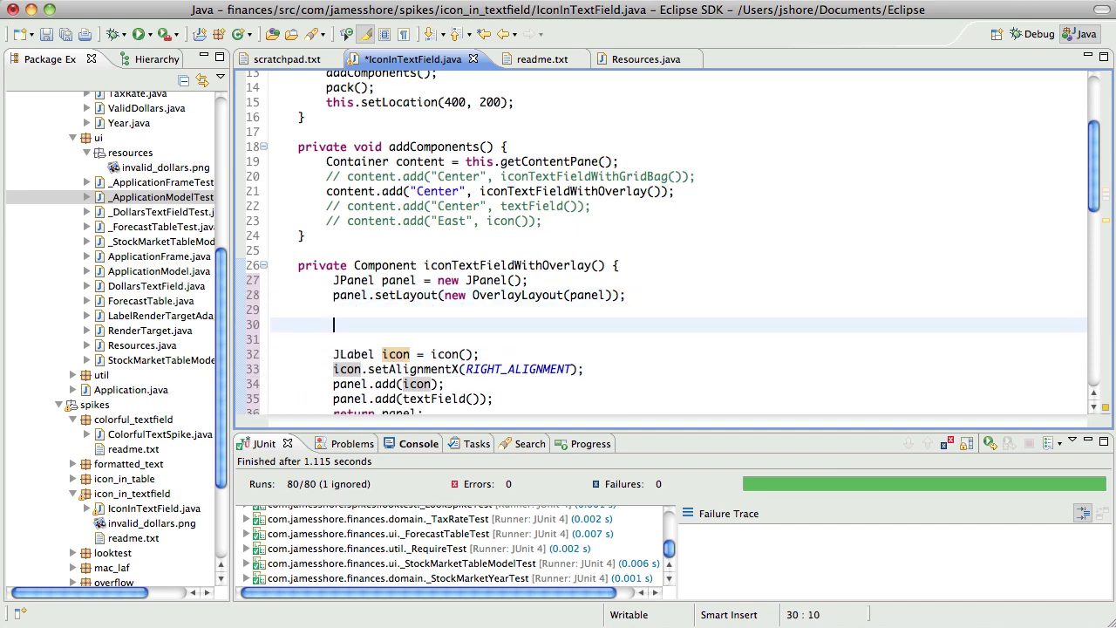
# - Create a new JPanel named iconPanel, add icon() to it, and return iconPanel
pyautogui.write('JPanel iconPanel')
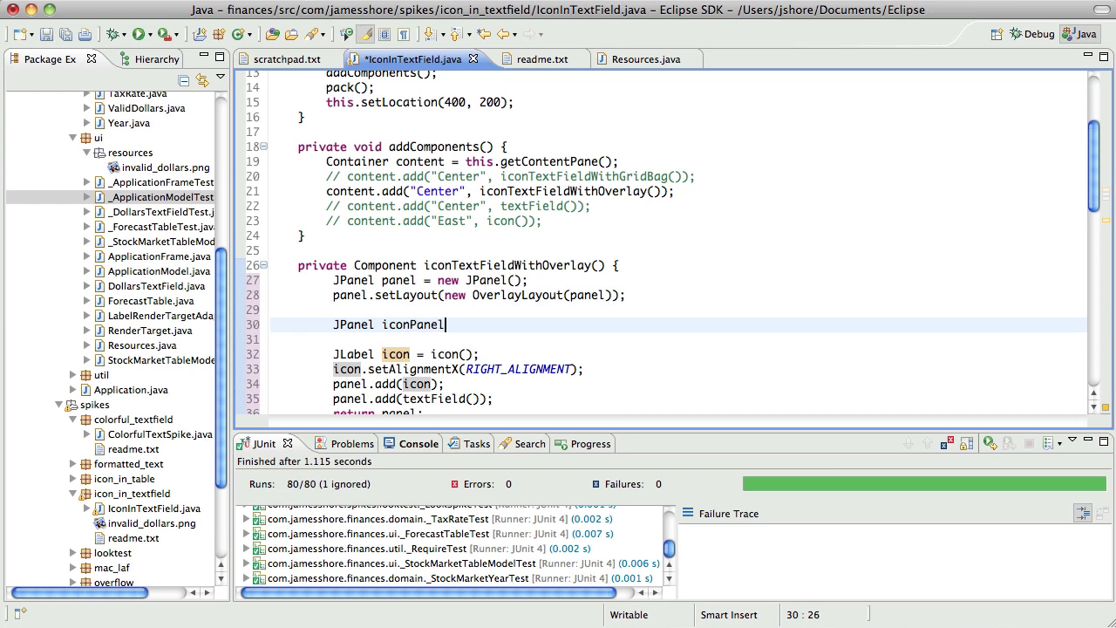
pyautogui.write('= new JPanel();')
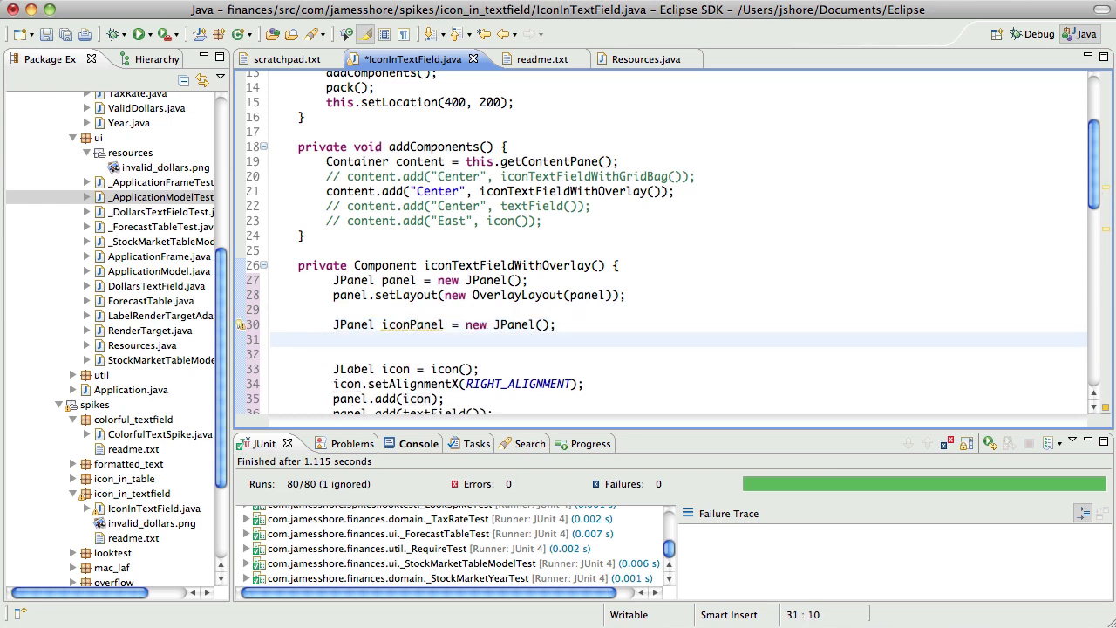
pyautogui.write('iconPanel.add')
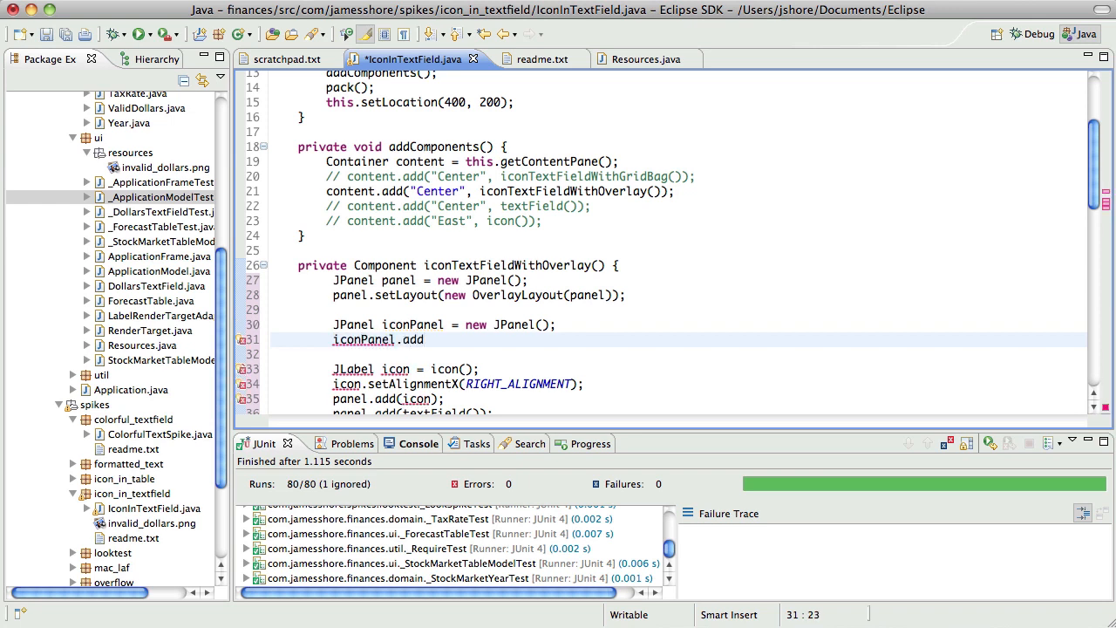
pyautogui.write('(icon());')
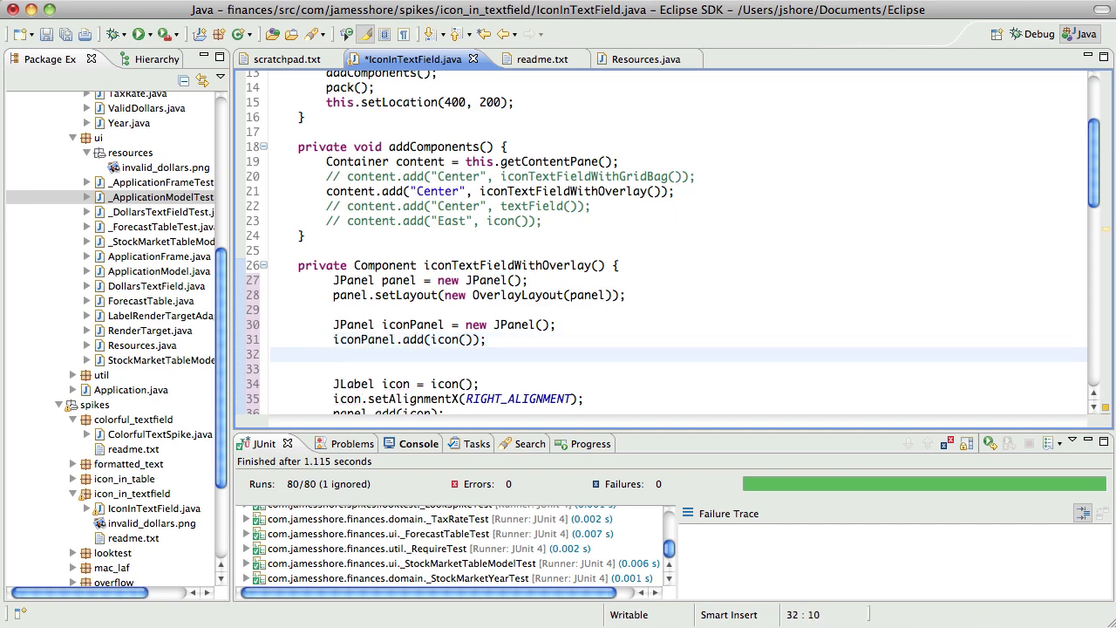
pyautogui.write('return iconPanel;')
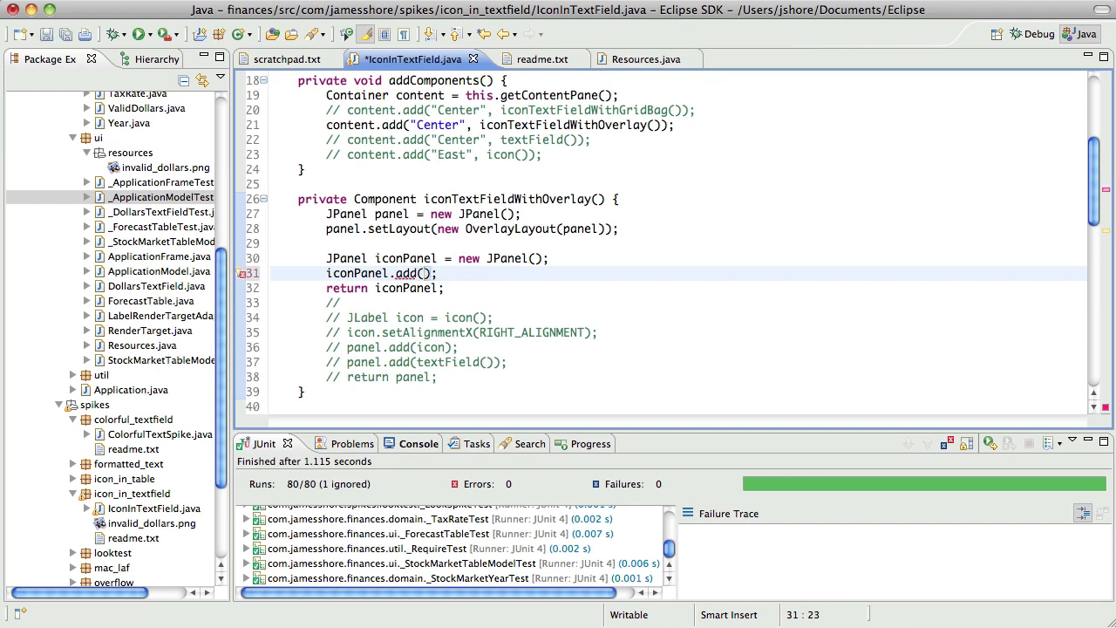
# - Declare a JLabel icon with RIGHT_ALIGNMENT, then inline the icon variable
pyautogui.write('JLabel')
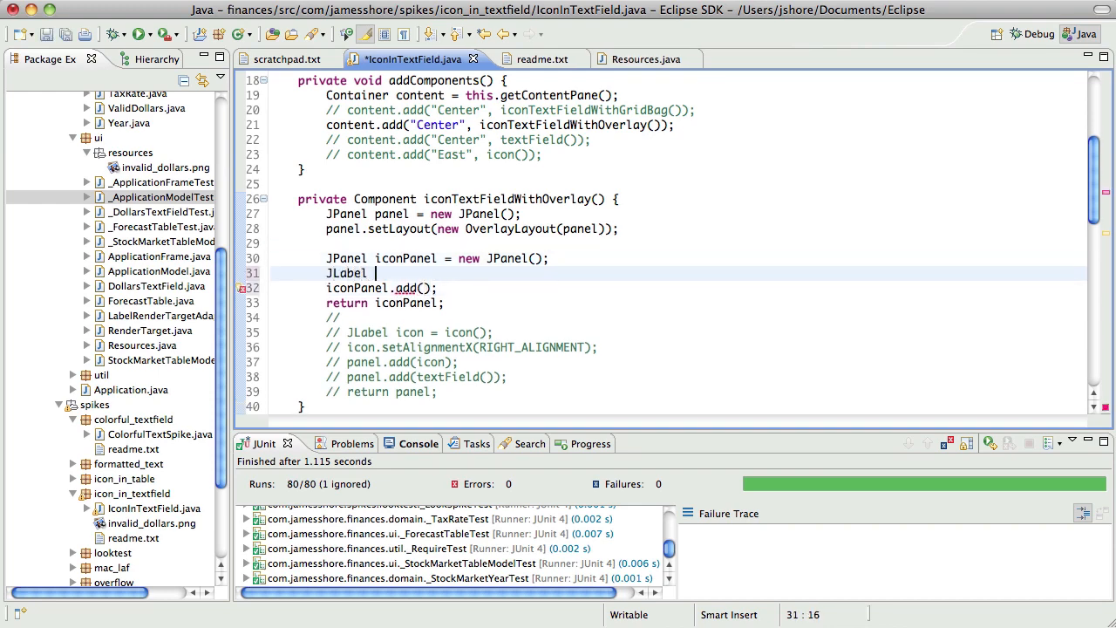
pyautogui.write('icon = icon();')
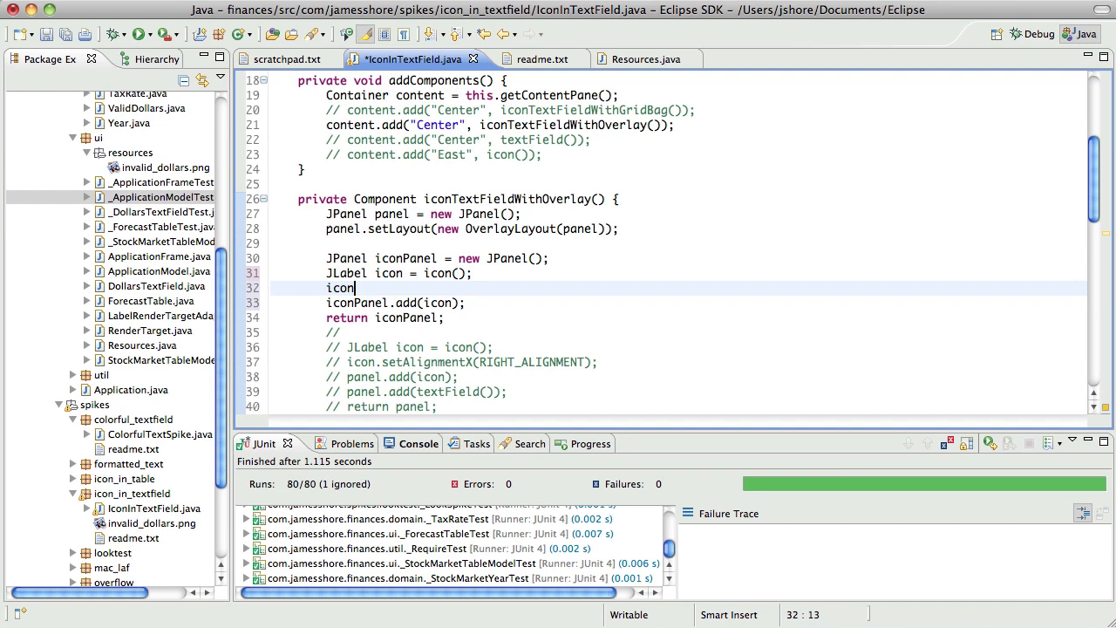
pyautogui.write('.setAligh')
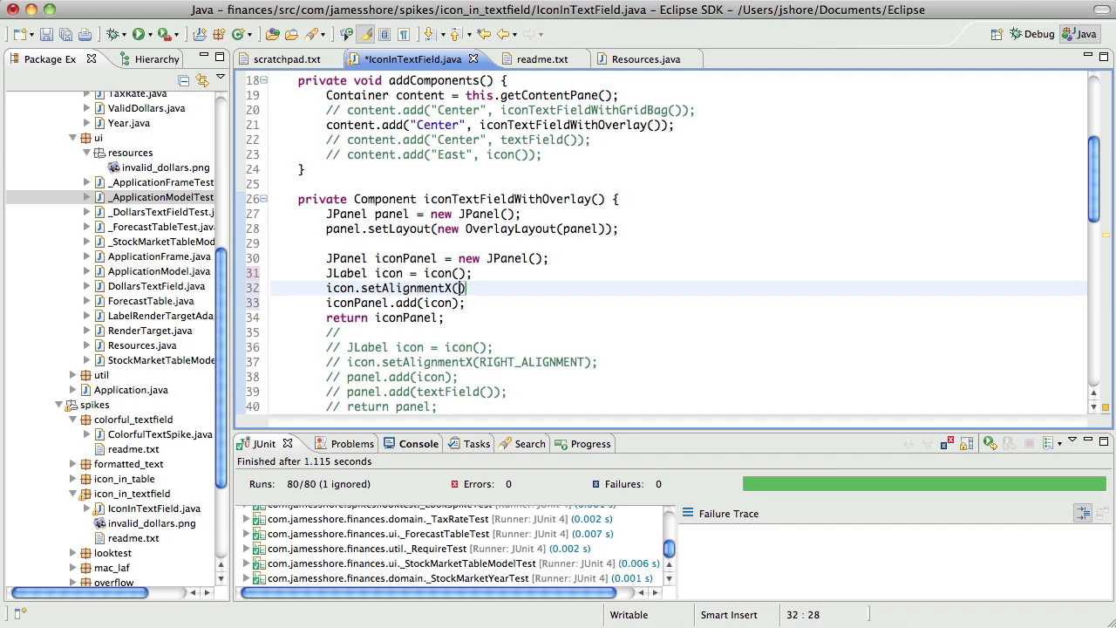
pyautogui.write('RIGHT_ALIGNMENT);')
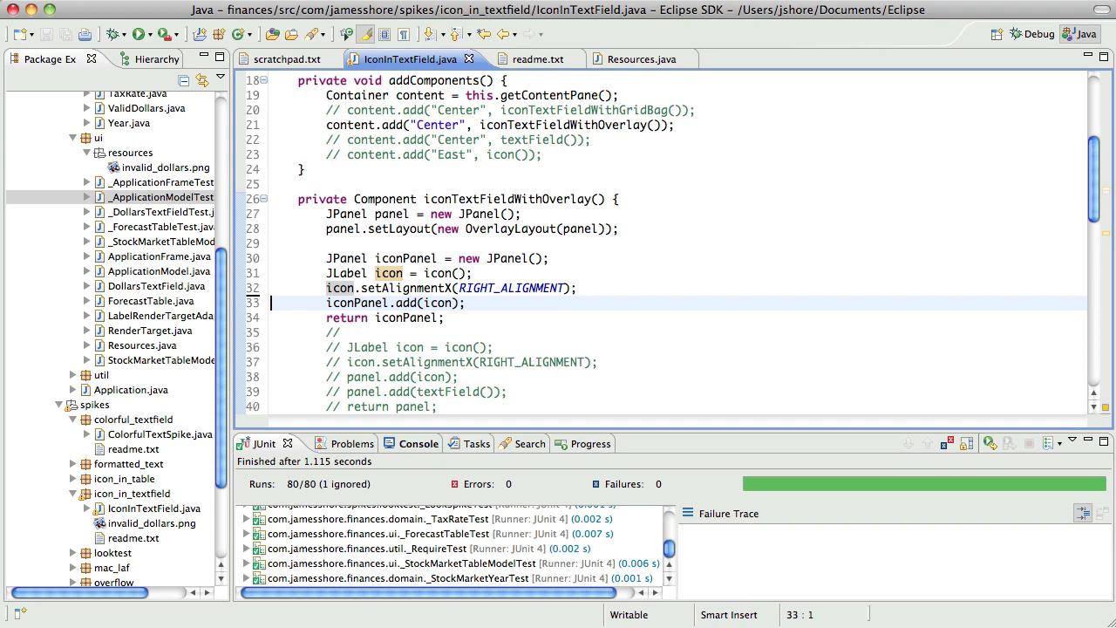
pyautogui.press('Delete')
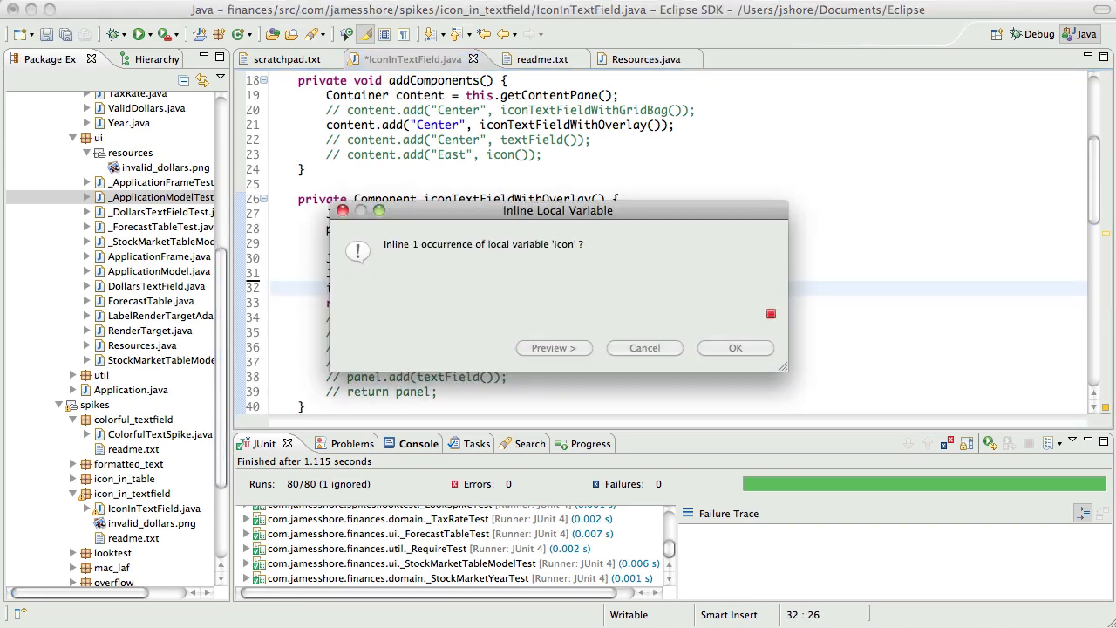
pyautogui.click(734, 347)
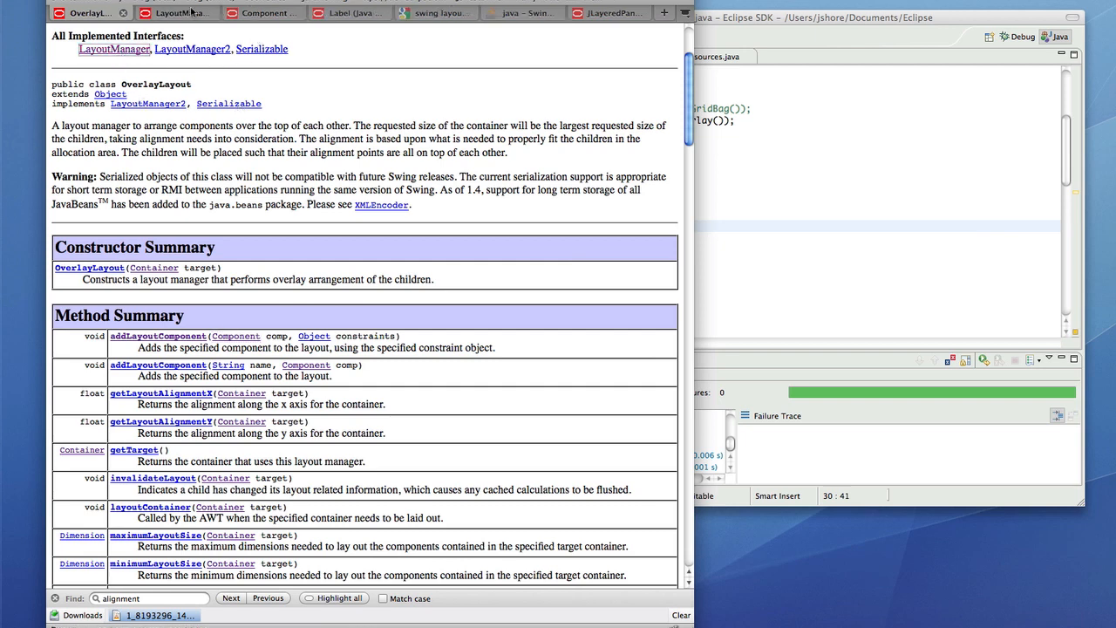
# - Read FlowLayout's RIGHT, LEADING and TRAILING field docs, then start typing a new FlowLayout
pyautogui.click(174, 12)
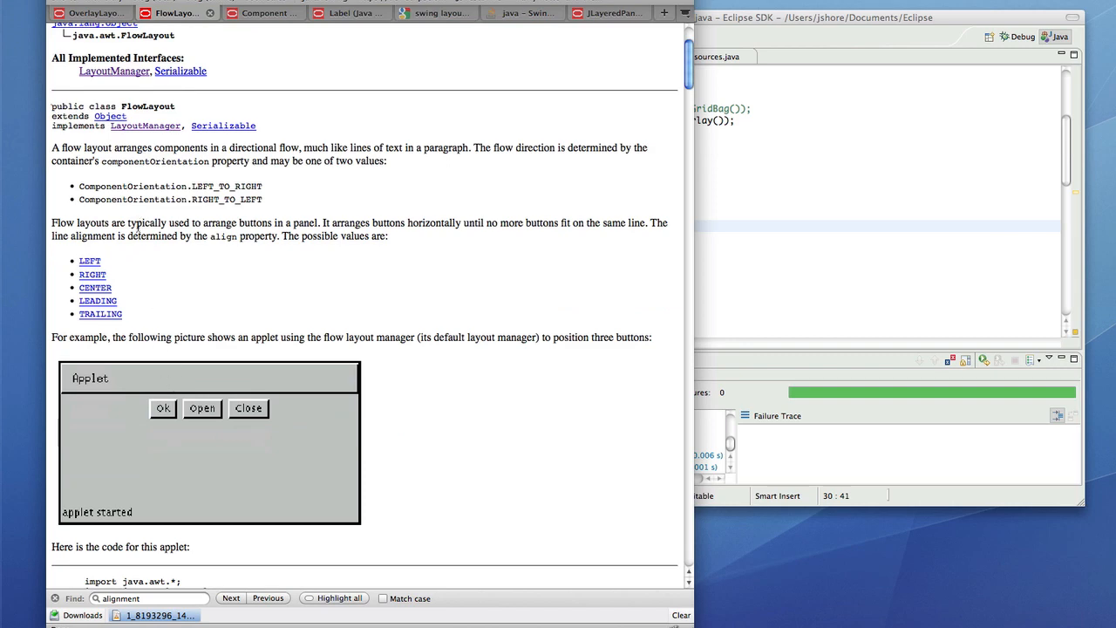
pyautogui.scroll(-3)
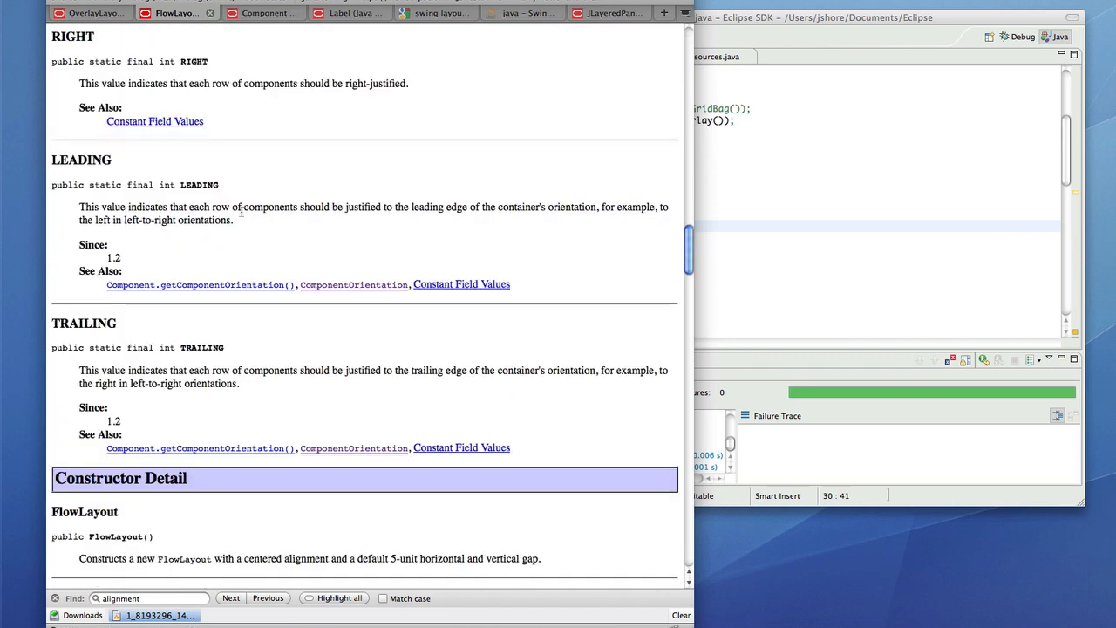
pyautogui.scroll(-3)
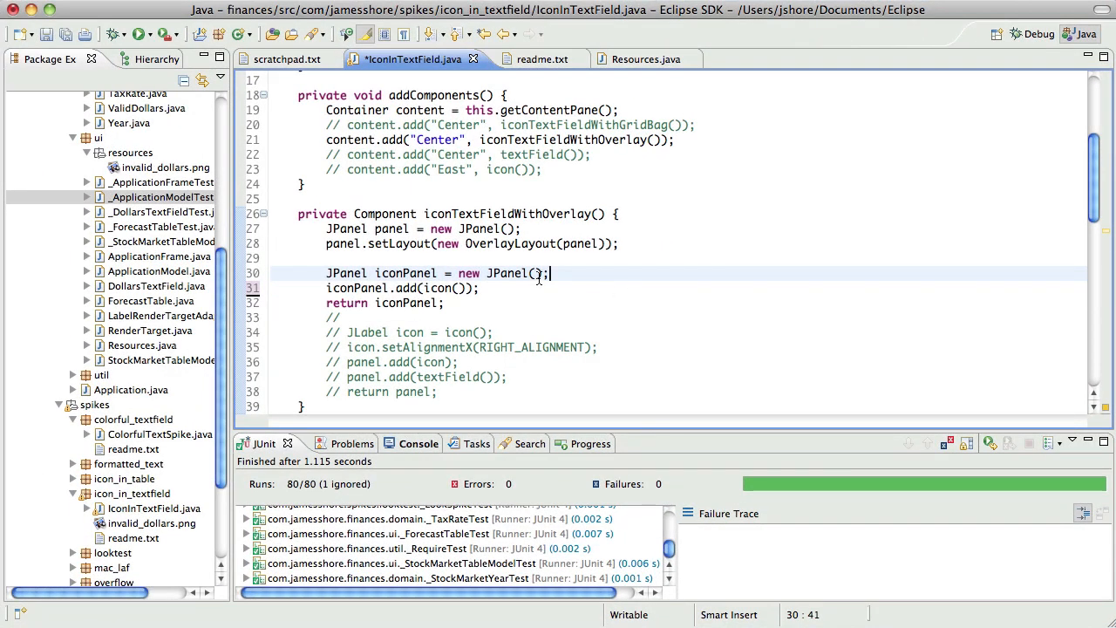
pyautogui.write('new FL')
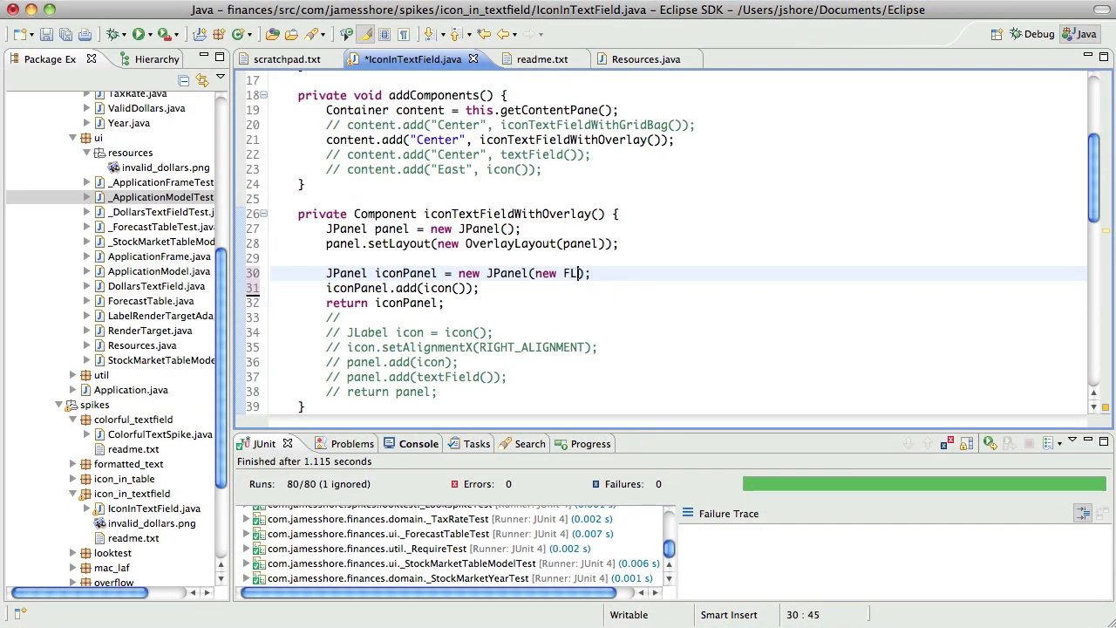
# - Pass new FlowLayout(FlowLayout.RIGHT) to iconPanel, drop the temporary return, and replace the commented lines
pyautogui.write('owLayout(FlowLayout.RIGHT')
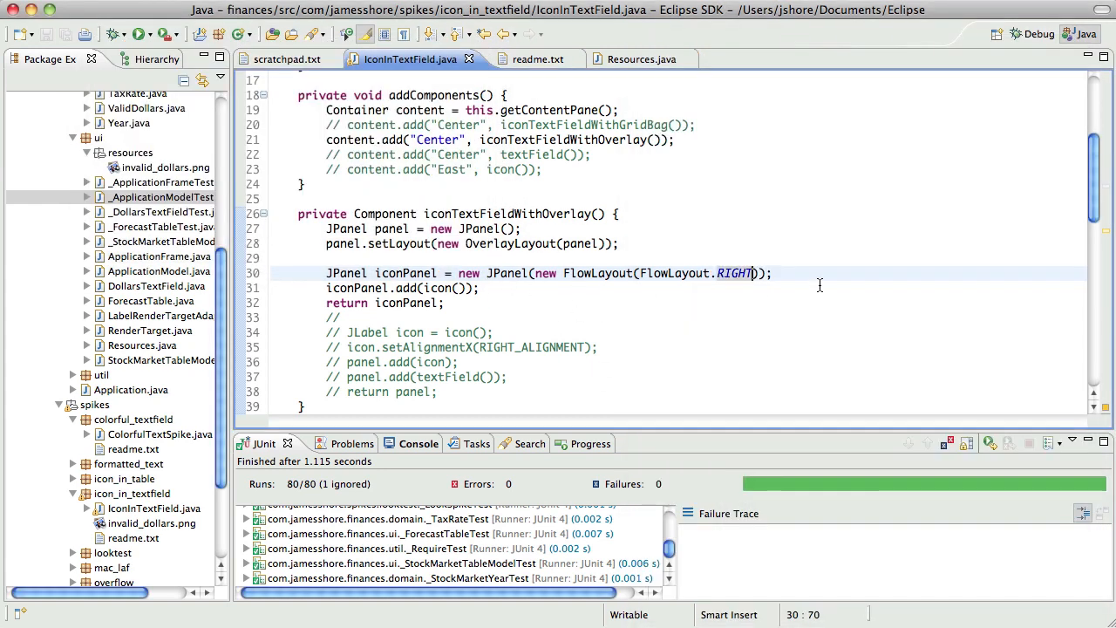
pyautogui.click(341, 318)
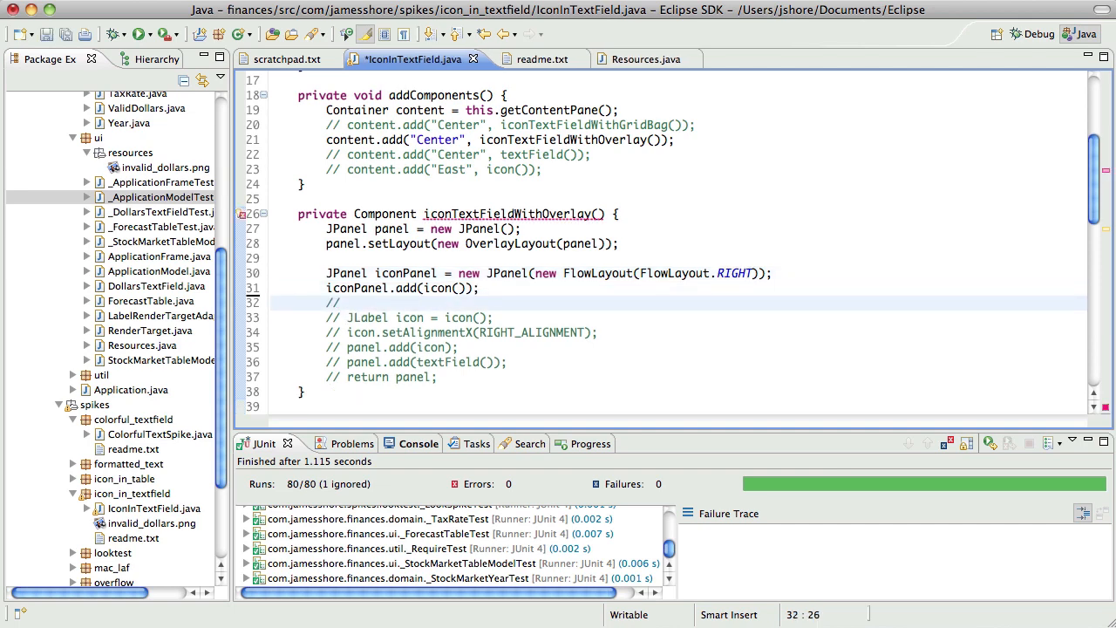
pyautogui.moveTo(339, 301); pyautogui.dragTo(437, 383)
pyautogui.write('Panel')
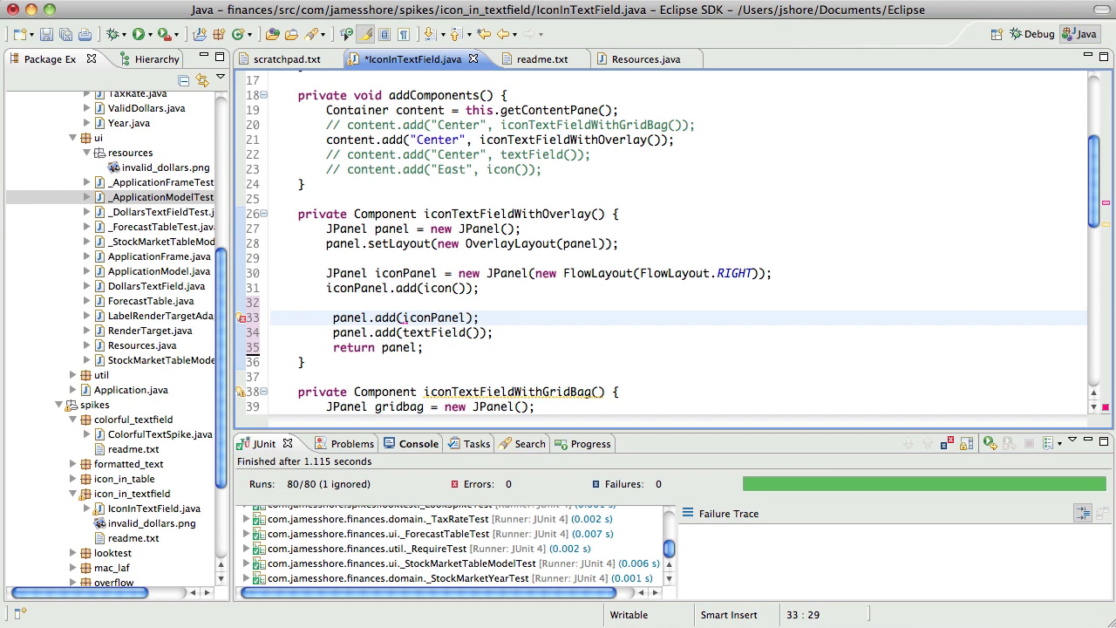
pyautogui.press('cmd+tab')
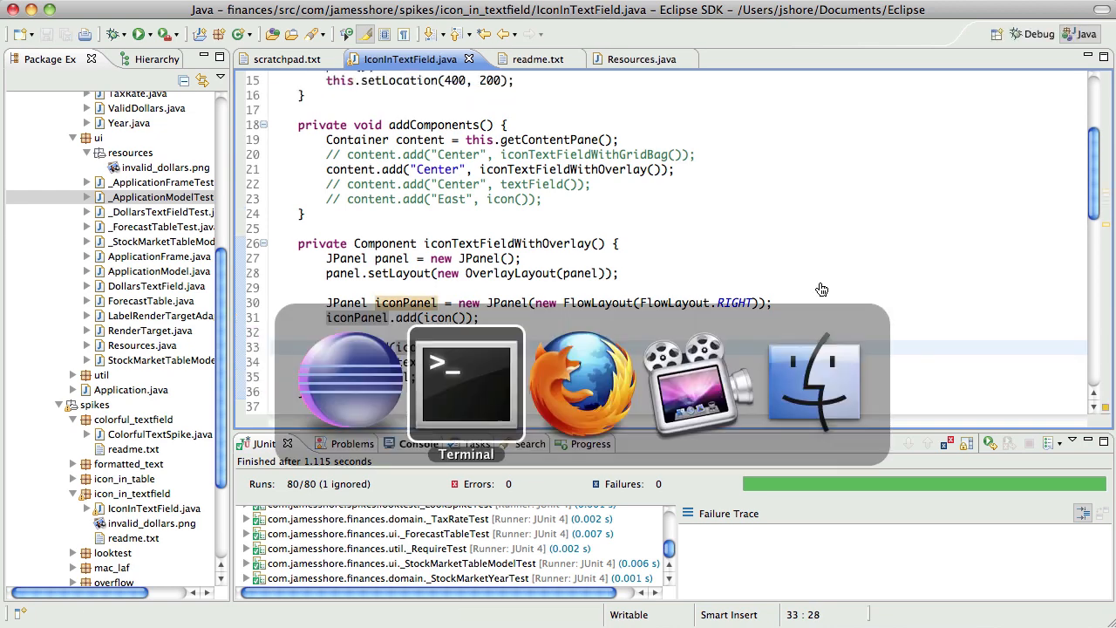
# - Add iconPanel.setBackground(null) before the icon is added, and save
pyautogui.click(466, 381)
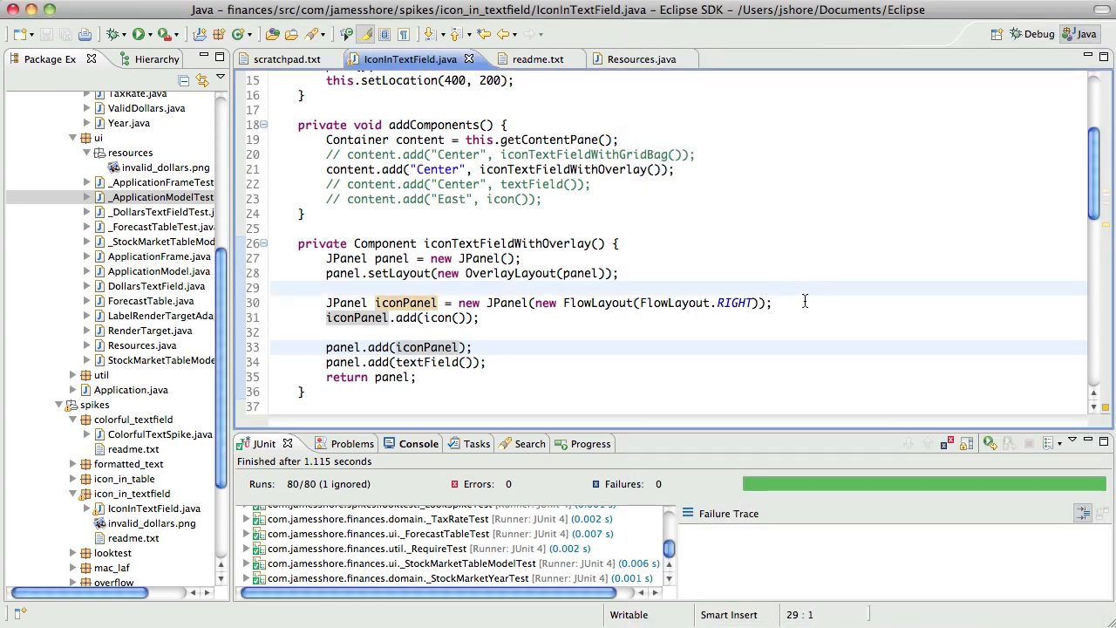
pyautogui.write('iconPanel.')
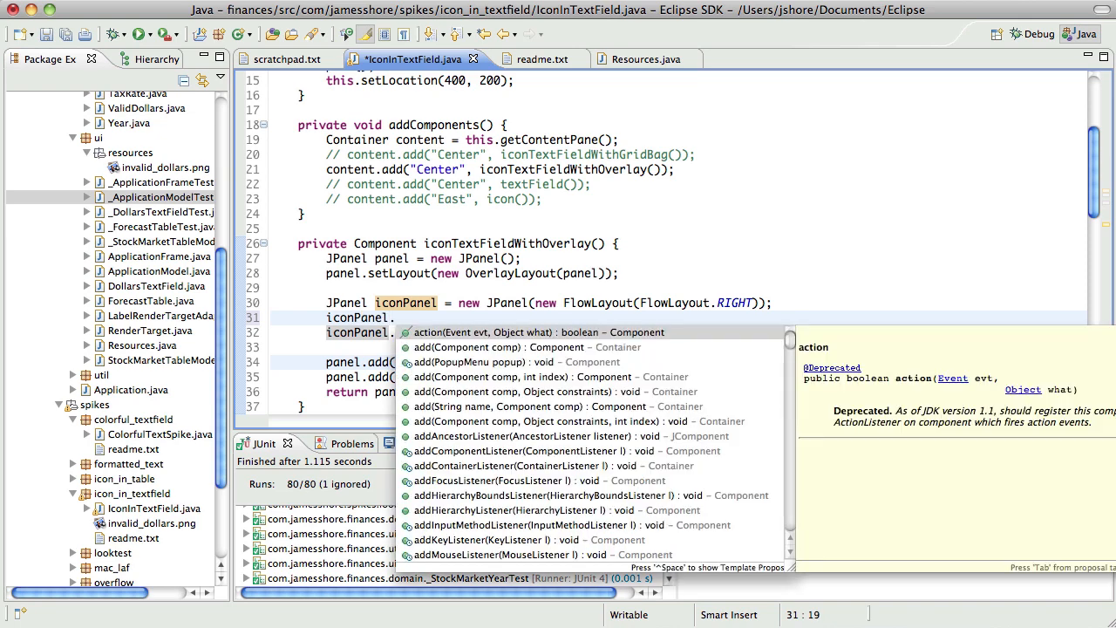
pyautogui.write('setBackground(null);')
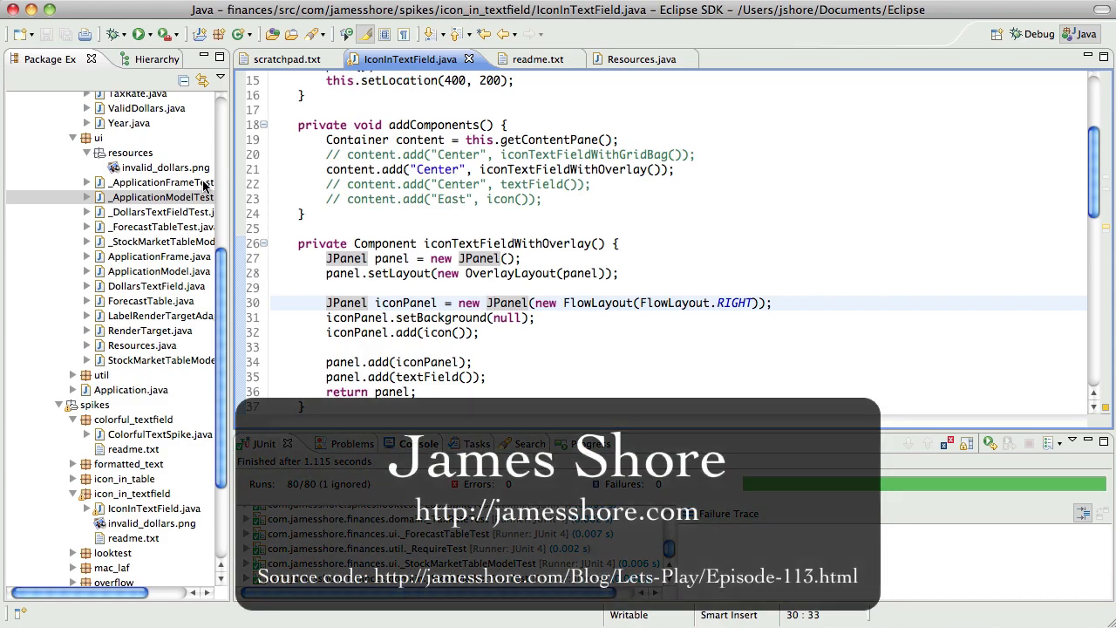
pyautogui.click(164, 182)
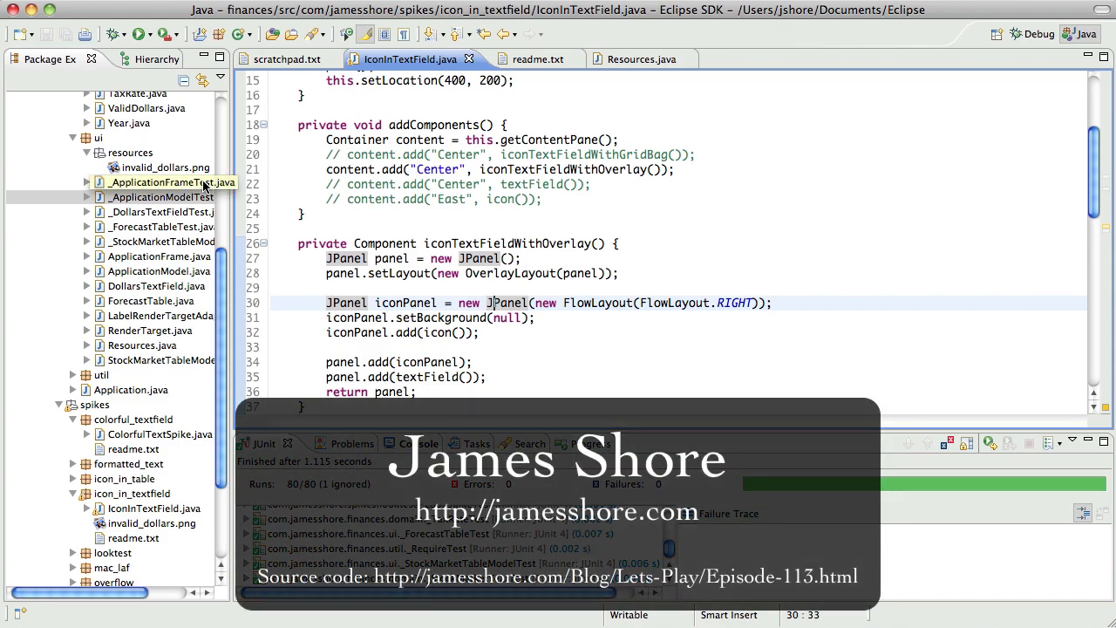